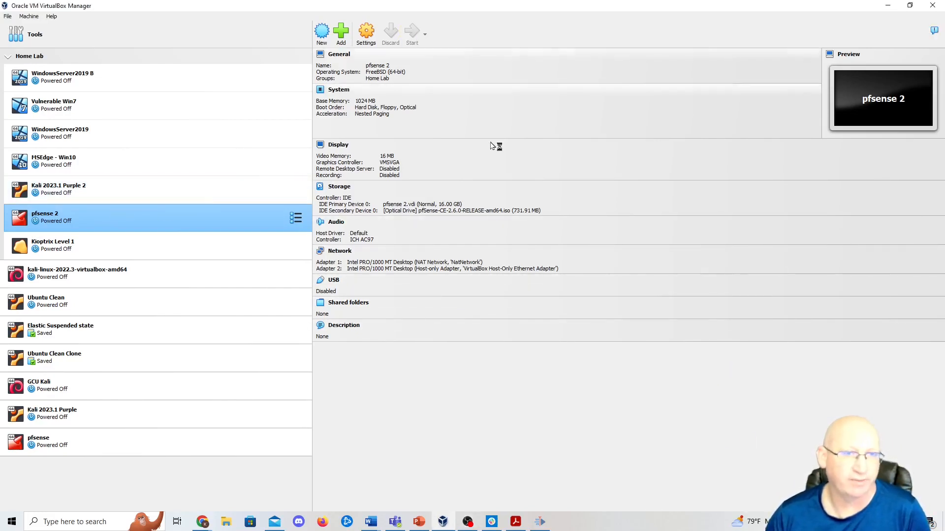
Step: Power on the pfsense 2 virtual machine and wait for its console menu
left_click(411, 30)
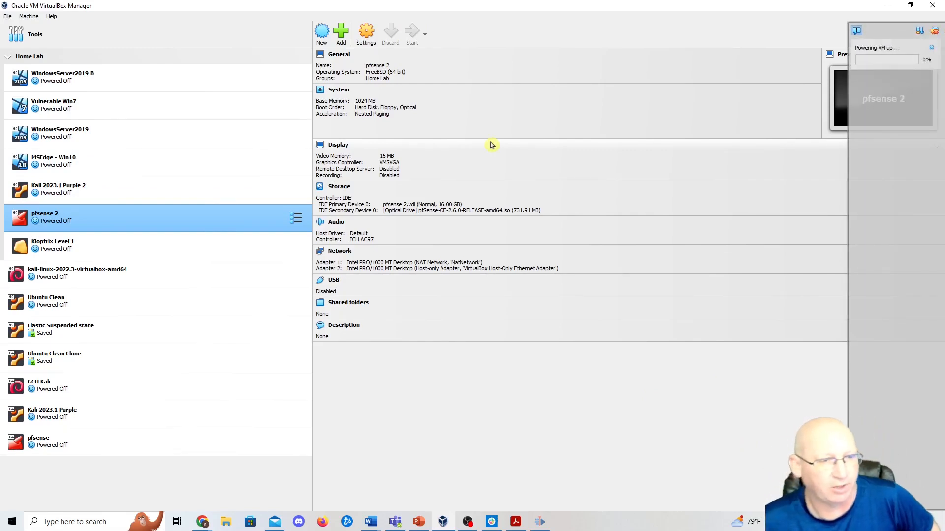
left_click(411, 31)
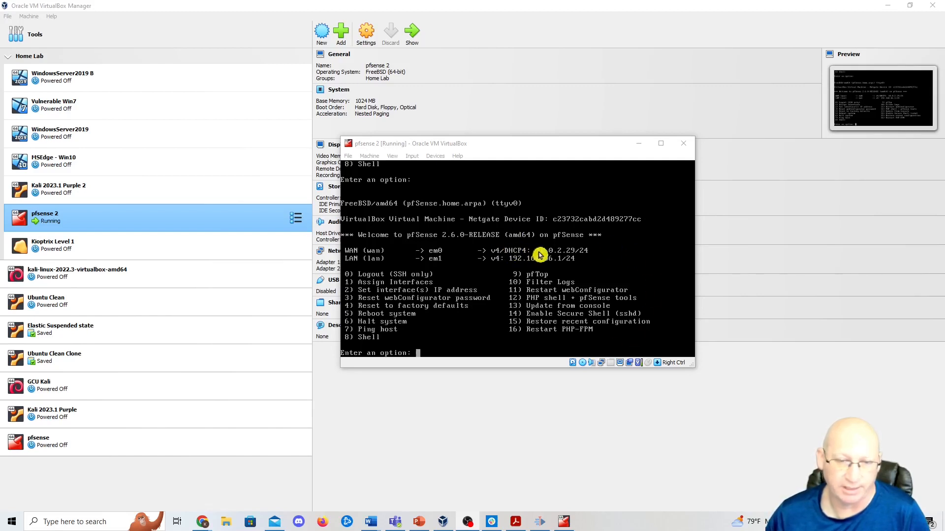
mouse_move(504, 263)
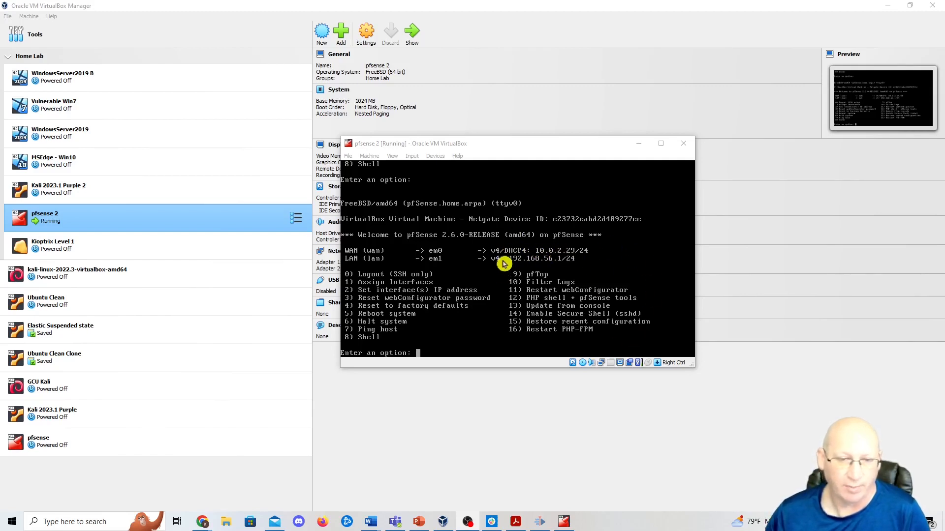
mouse_move(528, 266)
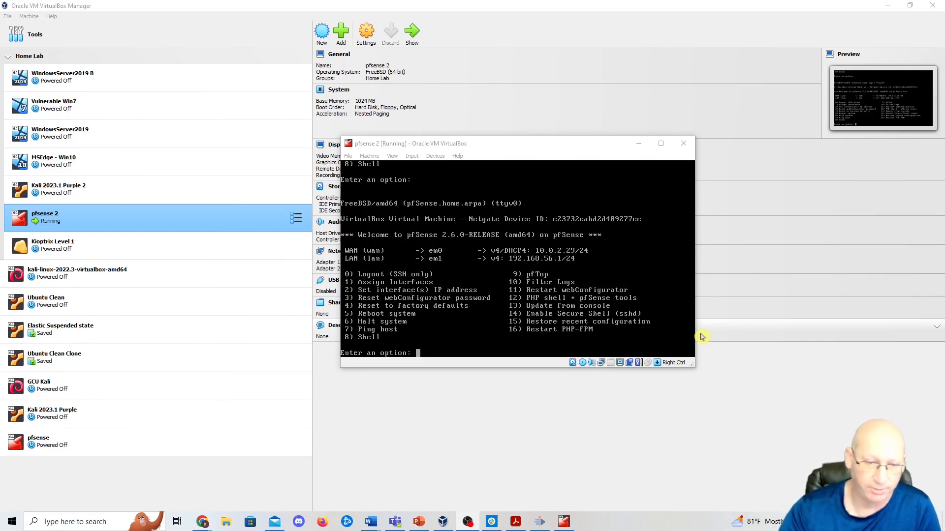
Step: Assign the LAN interface the address 172.16.1.1/24, leaving gateway and IPv6 empty
type("2")
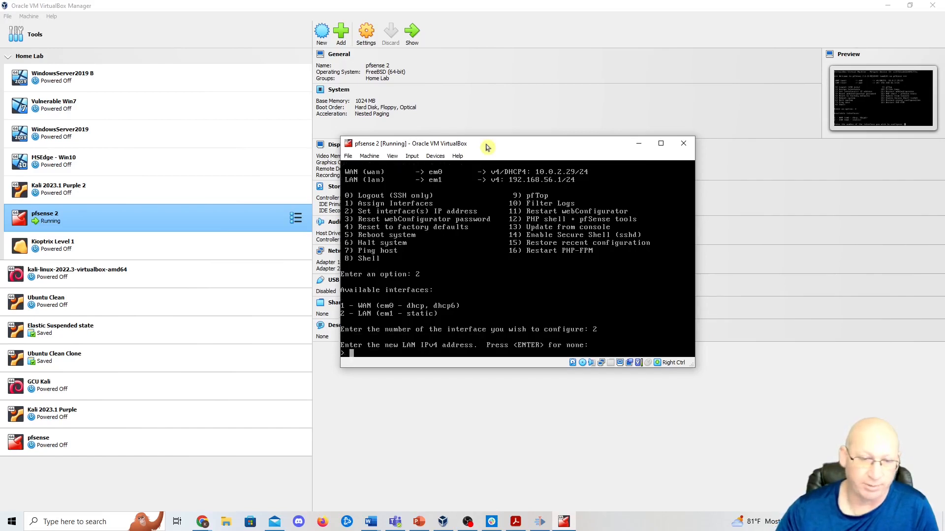
type("172.16.1.")
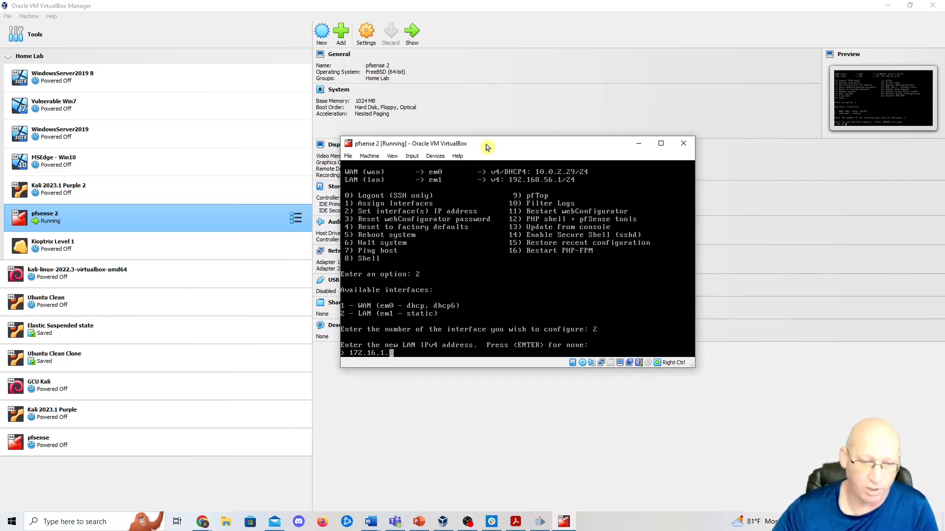
key("Enter")
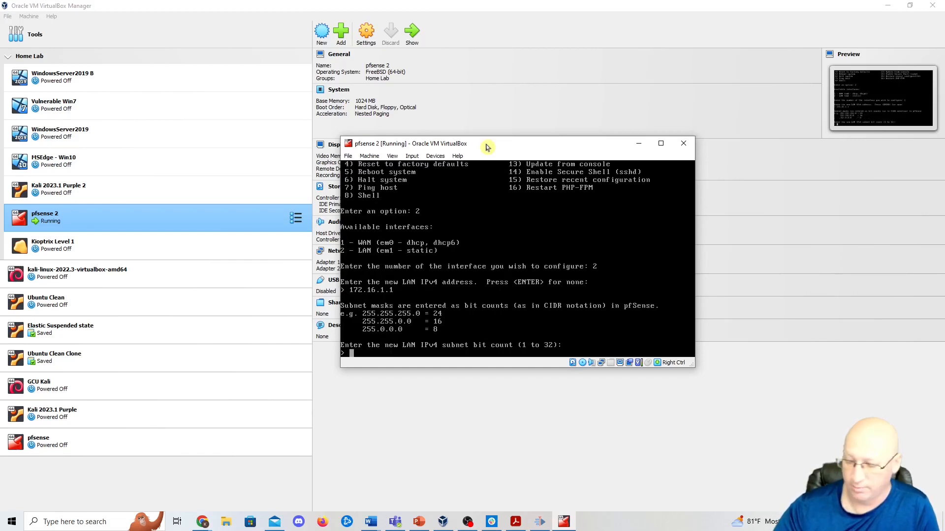
type("24")
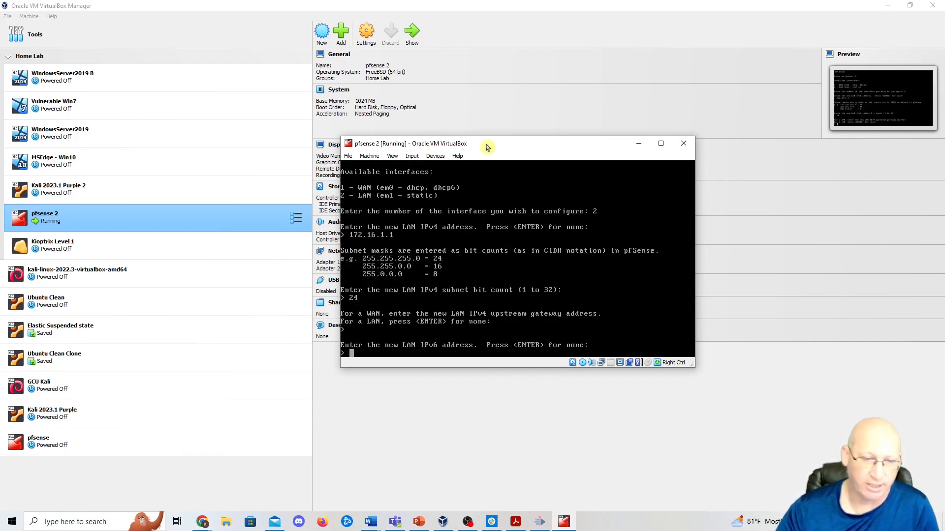
key("enter")
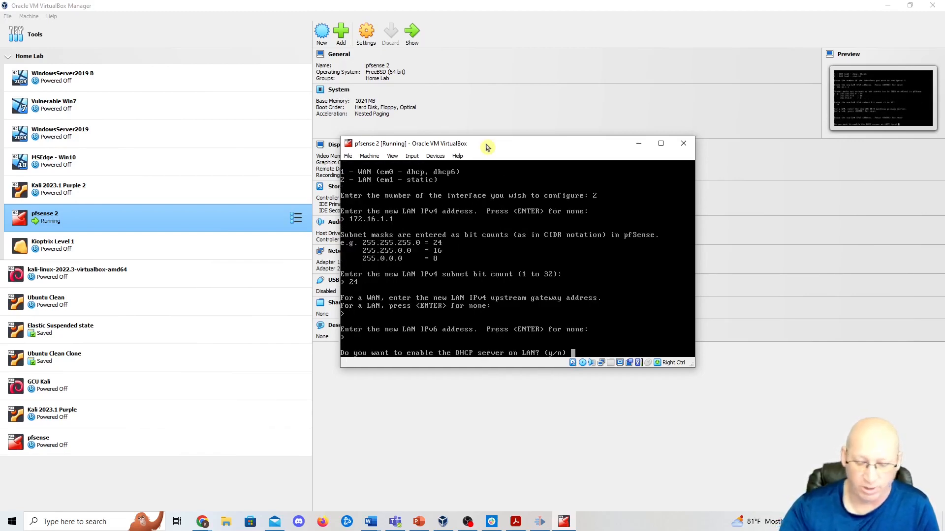
Step: Enable the LAN DHCP server with range 172.16.1.10 to 172.16.1.240
type("y")
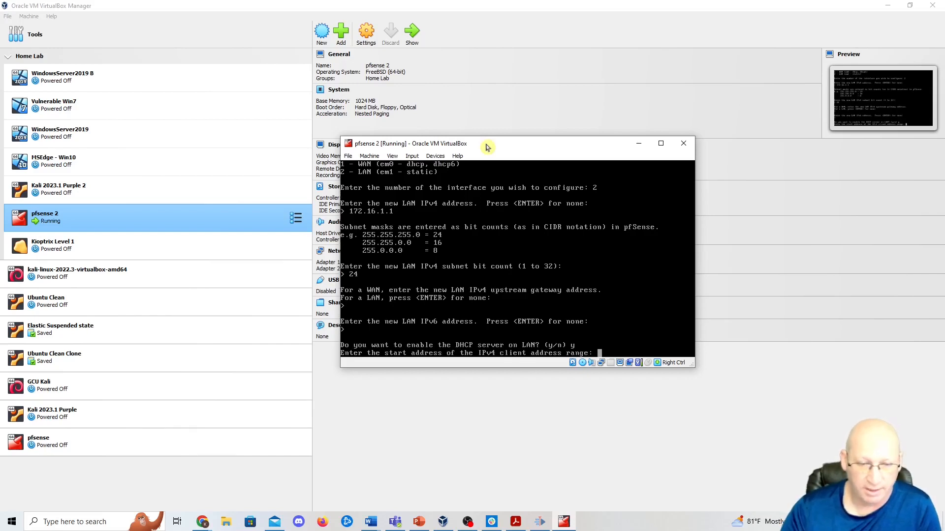
type("172.16.")
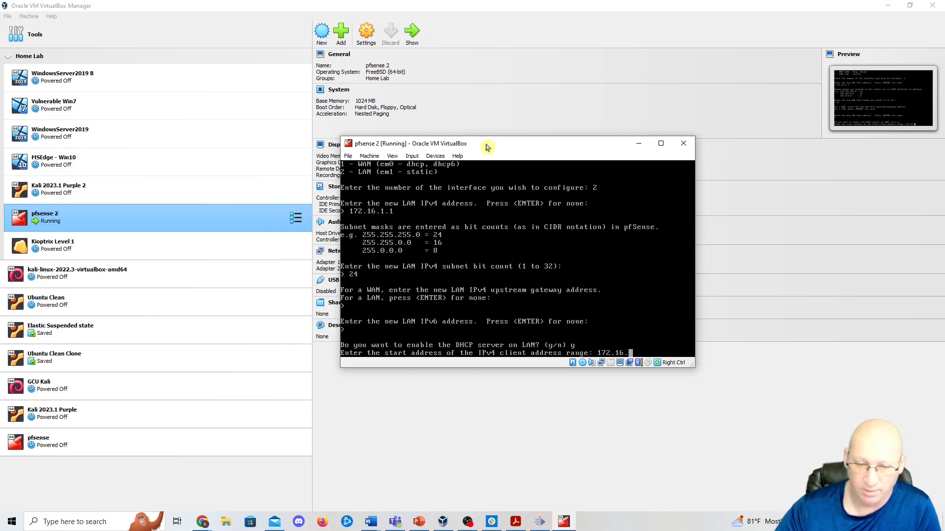
type("10")
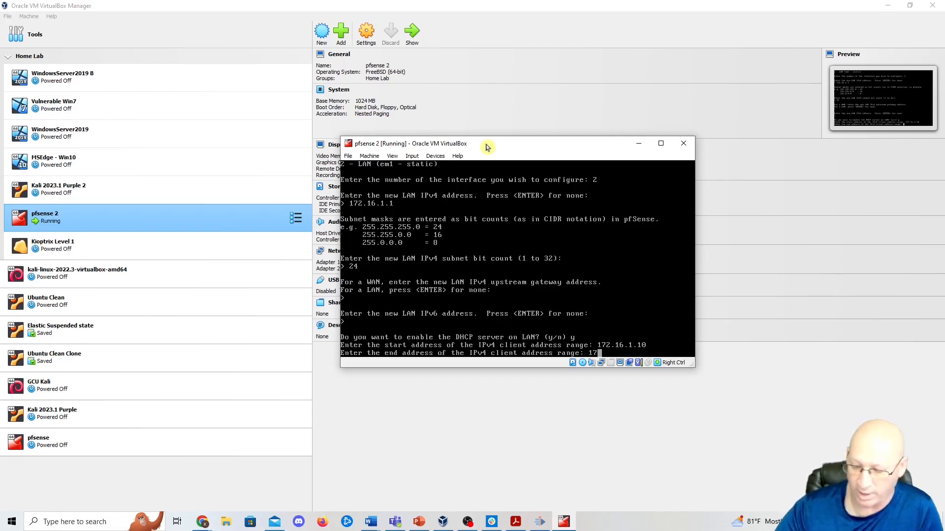
type("172.16.1.")
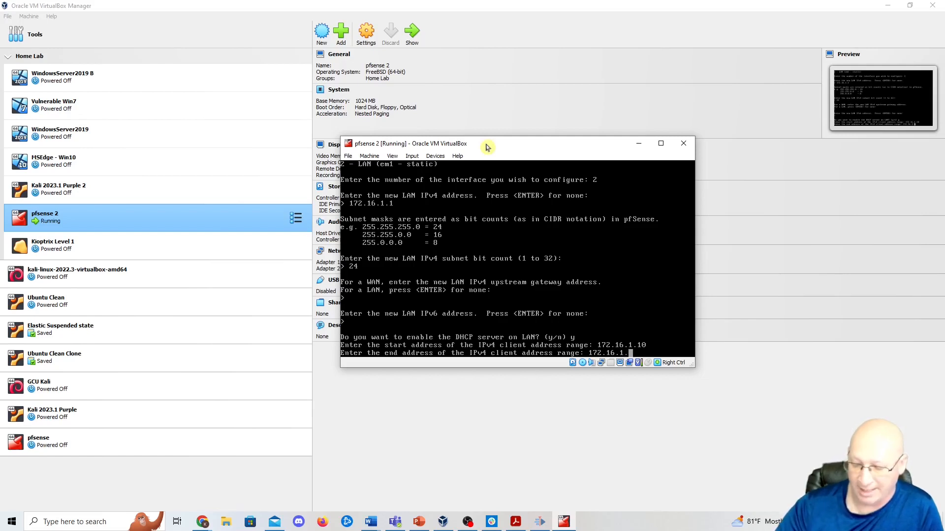
type("240")
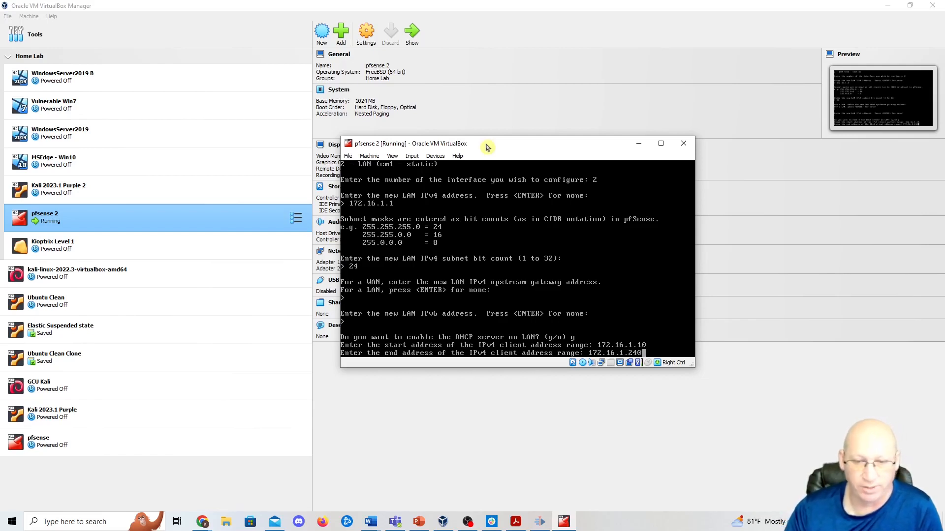
mouse_move(487, 134)
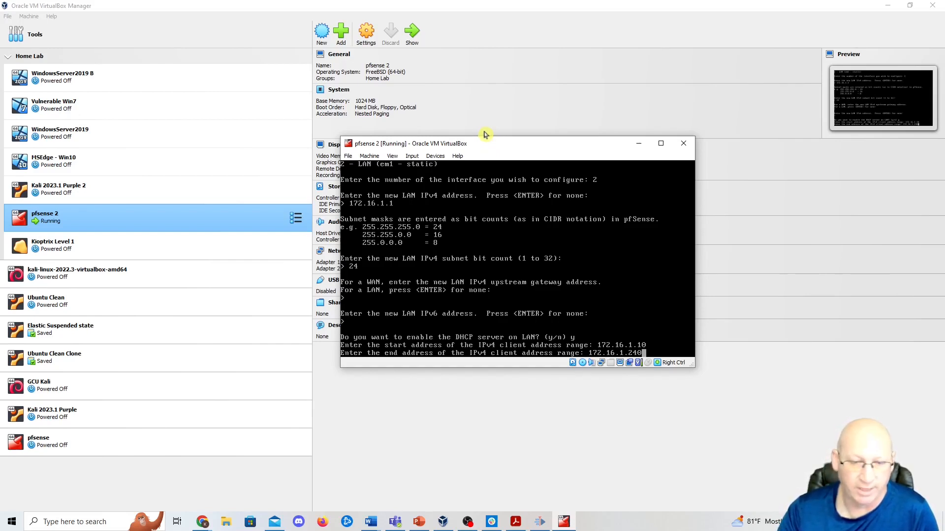
key("enter")
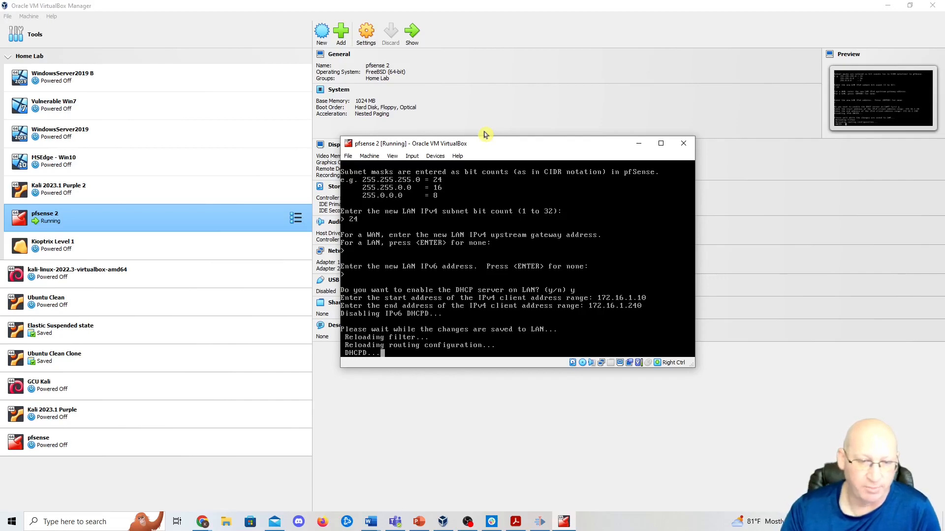
Step: Apply the LAN changes, then power on the Kali 2023.1 Purple 2 machine
key("enter")
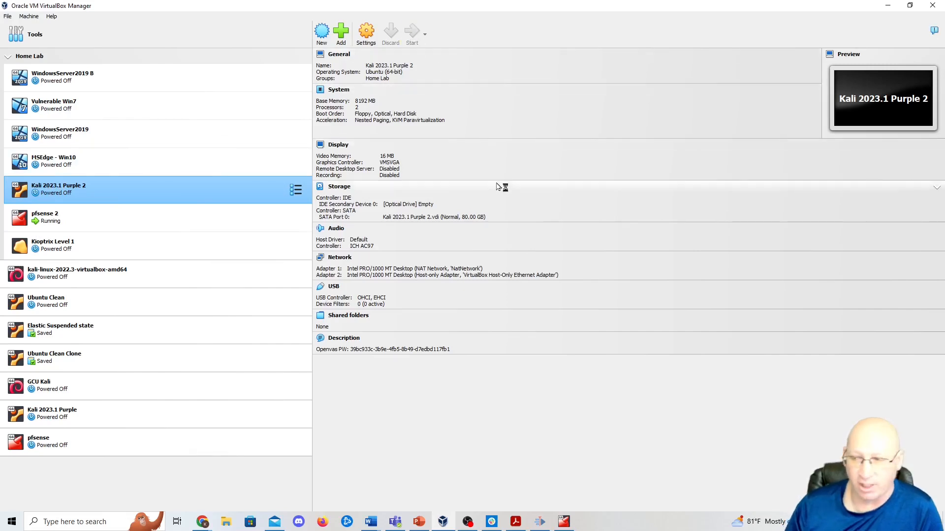
left_click(411, 31)
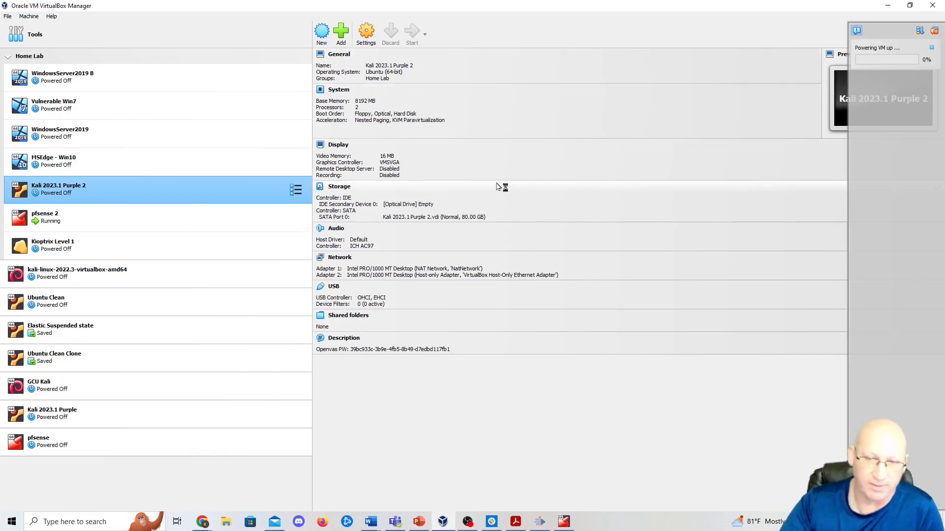
mouse_move(497, 185)
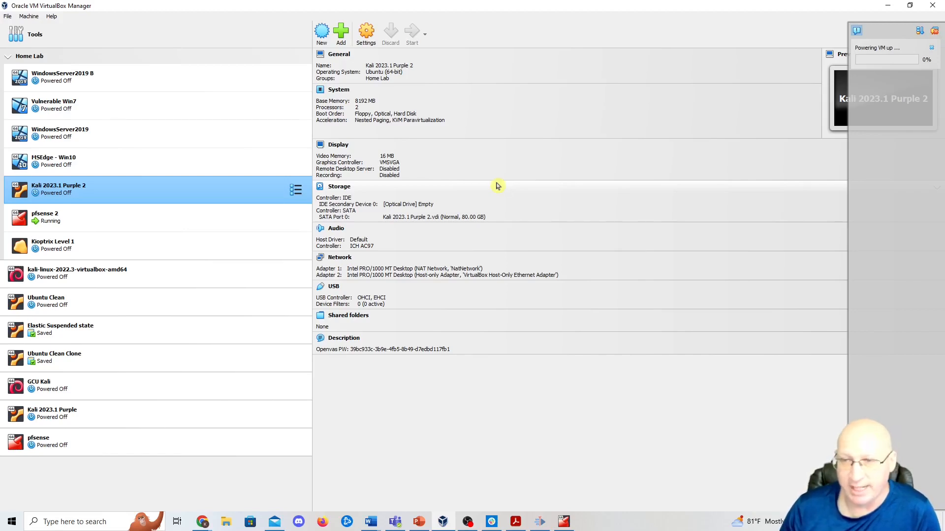
left_click(412, 31)
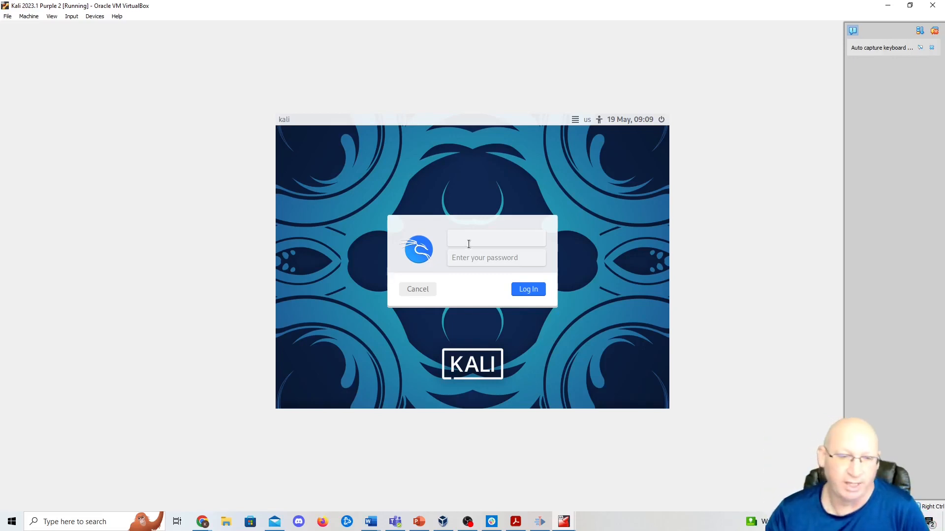
Step: Log in to the Kali desktop as kendri and start a terminal
type("kendri")
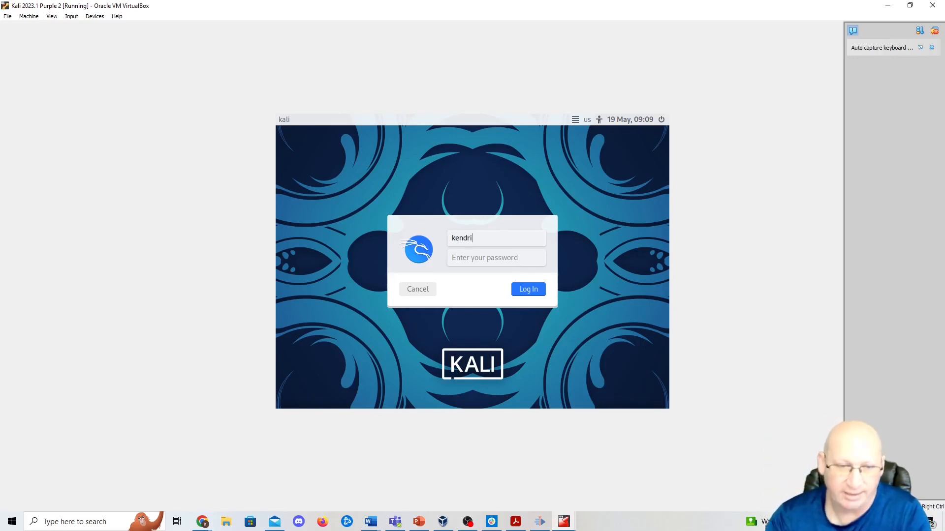
left_click(528, 289)
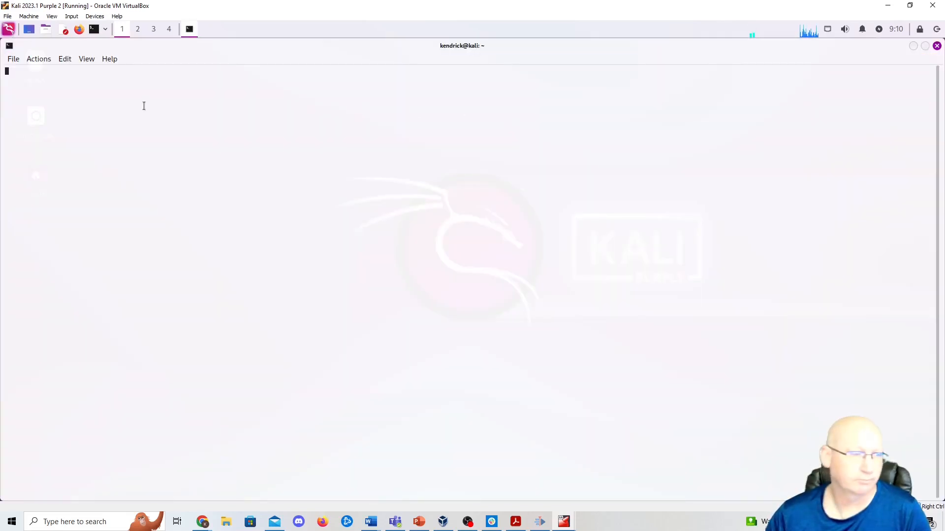
left_click(77, 29)
type("ifconfig")
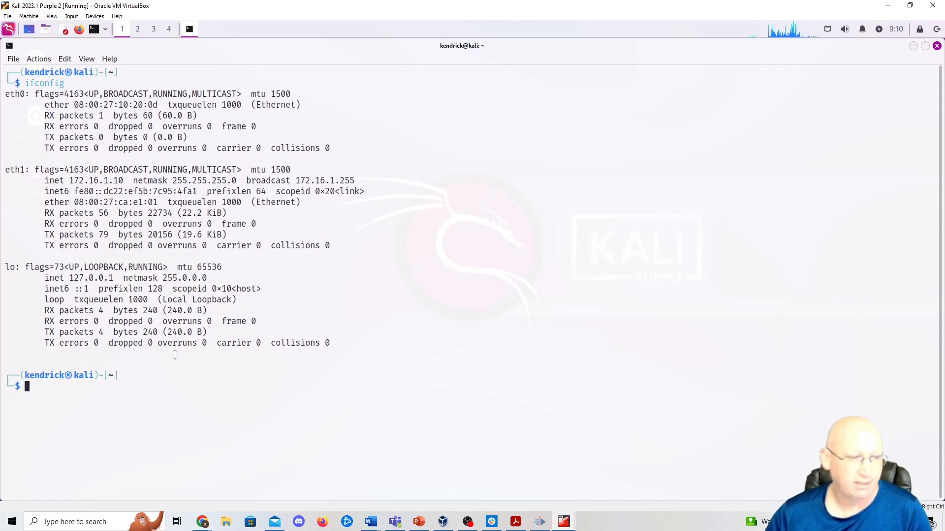
Step: Confirm the 172.16.1.10 address and ping the 172.16.1.1 gateway, then stop the ping
type("ping unicornitems.com")
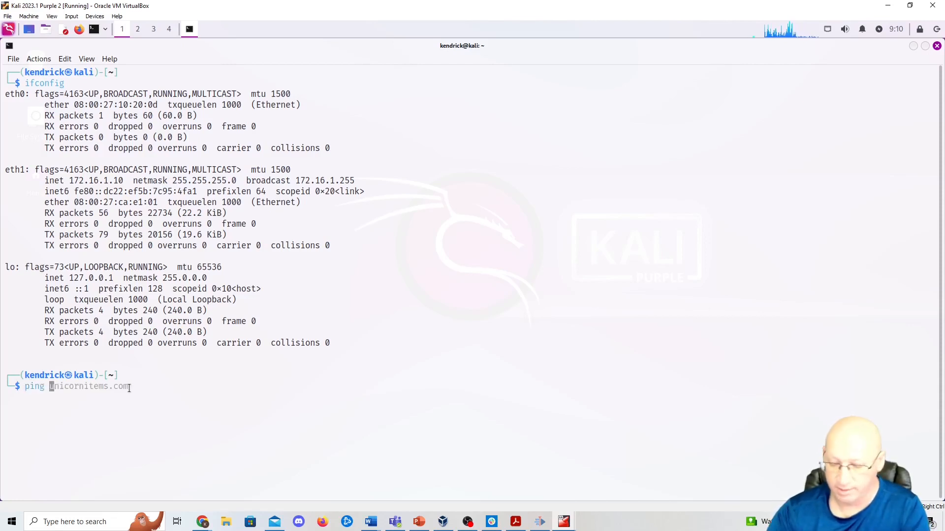
type("172.16.1.10")
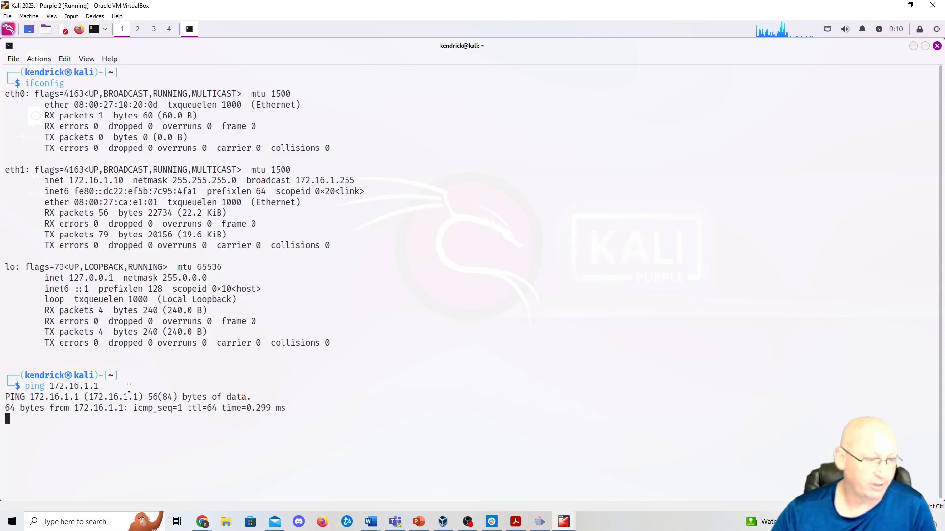
key("ctrl+c")
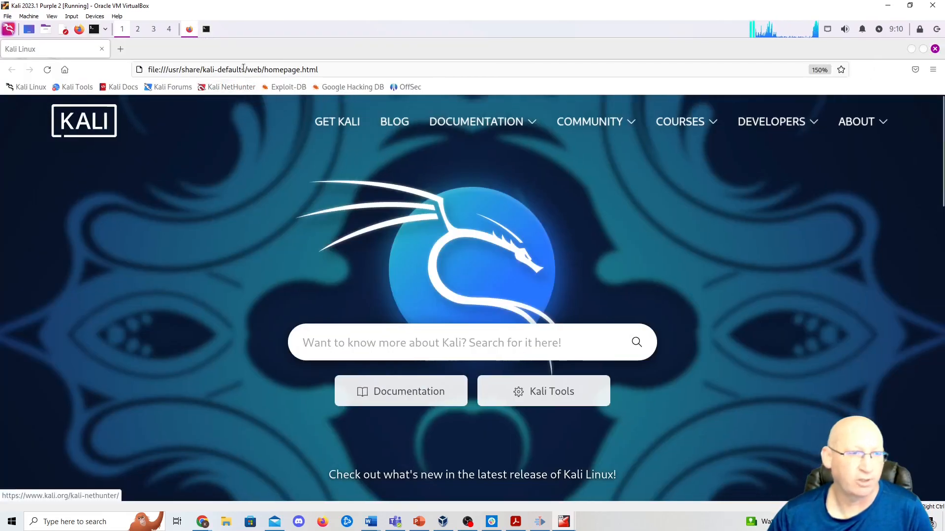
Step: Sign in to the pfSense web interface at 172.16.1.1 and dismiss its notices
type("172.16.1.1/")
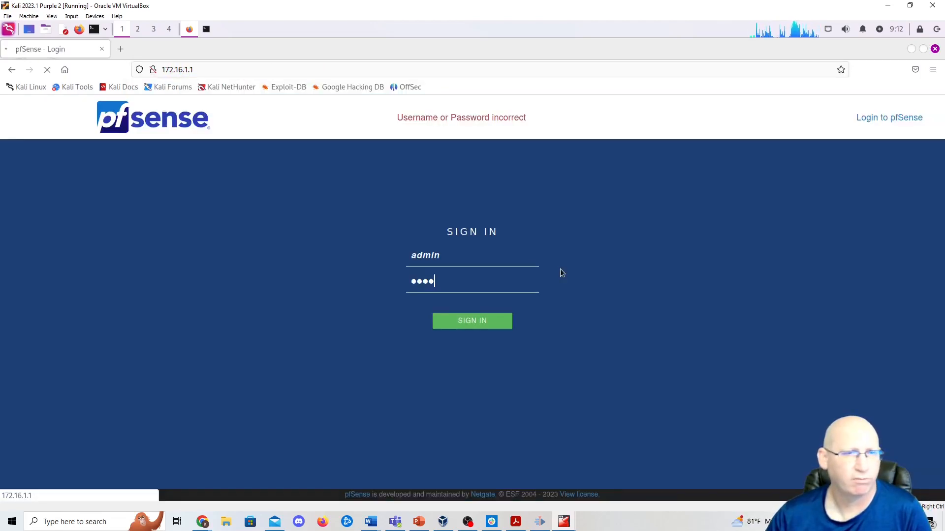
left_click(472, 320)
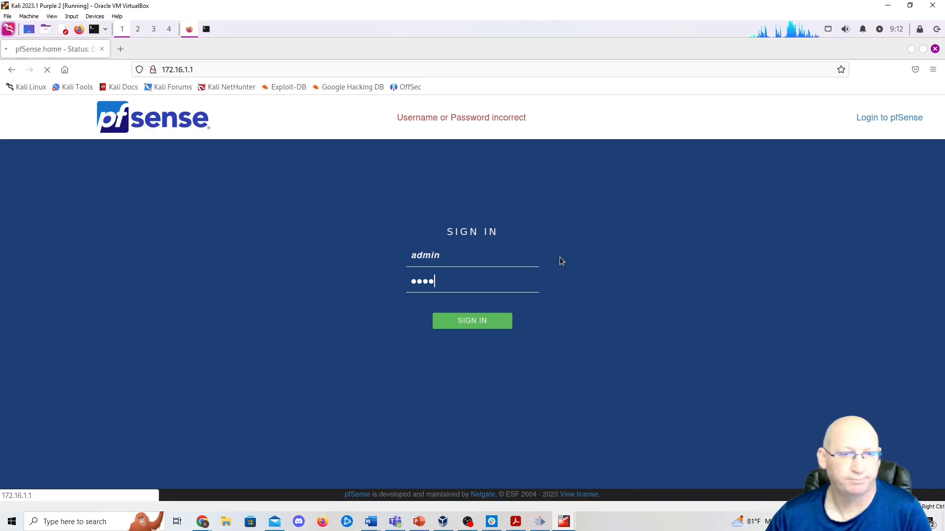
left_click(472, 321)
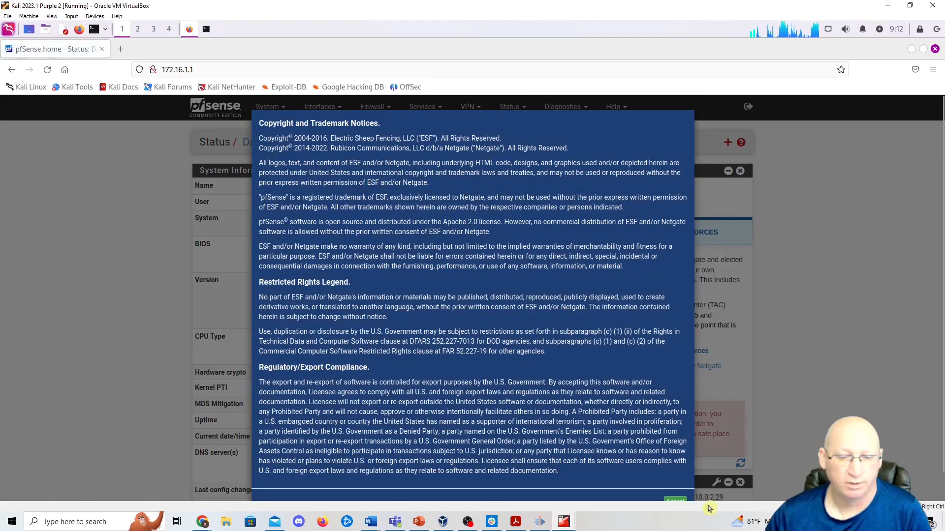
left_click(674, 501)
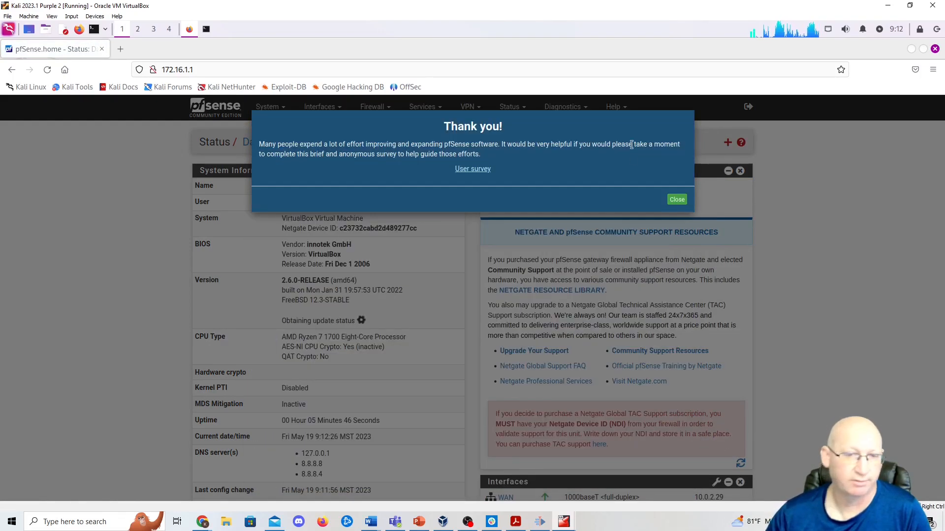
left_click(677, 199)
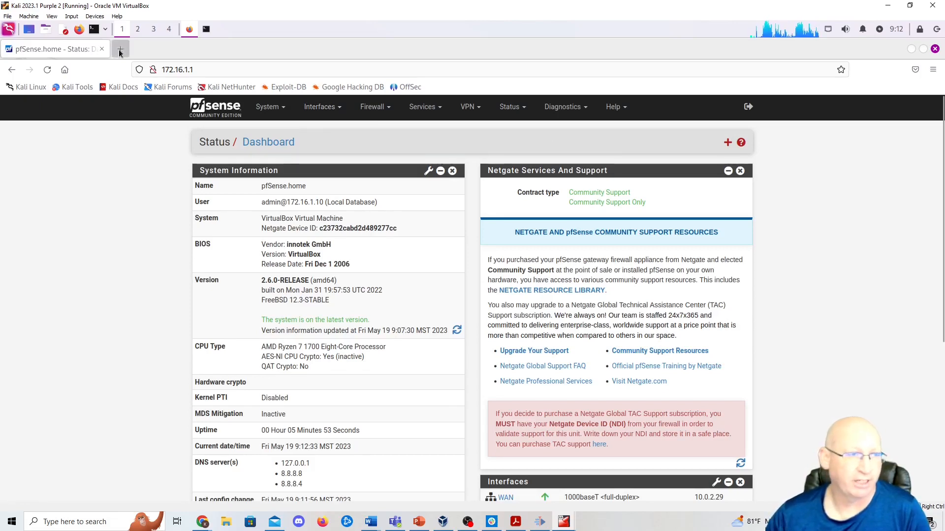
Step: Load Google in a new tab to confirm internet access, then return to the dashboard
left_click(120, 49)
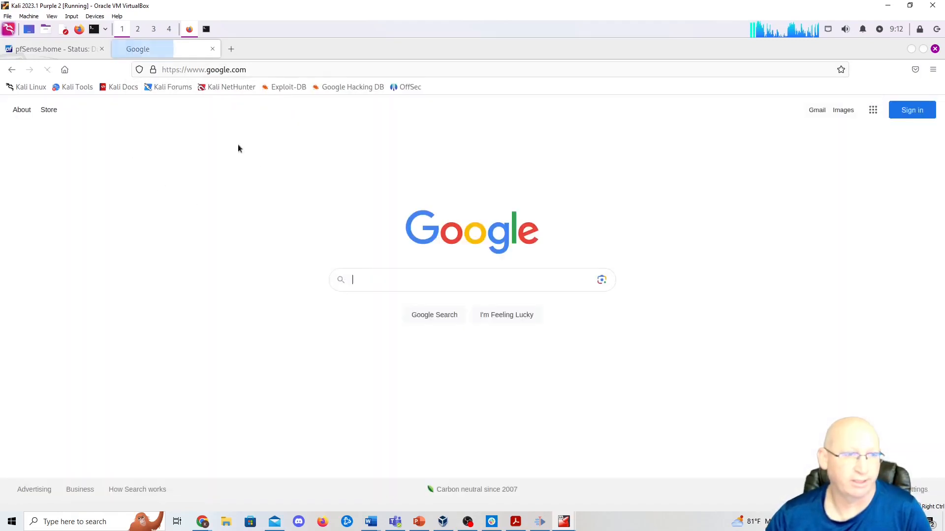
left_click(54, 49)
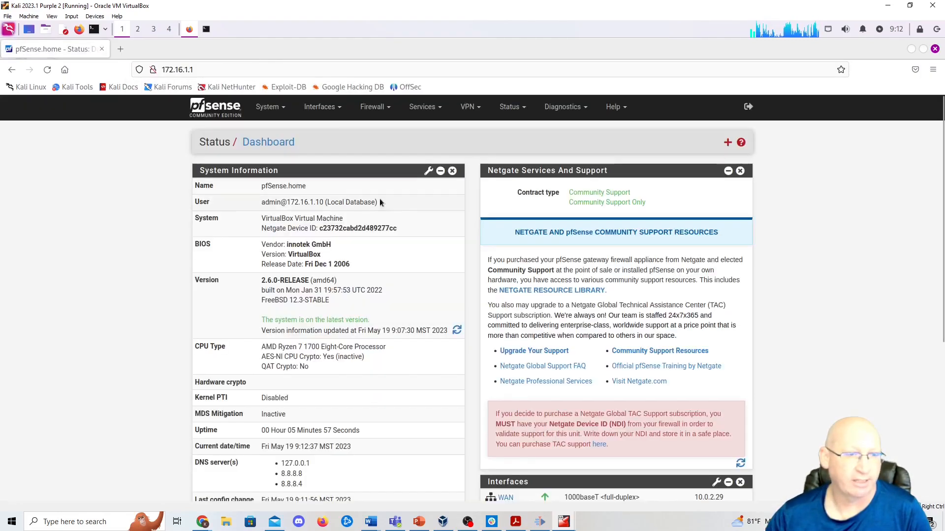
Step: Go to Interfaces > Assignments, VLANs, and start a new blank VLAN form
left_click(323, 106)
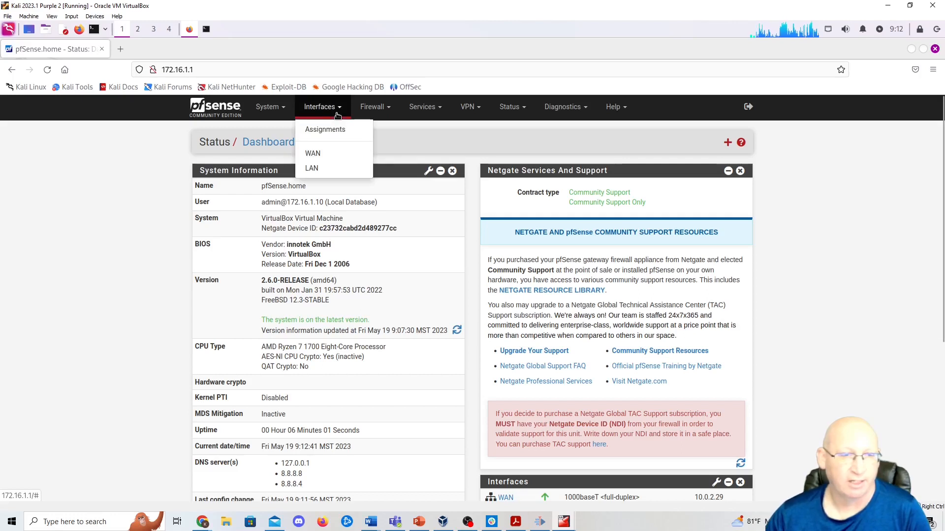
left_click(324, 130)
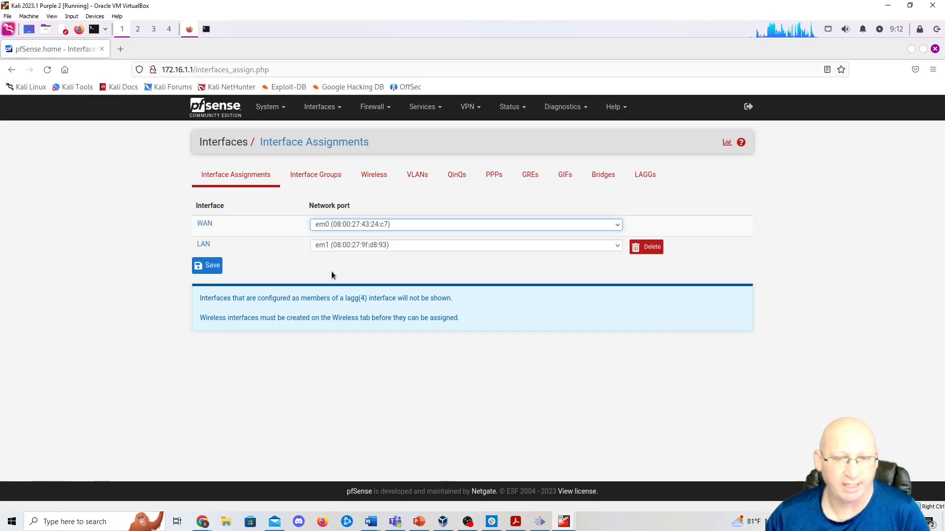
mouse_move(514, 180)
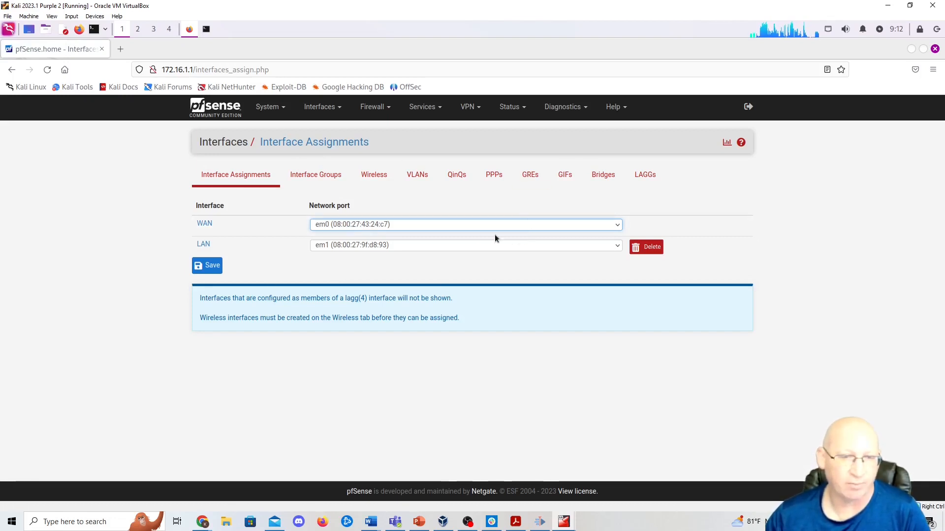
left_click(417, 175)
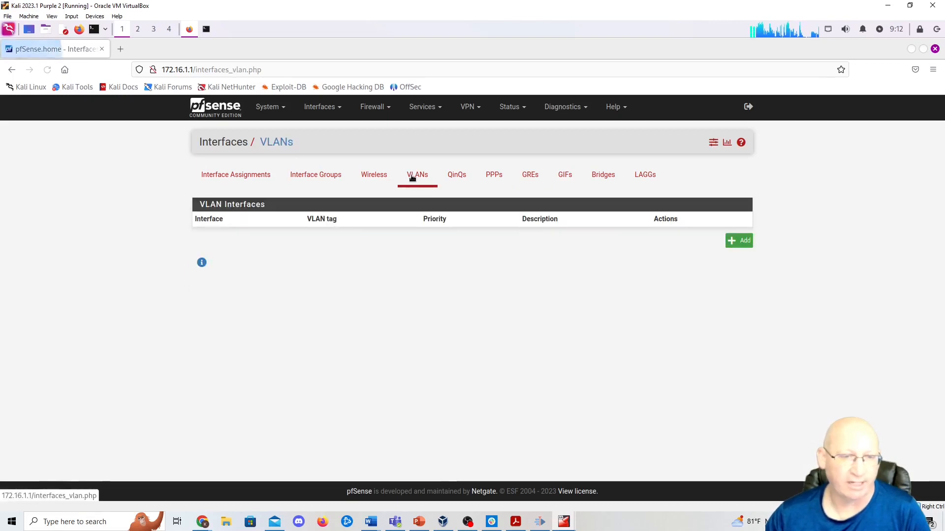
left_click(739, 241)
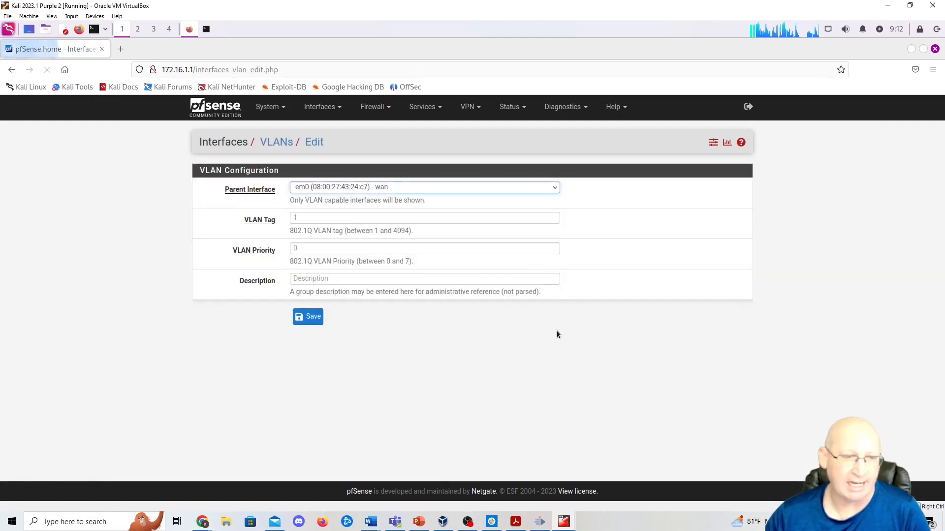
left_click(425, 187)
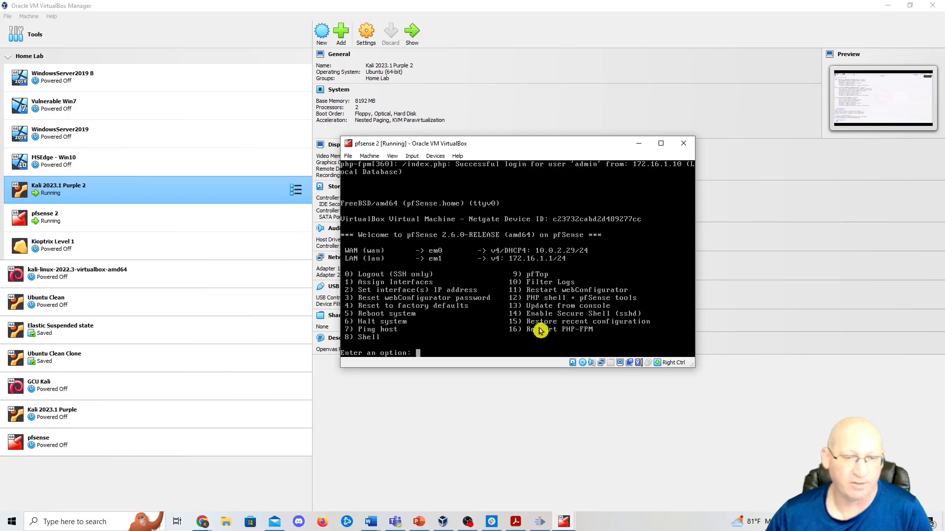
mouse_move(470, 380)
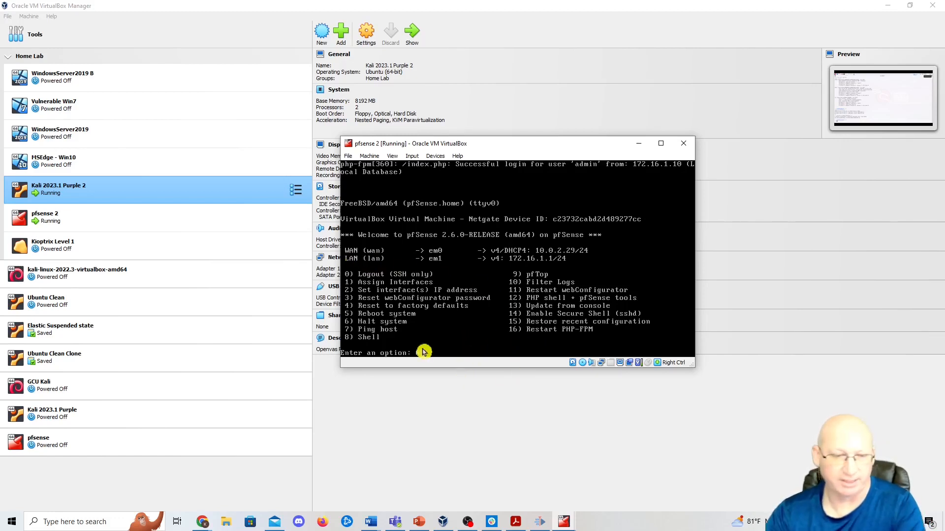
Step: Halt pfSense from the console with option 6, confirming with y
type("6")
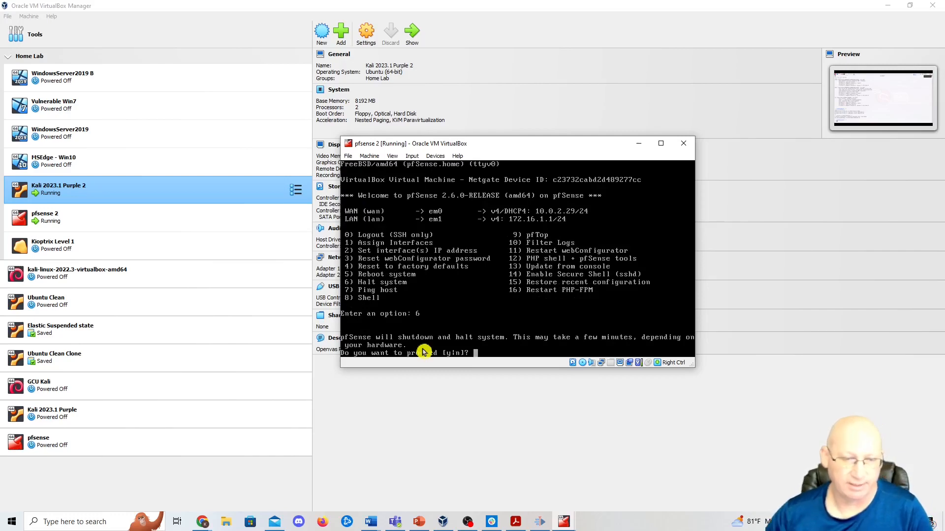
type("y")
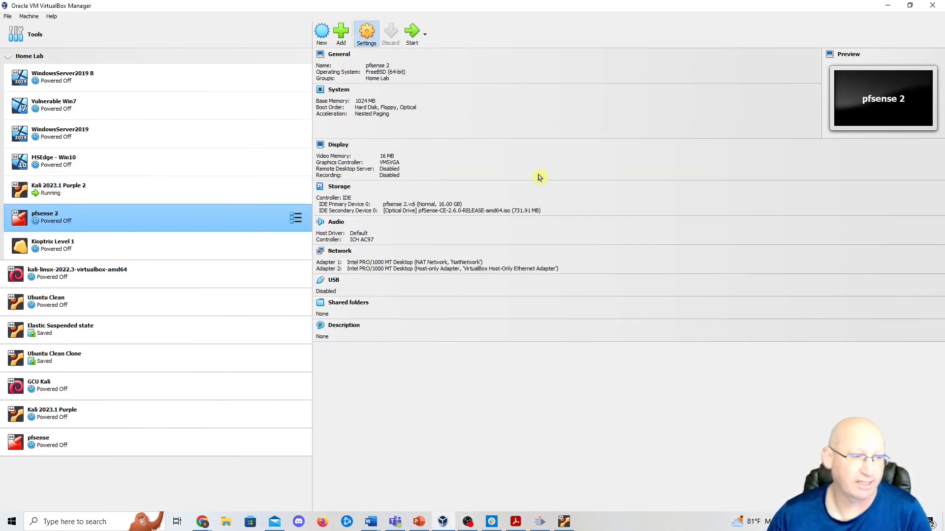
Step: Attach pfsense 2's Adapter 3 to the Internal Network intnet and save
left_click(366, 31)
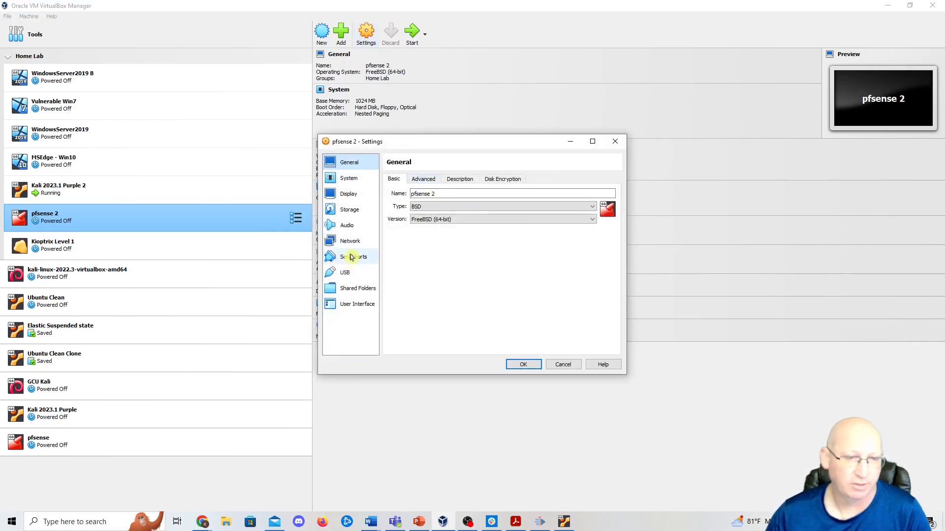
left_click(351, 242)
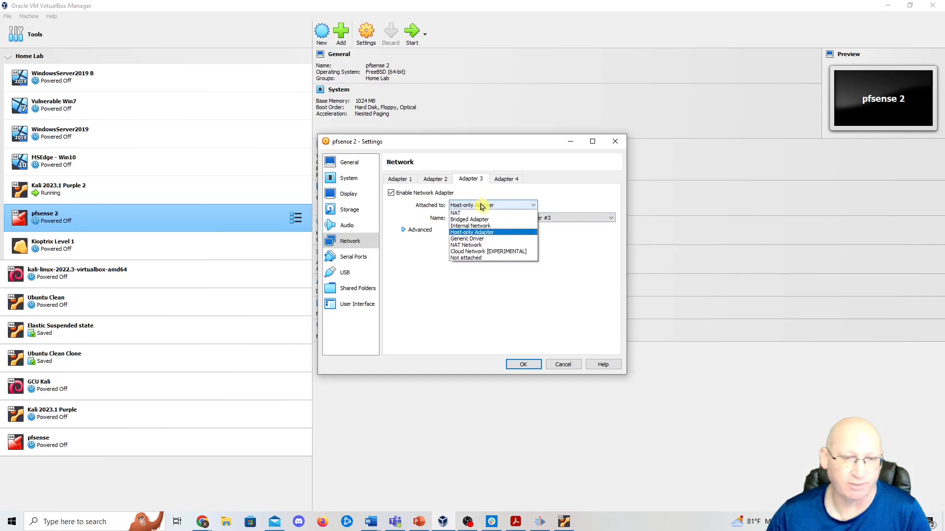
left_click(470, 226)
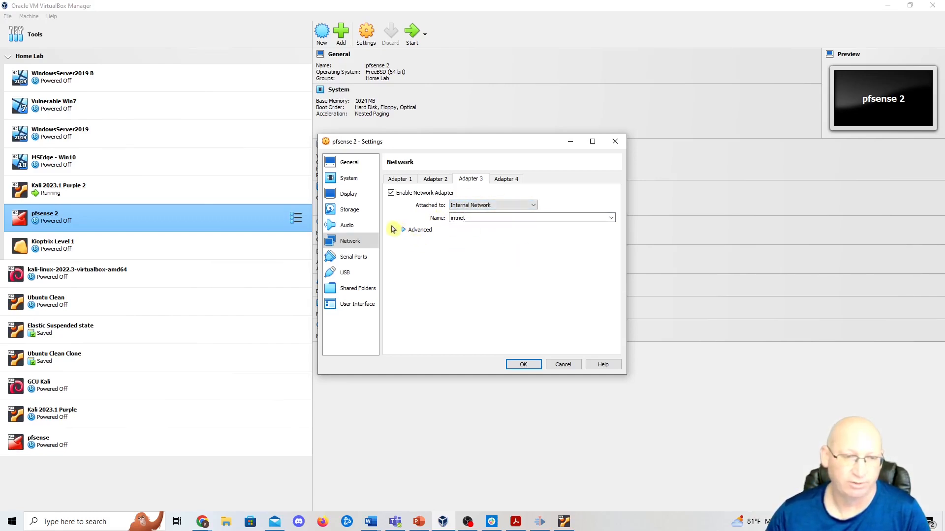
left_click(524, 364)
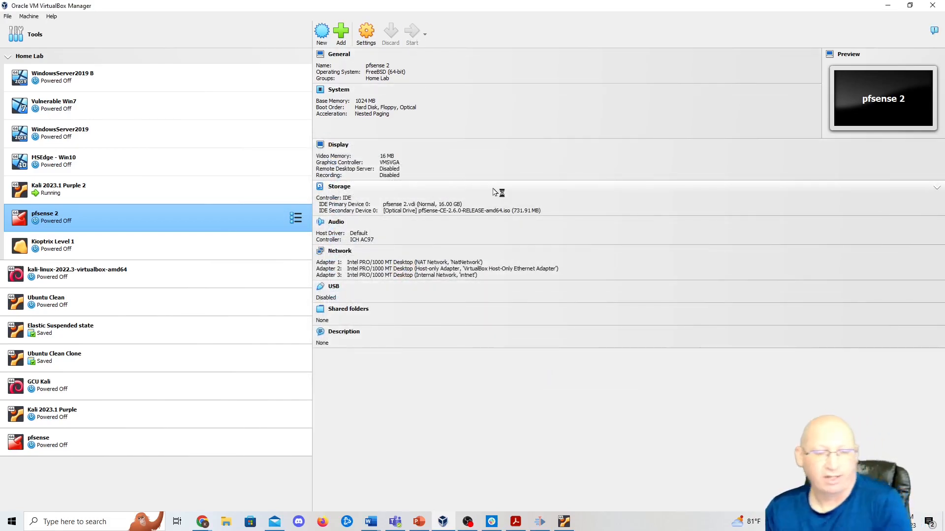
Step: Start the pfsense 2 virtual machine again
left_click(411, 31)
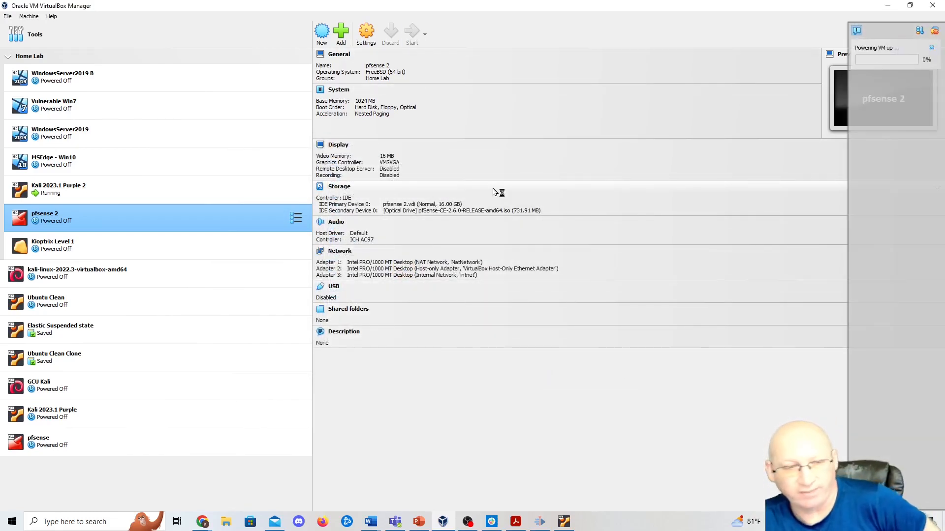
mouse_move(494, 191)
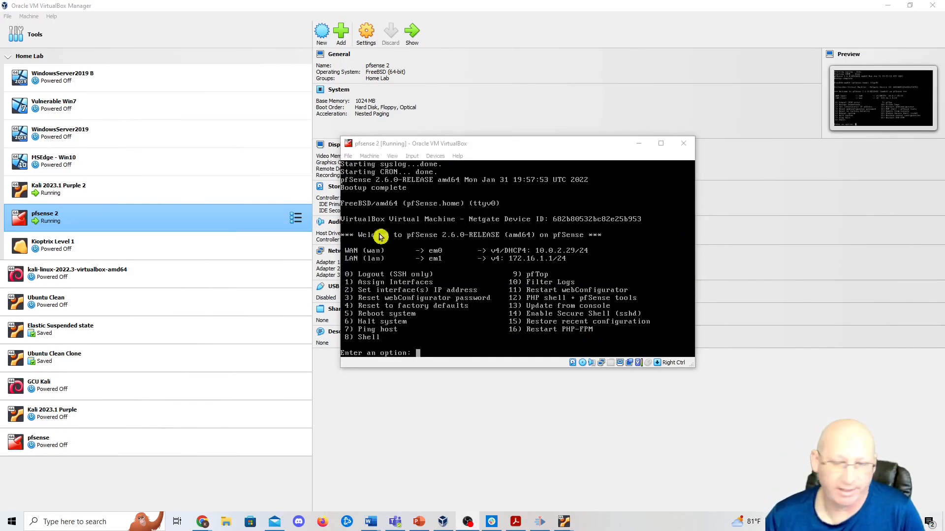
mouse_move(360, 274)
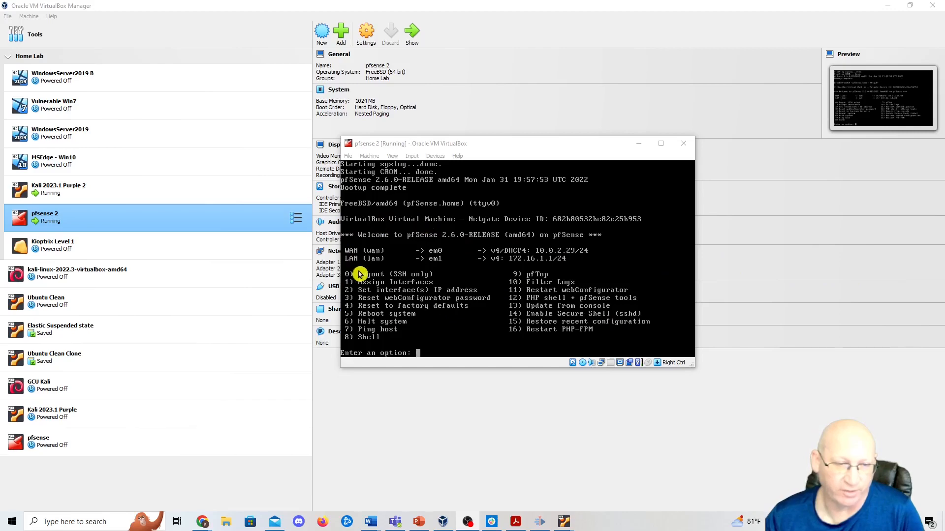
mouse_move(644, 476)
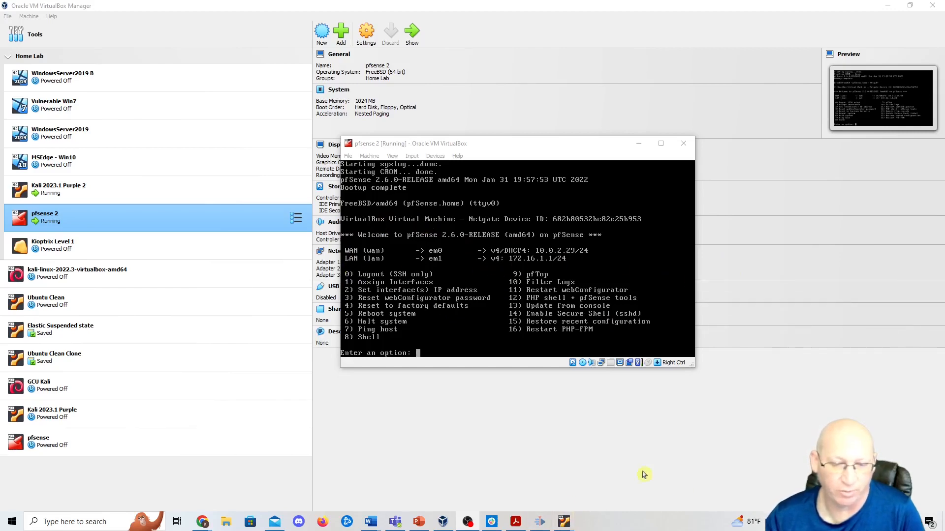
mouse_move(563, 521)
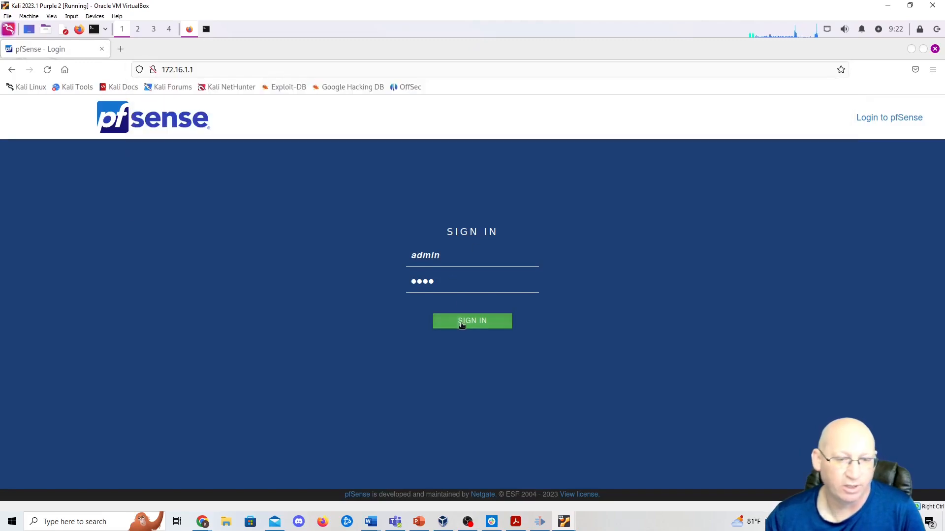
Step: Sign in as admin, accept the copyright notice and close the survey popup
left_click(472, 321)
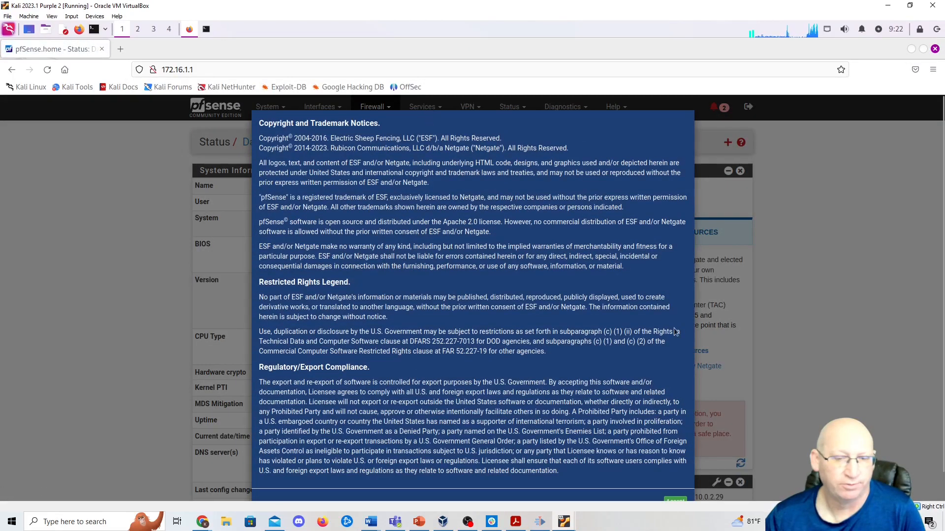
left_click(674, 500)
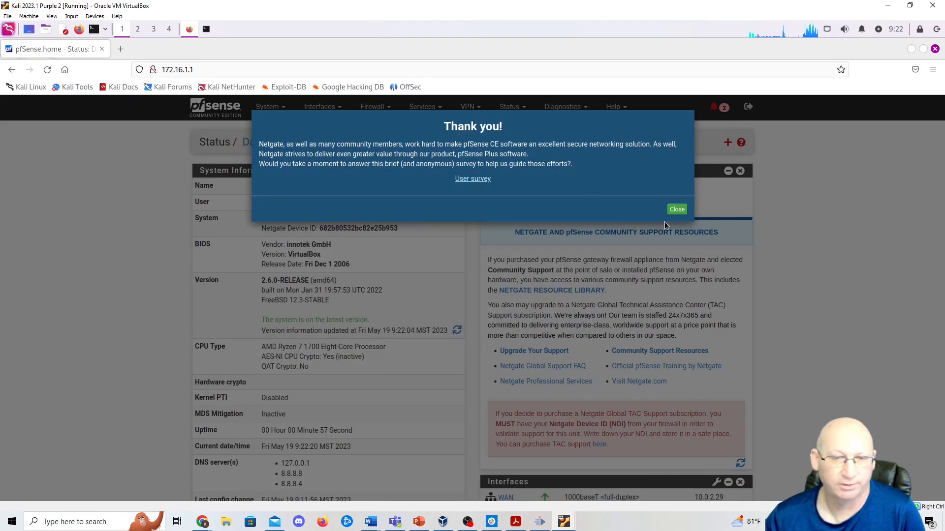
left_click(320, 106)
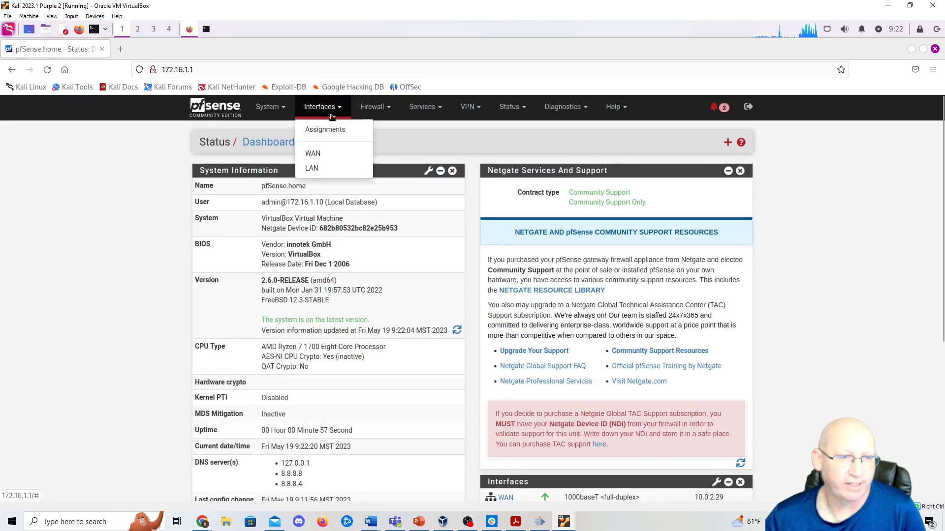
Step: Add the available em2 port as a new OPT1 interface in Interface Assignments
left_click(325, 130)
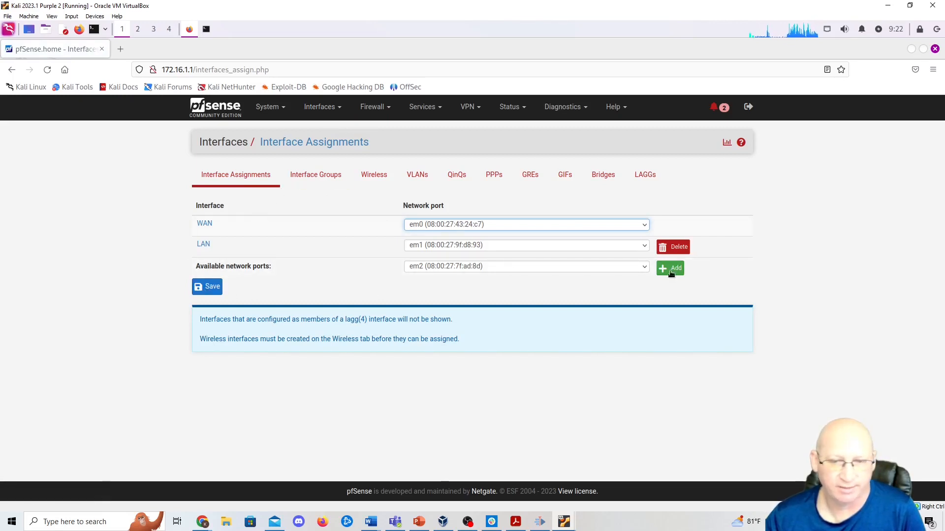
left_click(670, 267)
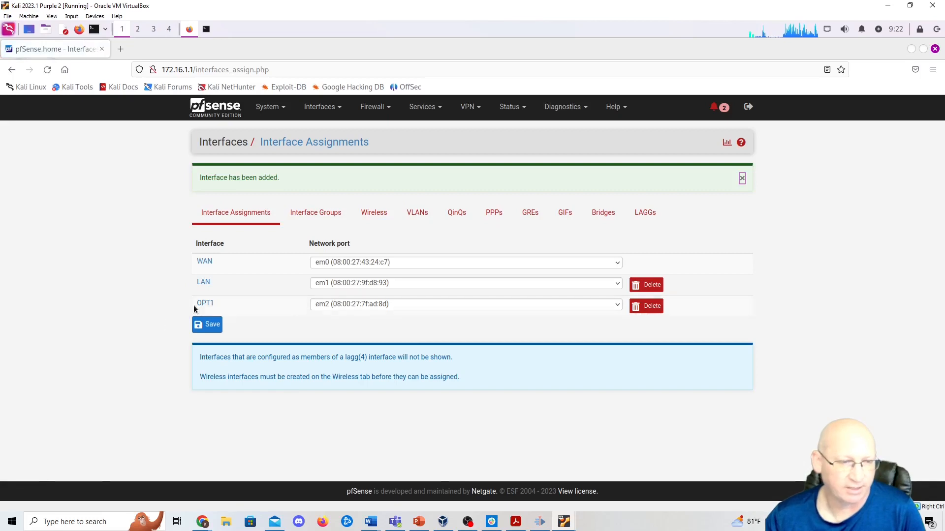
mouse_move(355, 309)
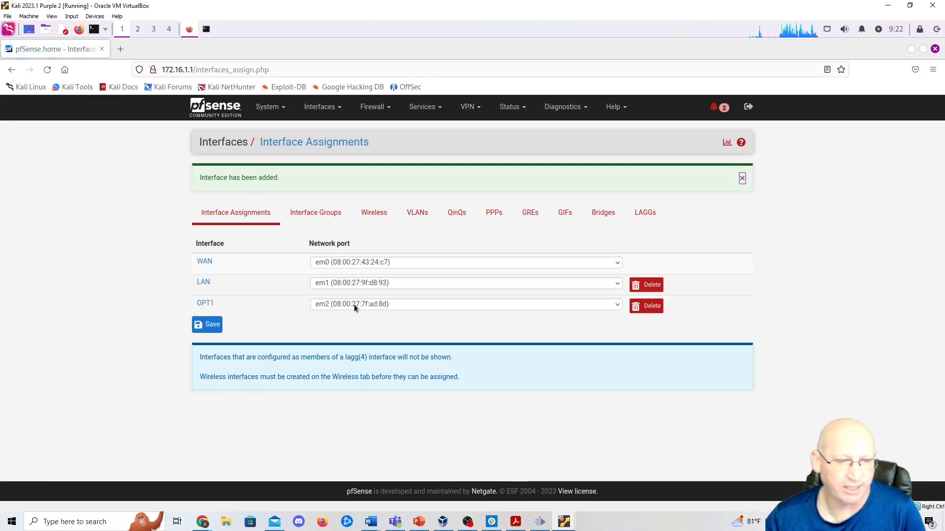
mouse_move(376, 317)
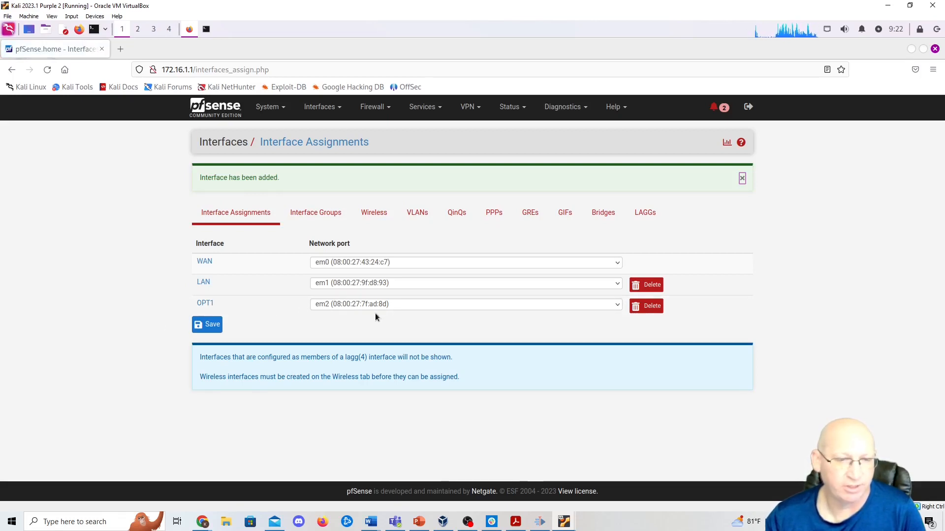
mouse_move(415, 216)
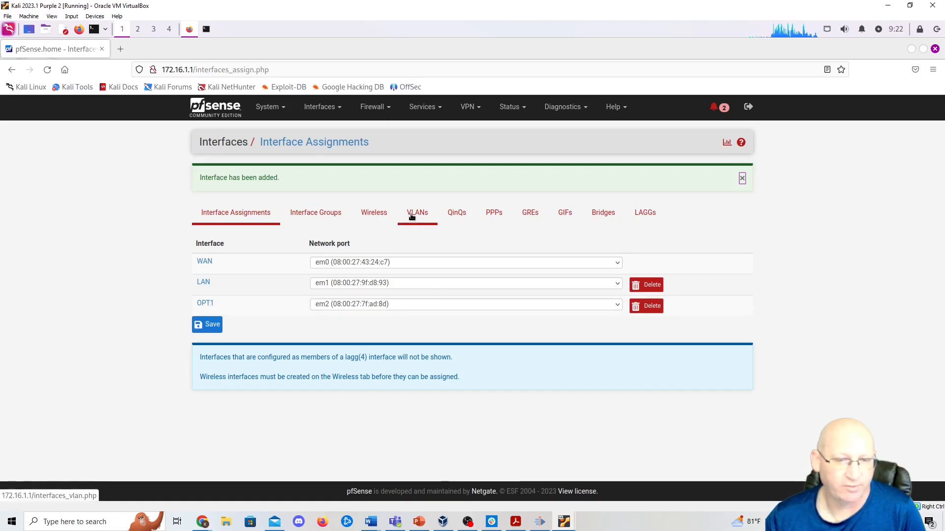
Step: Create a new VLAN with parent interface em2 (opt1) and tag 100
left_click(417, 212)
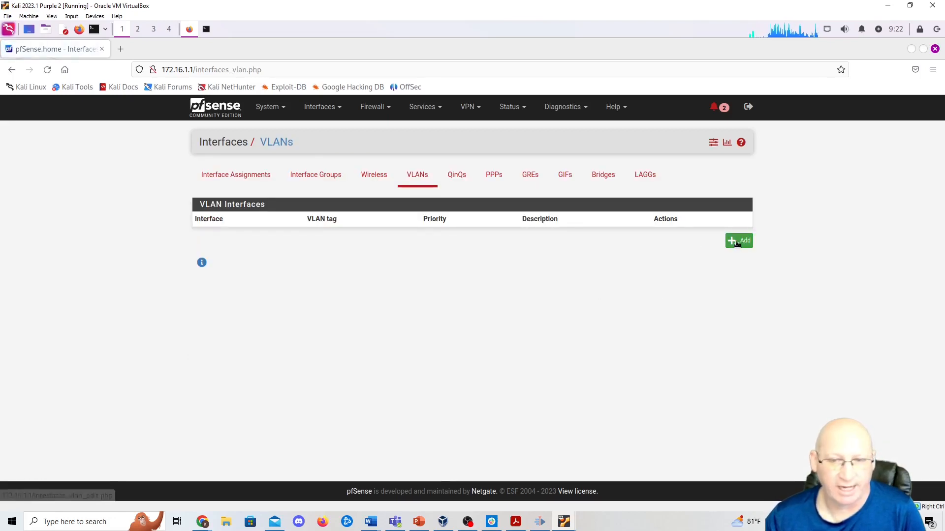
left_click(738, 240)
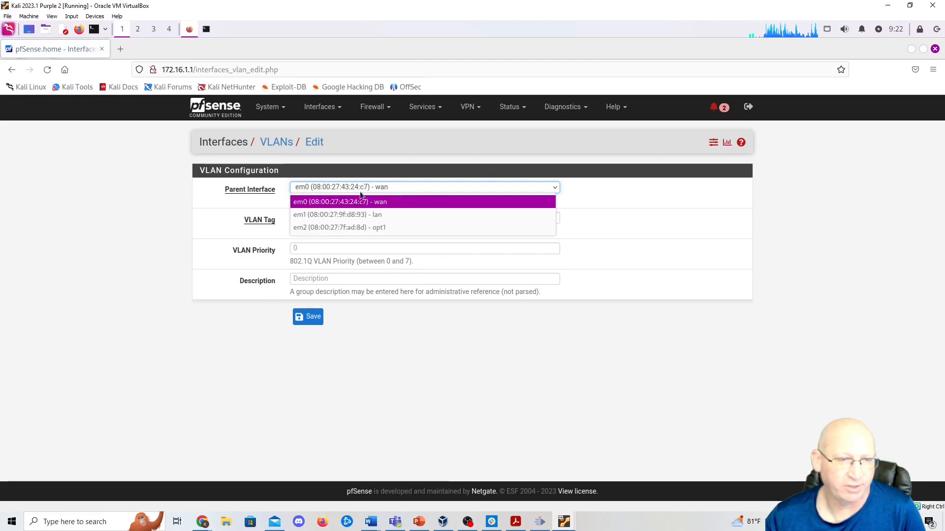
left_click(339, 227)
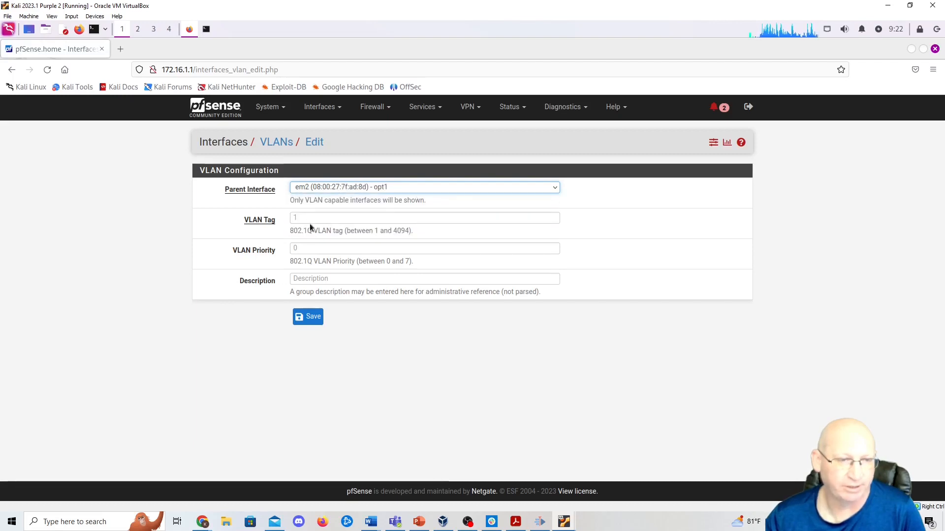
type("100")
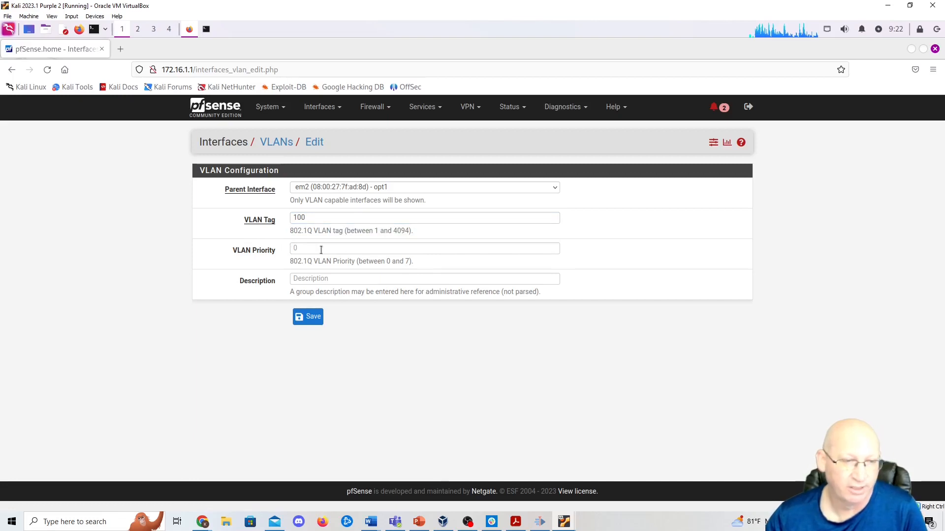
Step: Give the VLAN the description VLAN-100 DMZ and save it to the VLAN list
left_click(424, 279)
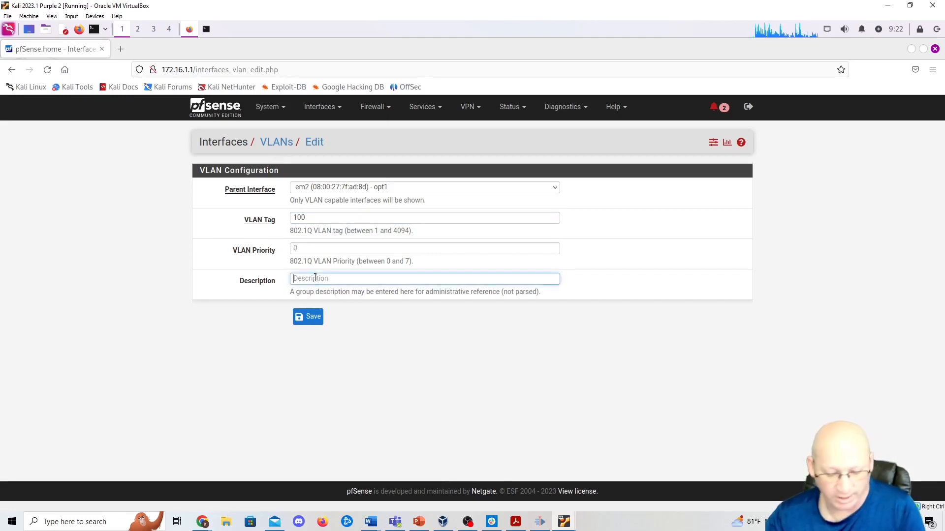
type("DMZ")
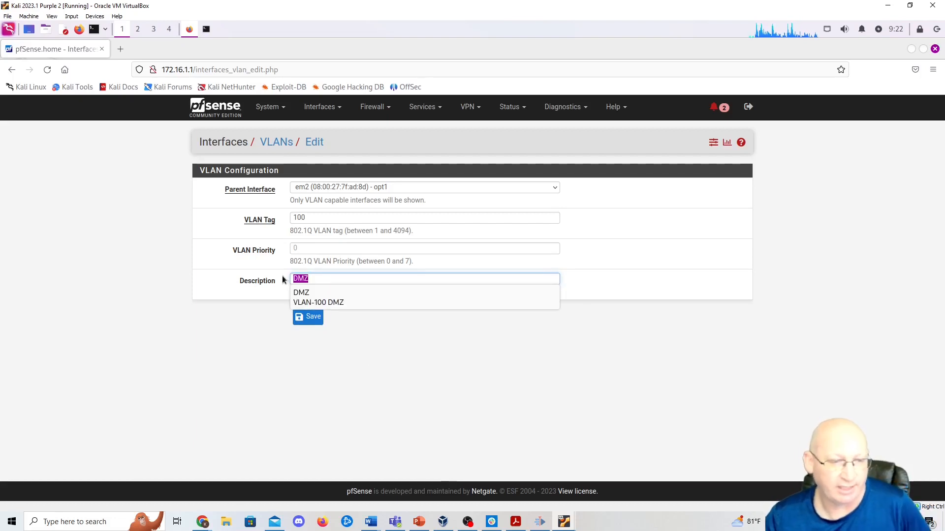
left_click(318, 303)
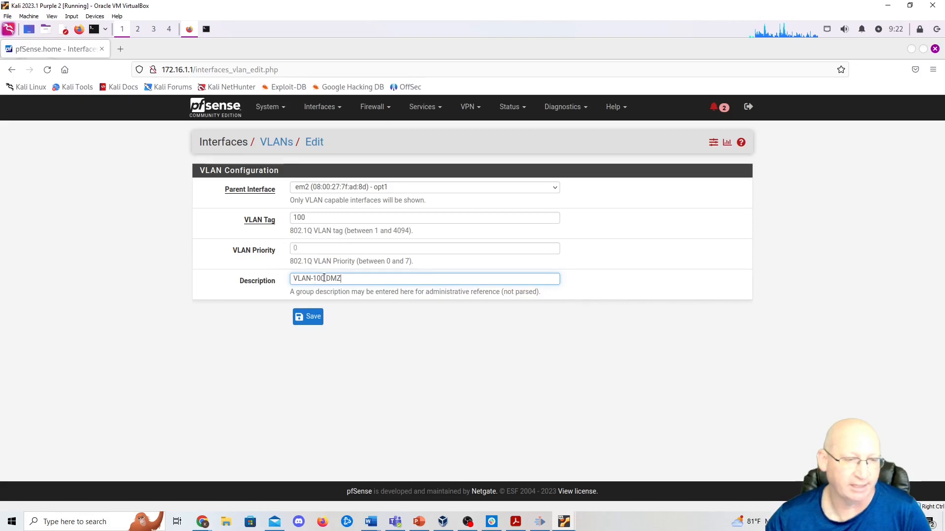
left_click(308, 317)
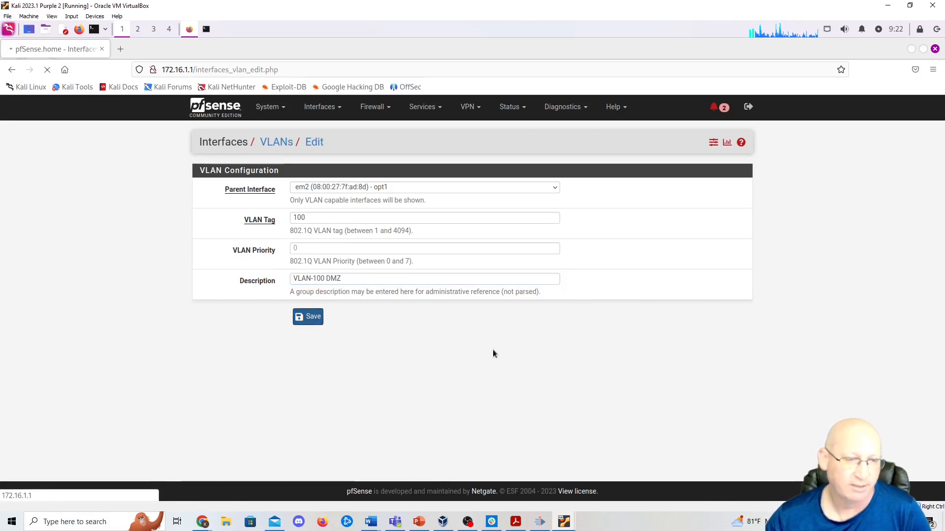
left_click(308, 317)
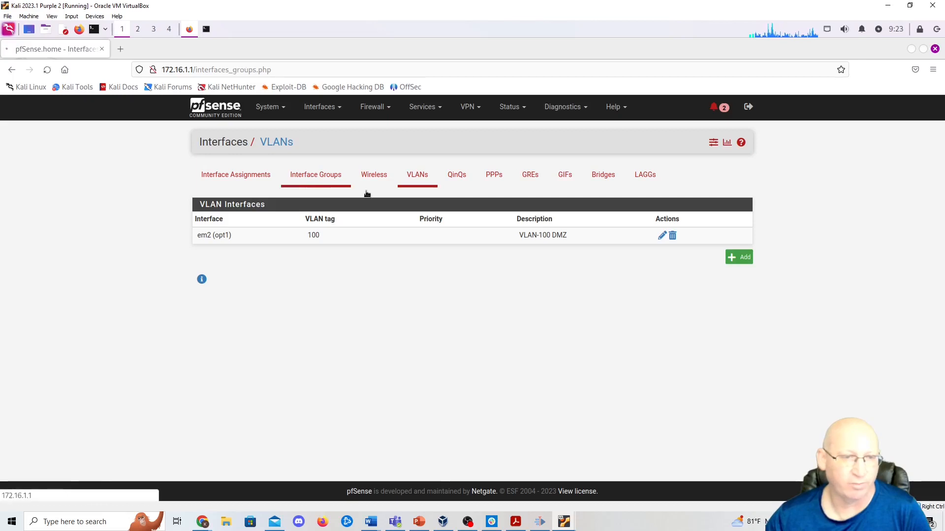
Step: Return to Interface Assignments and go into the OPT1 interface settings
left_click(236, 175)
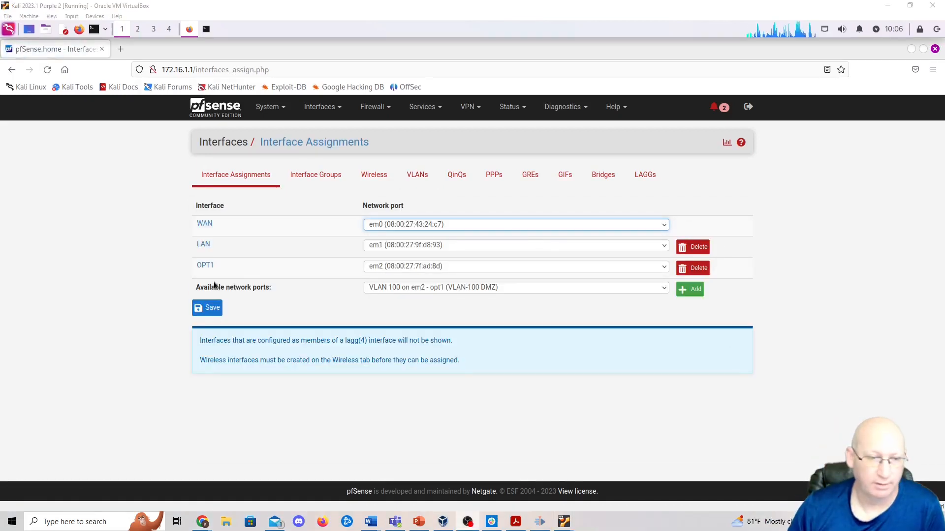
mouse_move(367, 275)
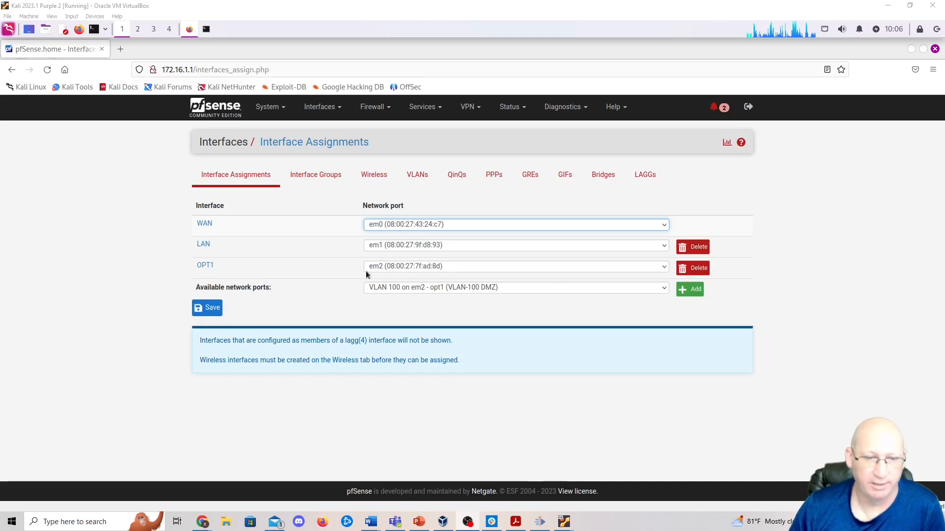
left_click(204, 266)
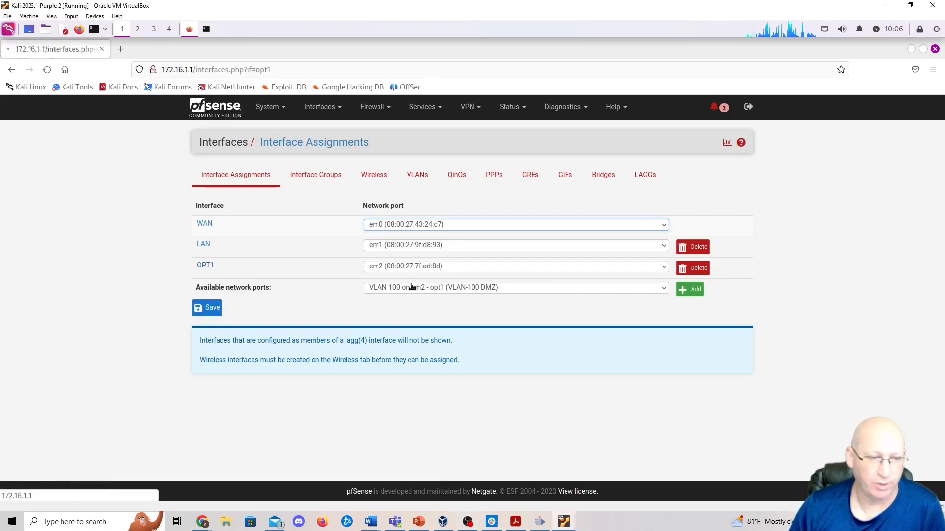
Step: Describe OPT1 as DMZ and set its IPv4 configuration type to Static IPv4
left_click(205, 266)
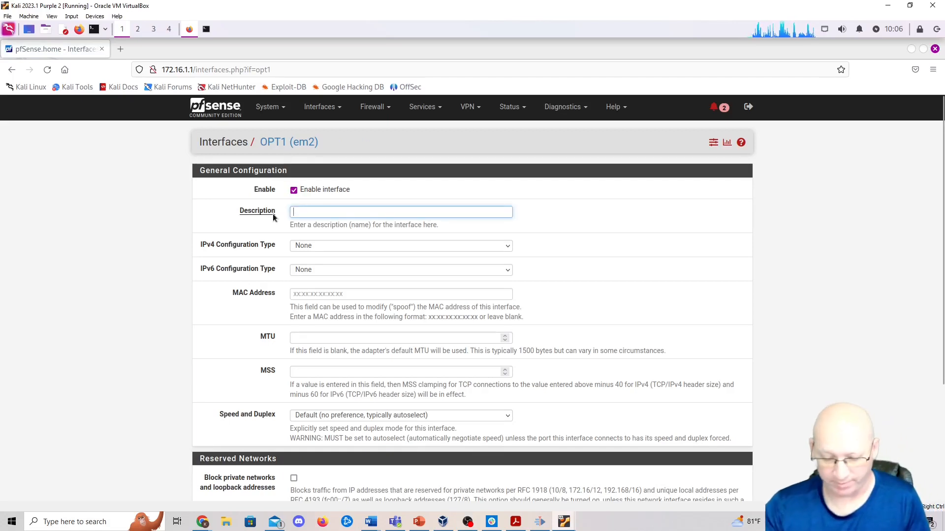
type("DMX")
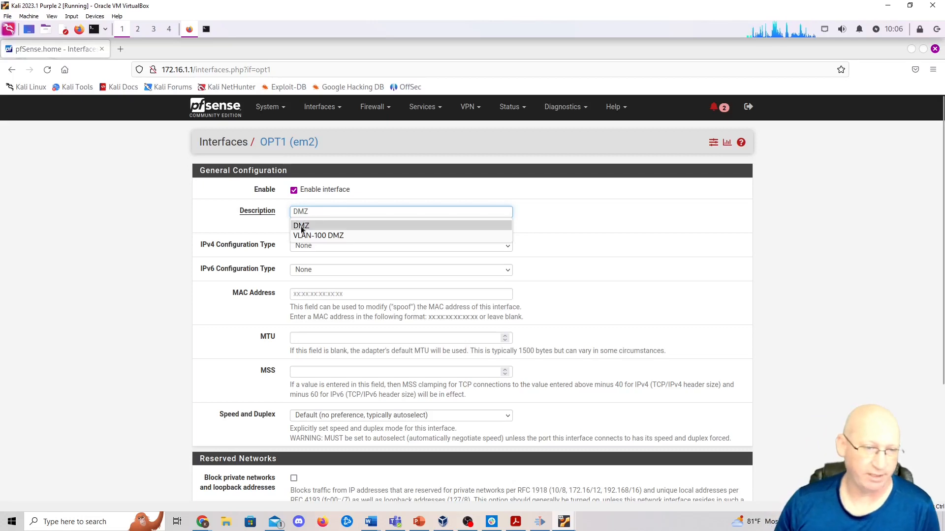
left_click(401, 246)
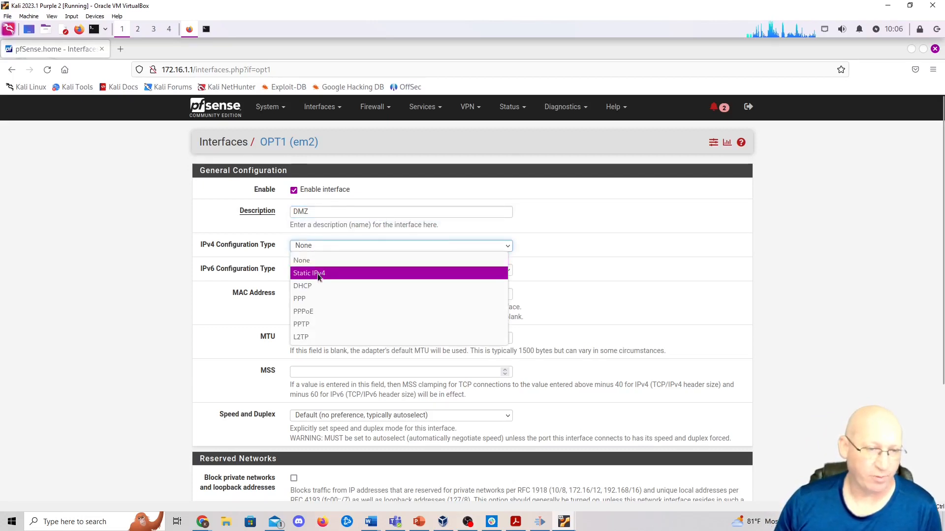
left_click(309, 274)
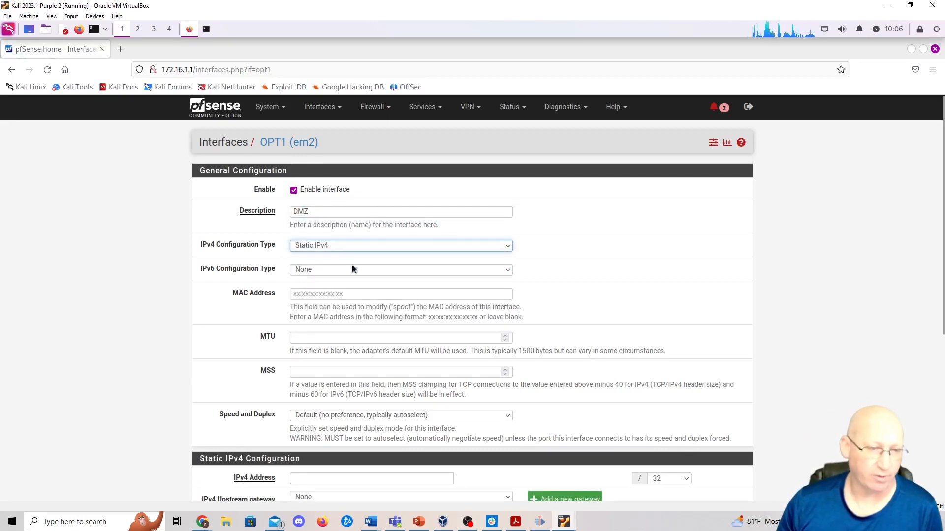
Step: Enter the static IPv4 address 172.16.100.1 with a /24 prefix length
scroll("down", 3)
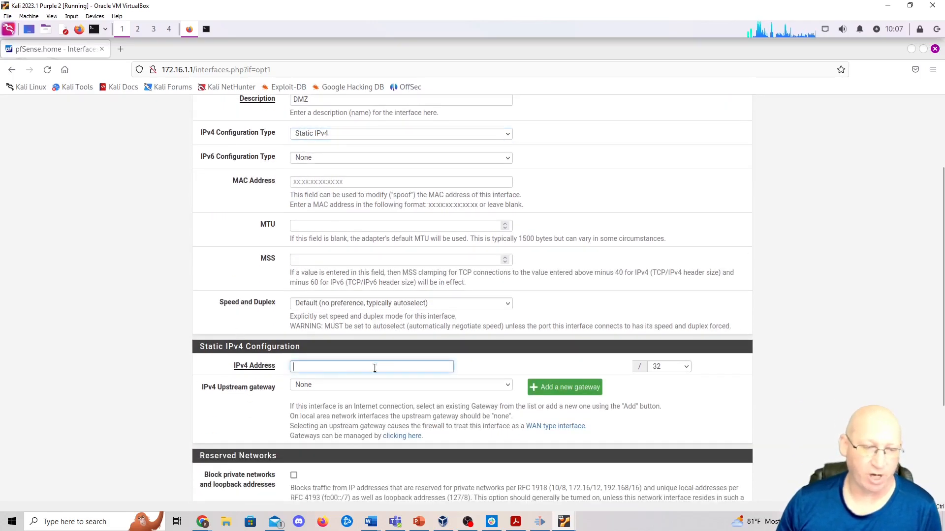
type("172.16.100.")
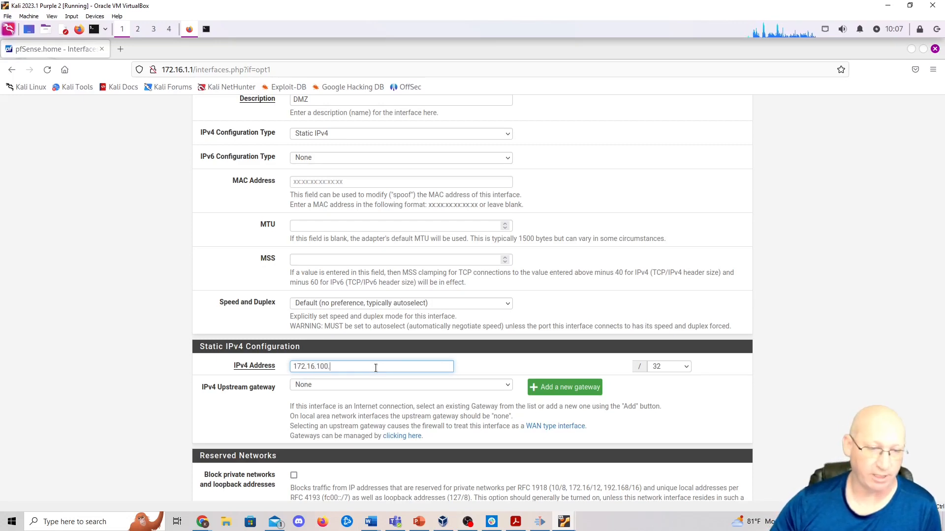
type("1")
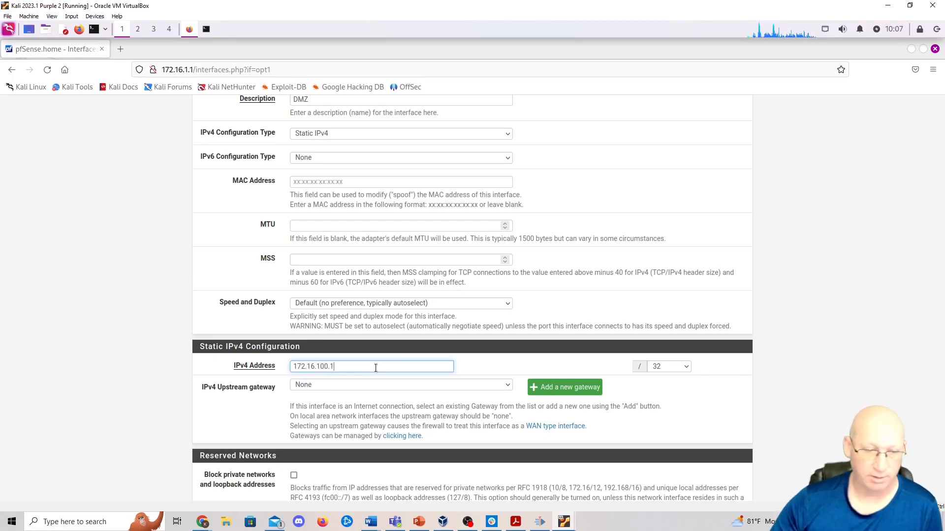
left_click(669, 366)
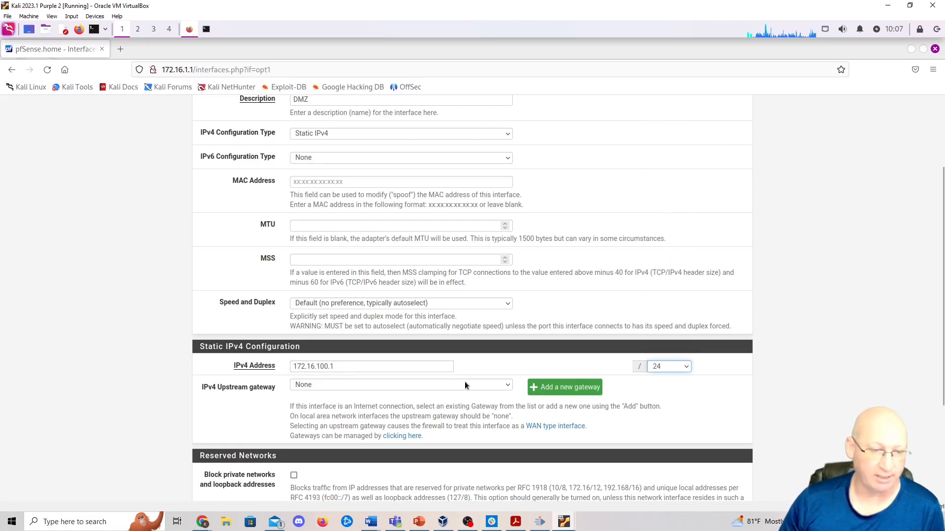
Step: Save the DMZ interface settings and apply the changes
scroll("down", 3)
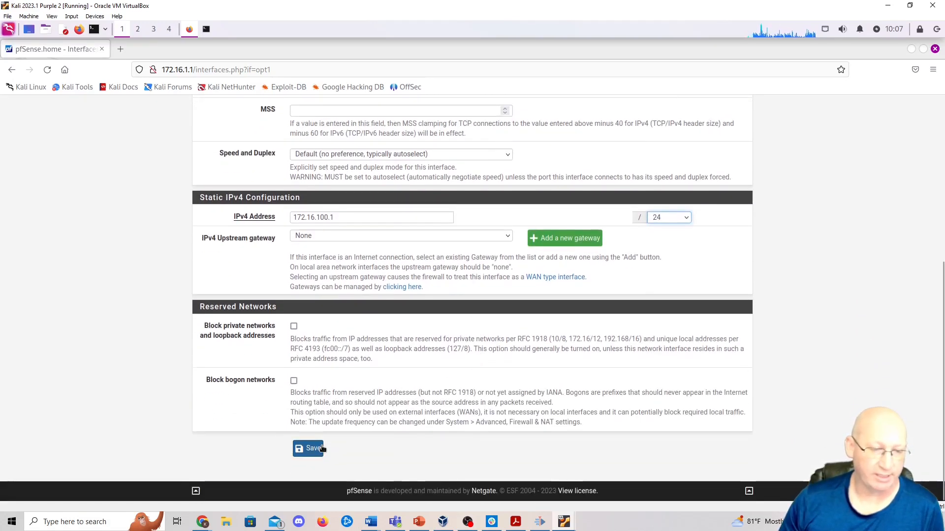
left_click(308, 449)
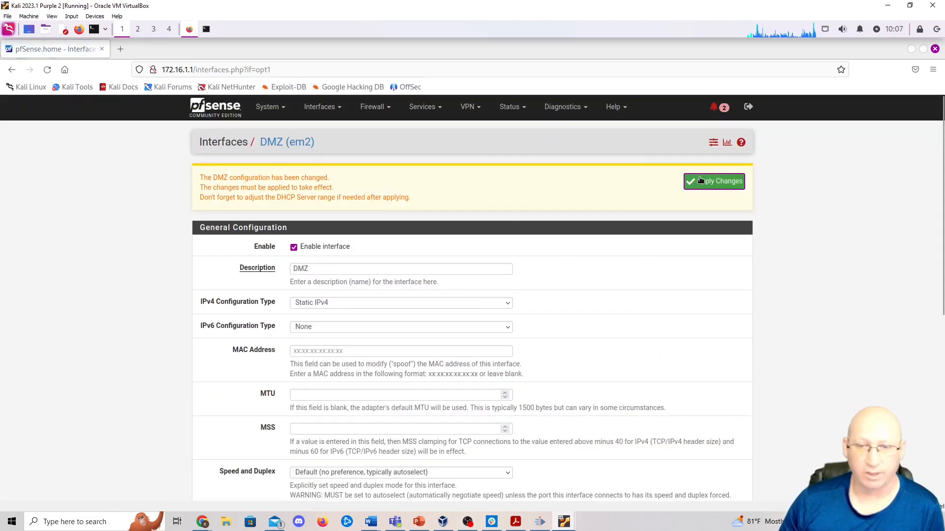
left_click(715, 181)
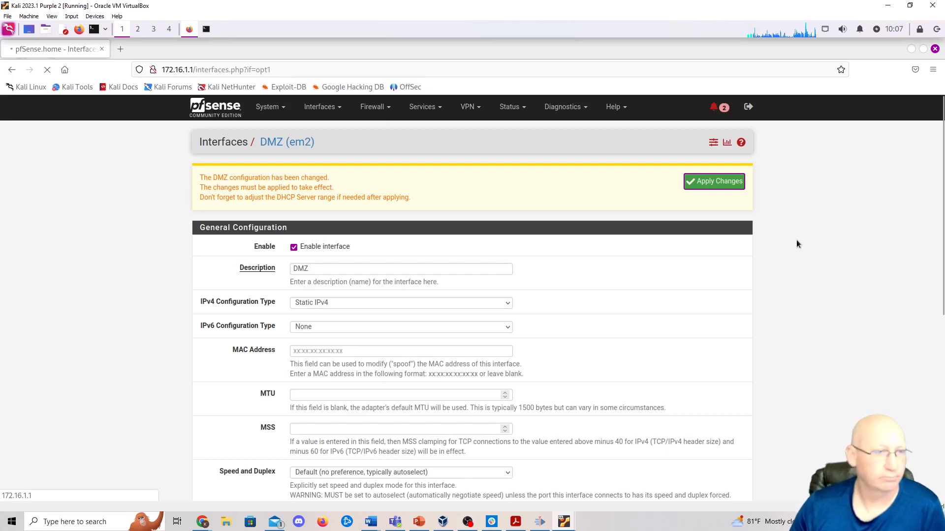
mouse_move(793, 203)
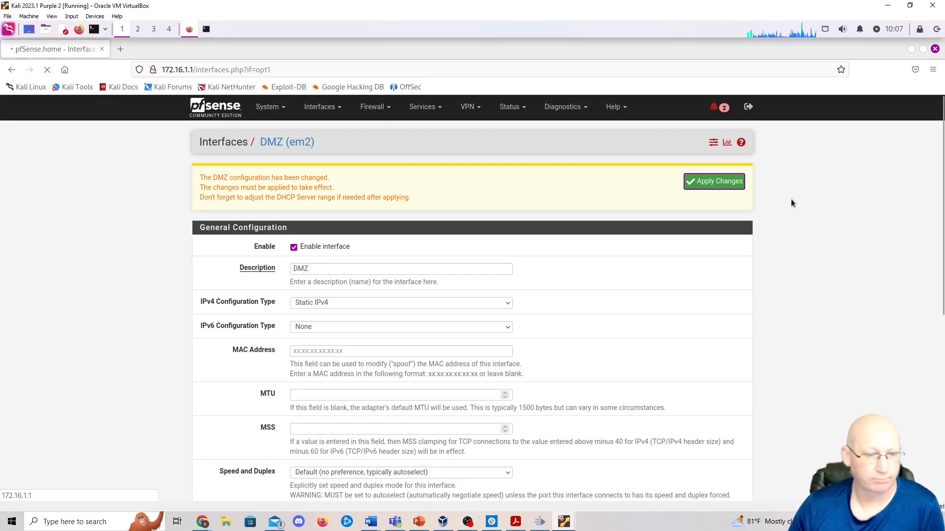
left_click(714, 181)
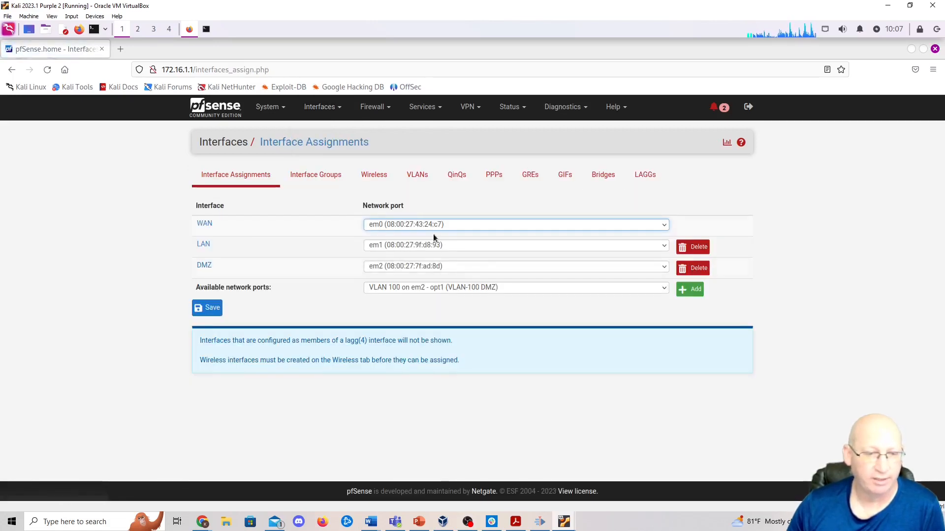
mouse_move(224, 219)
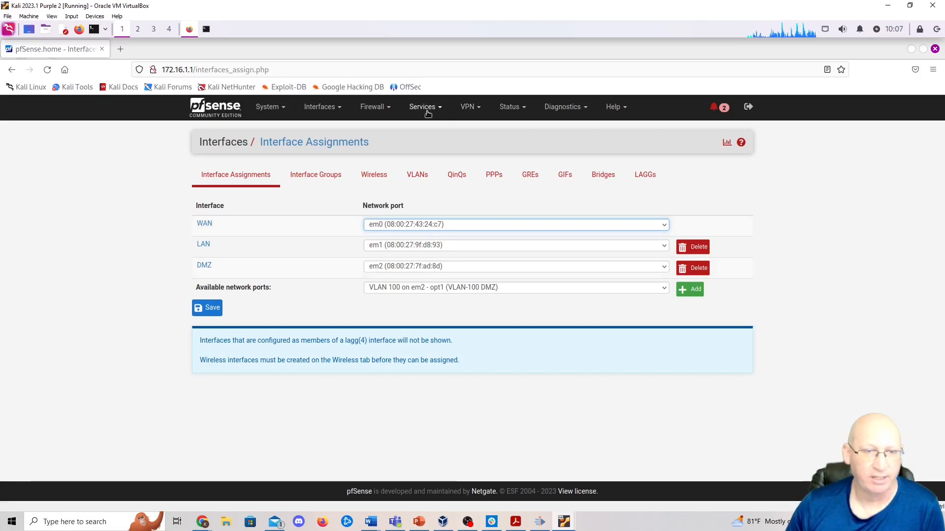
Step: Enable the DHCP server on the DMZ interface under Services > DHCP Server
left_click(422, 106)
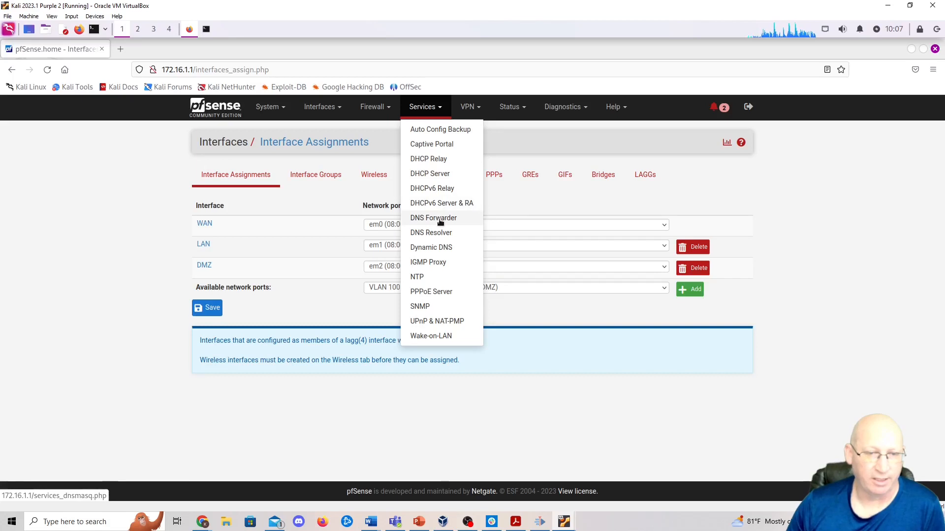
mouse_move(425, 175)
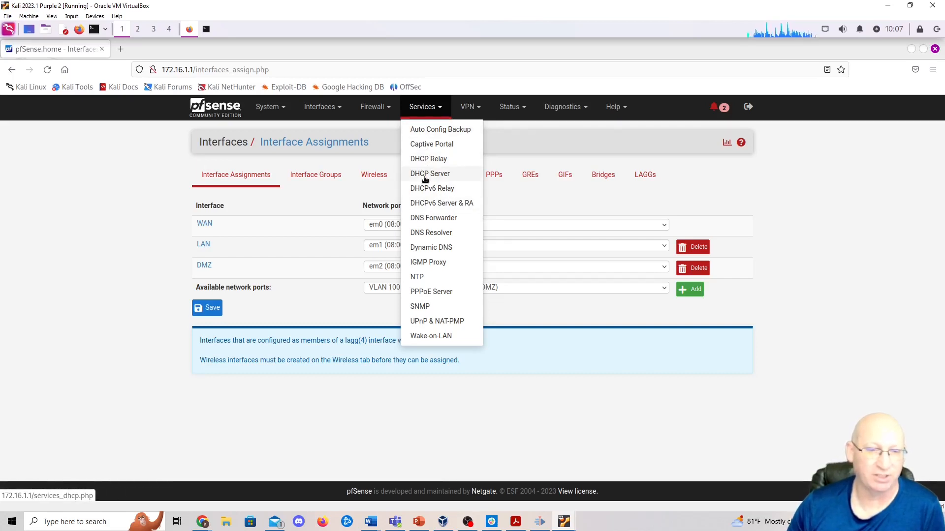
left_click(430, 173)
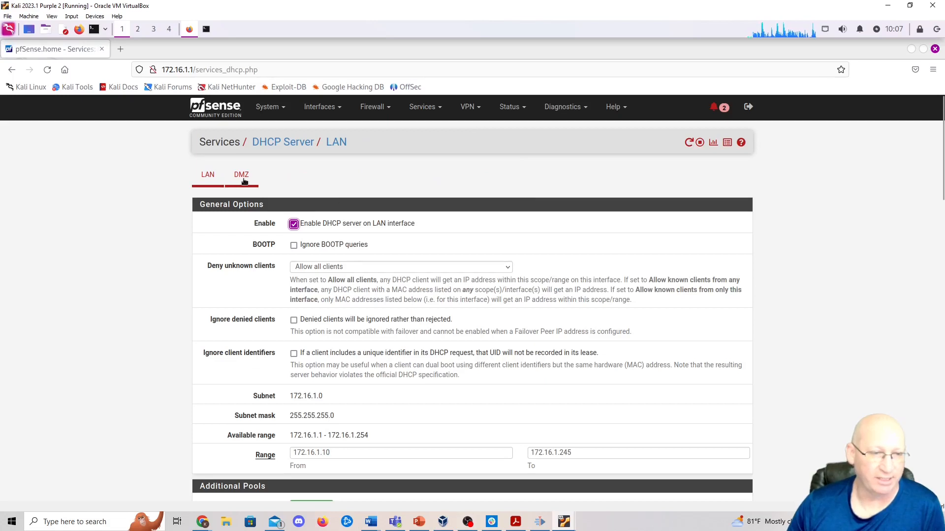
left_click(241, 175)
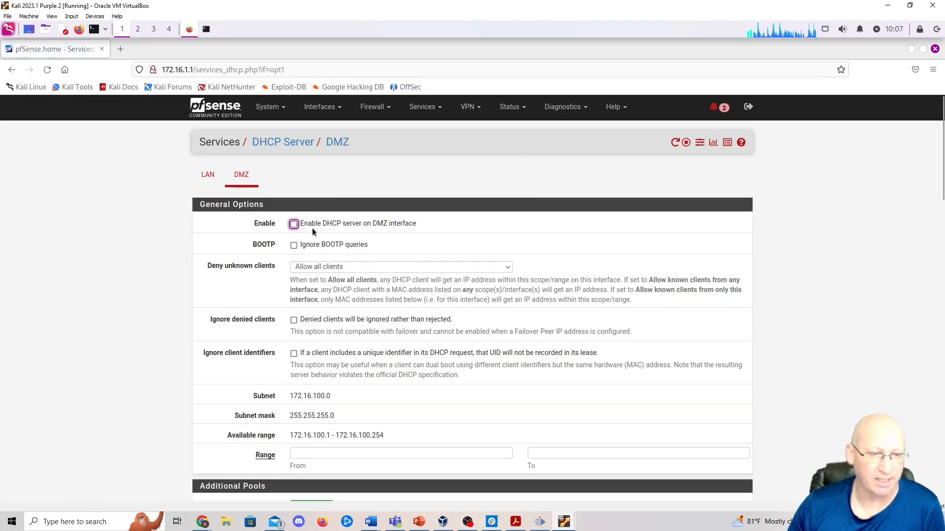
left_click(294, 223)
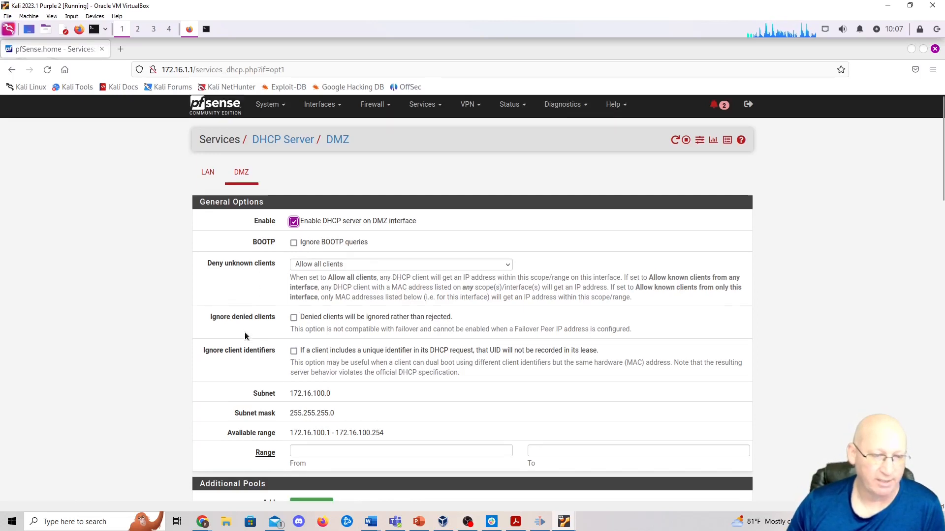
Step: Set the DMZ DHCP range to 172.16.100.10–172.16.100.240 and save it
scroll("down", 3)
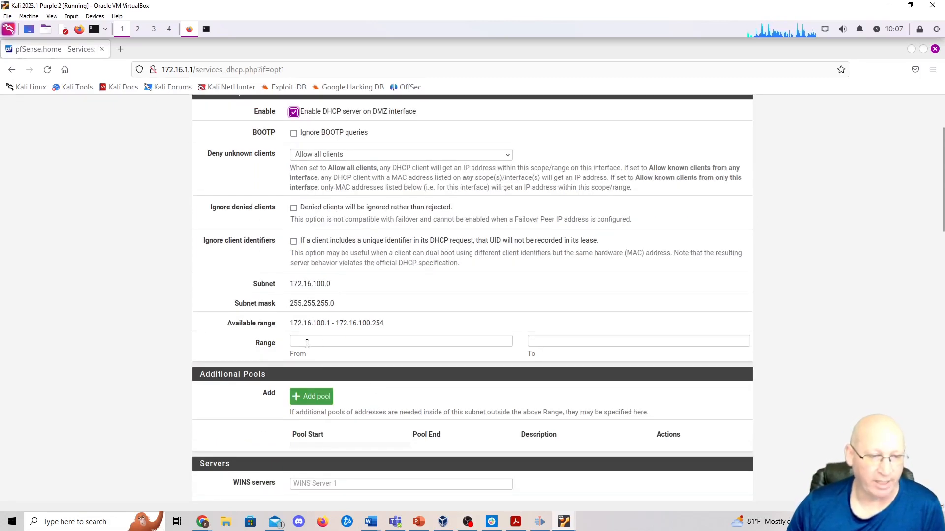
type("172.16.")
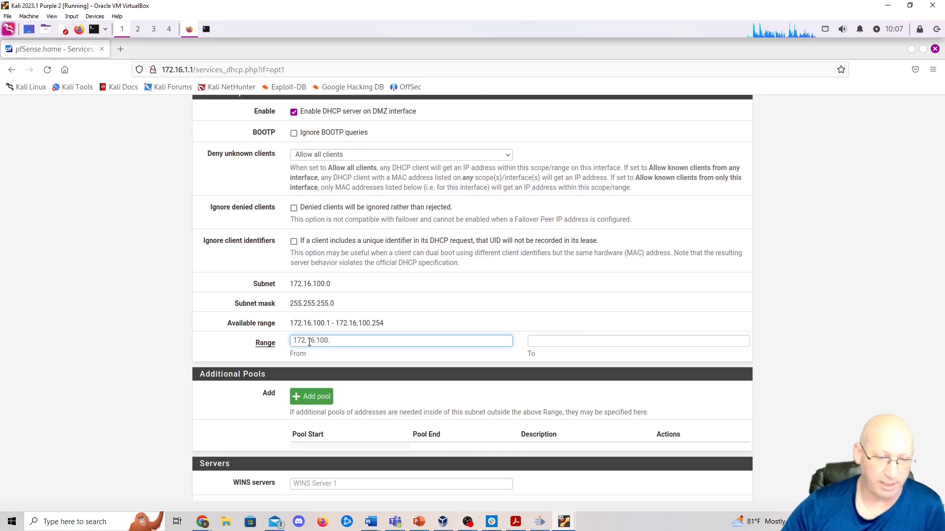
type("10")
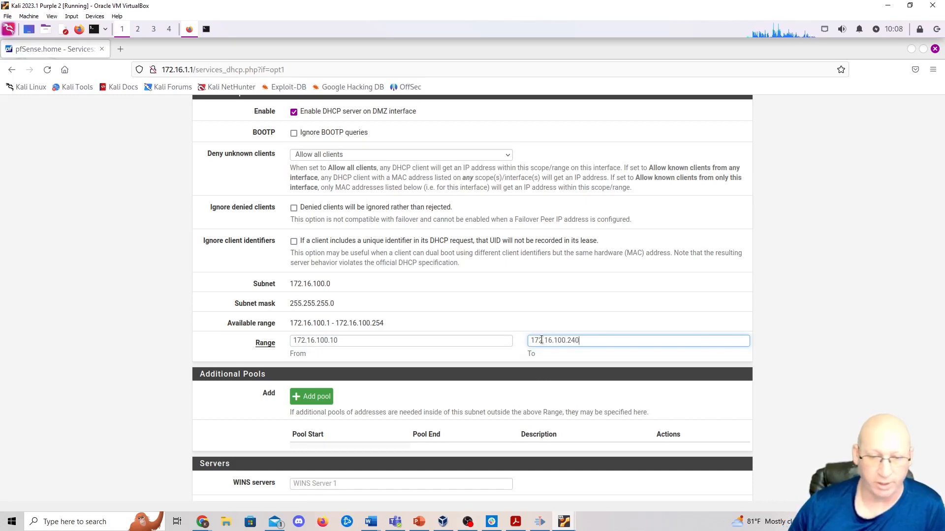
mouse_move(410, 333)
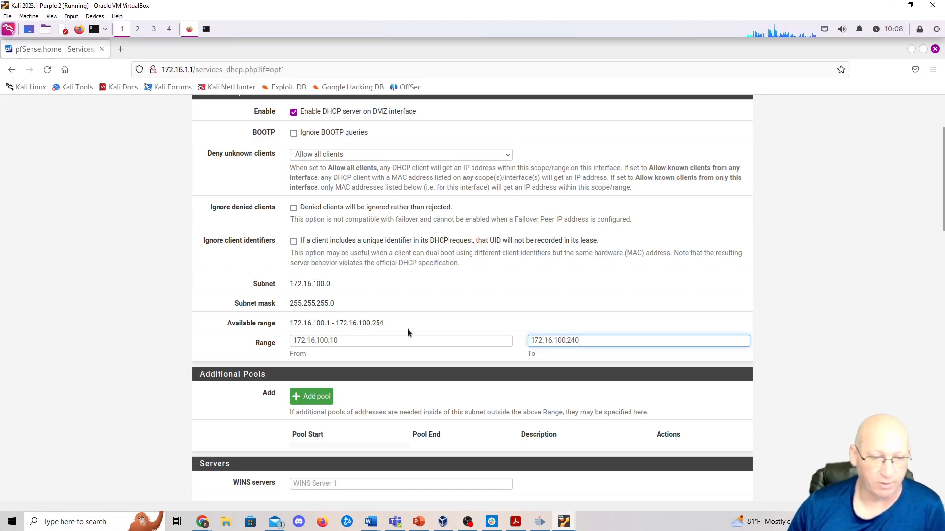
scroll("down", 3)
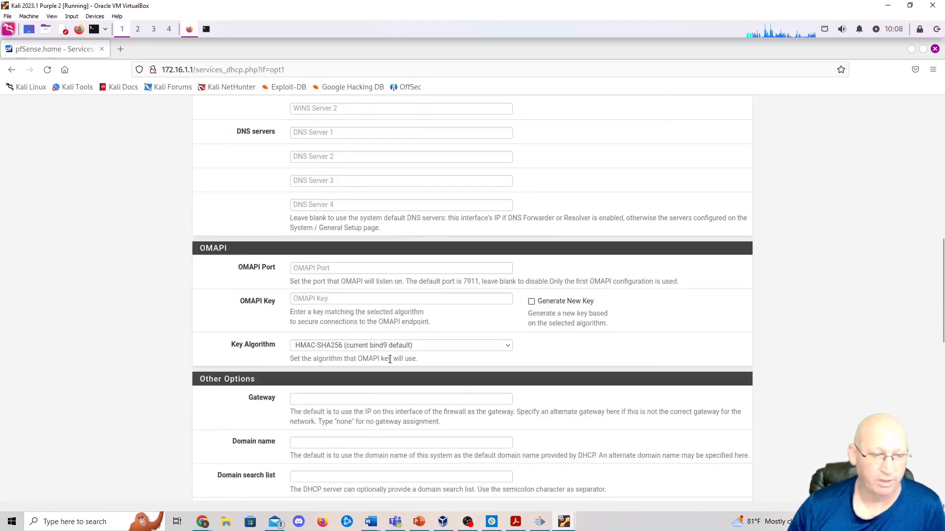
scroll("down", 3)
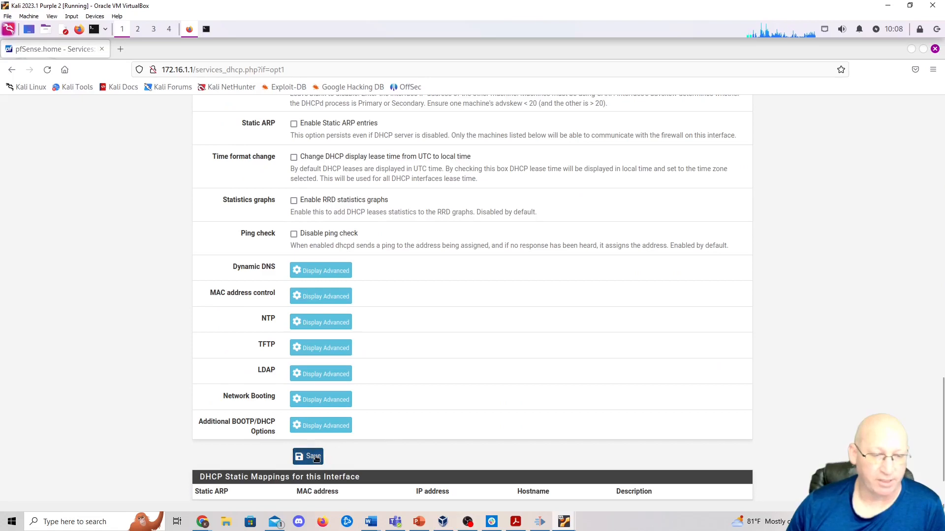
left_click(308, 456)
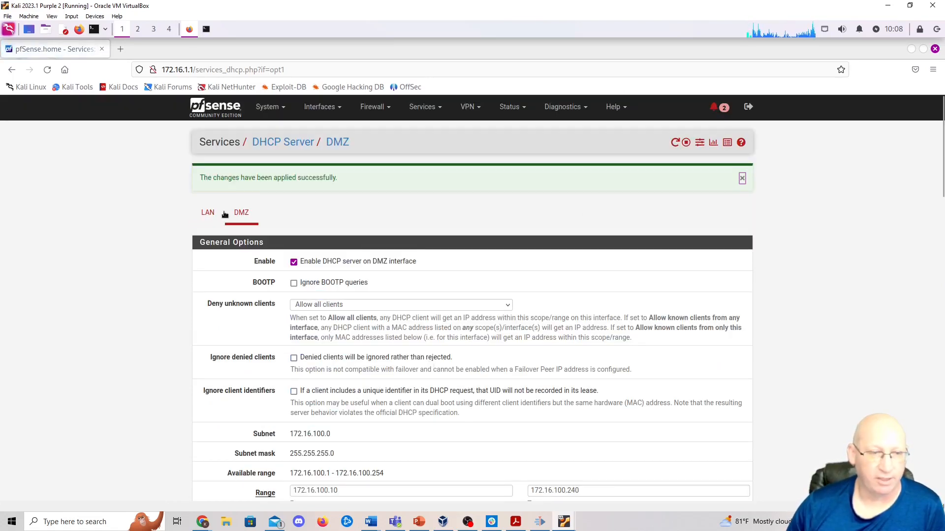
scroll("down", 3)
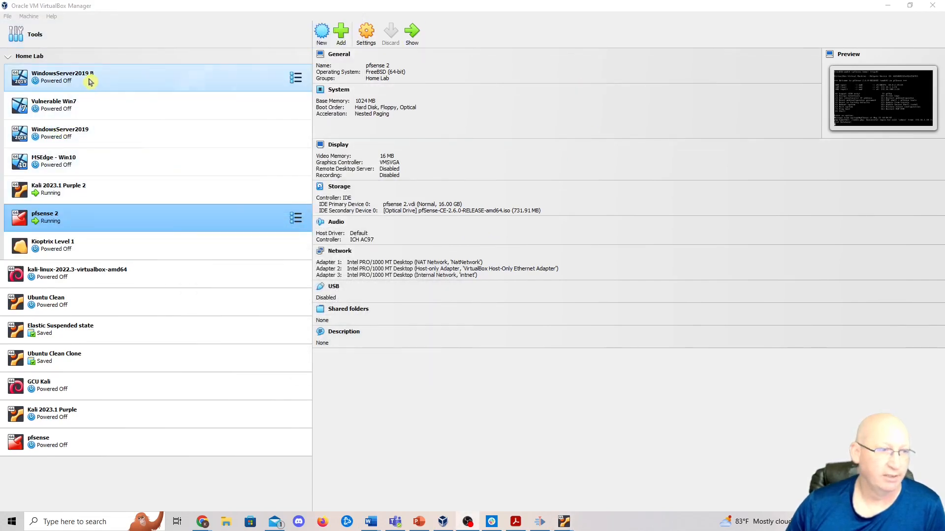
Step: Confirm WindowsServer2019 B's Adapter 1 is attached to Internal Network 'intnet'
left_click(64, 77)
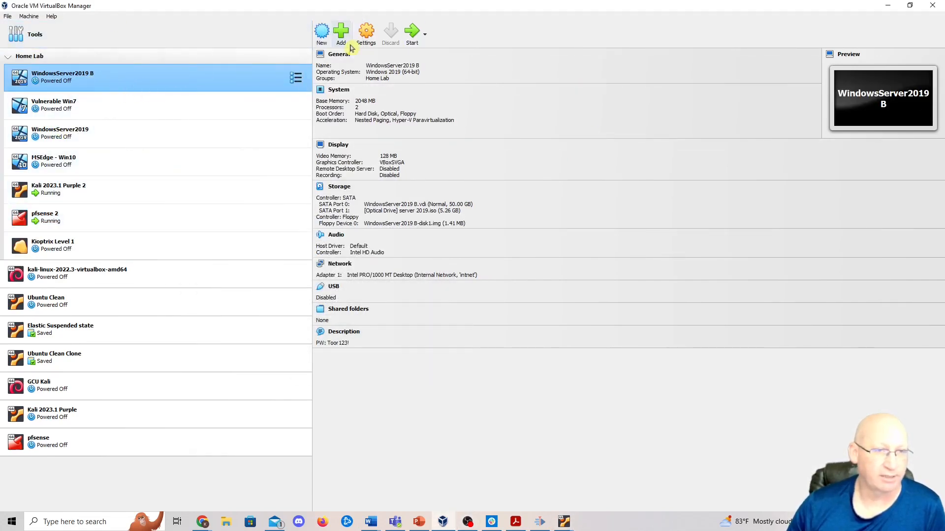
left_click(364, 31)
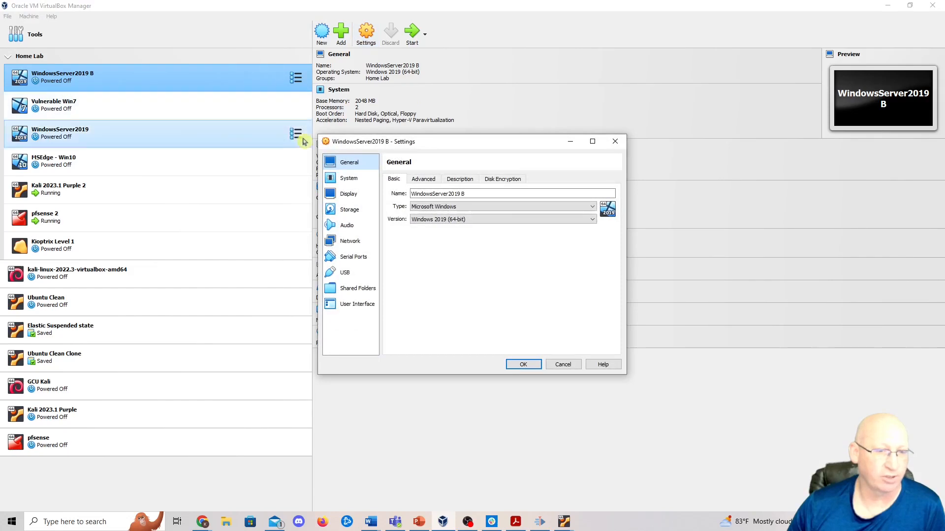
mouse_move(102, 85)
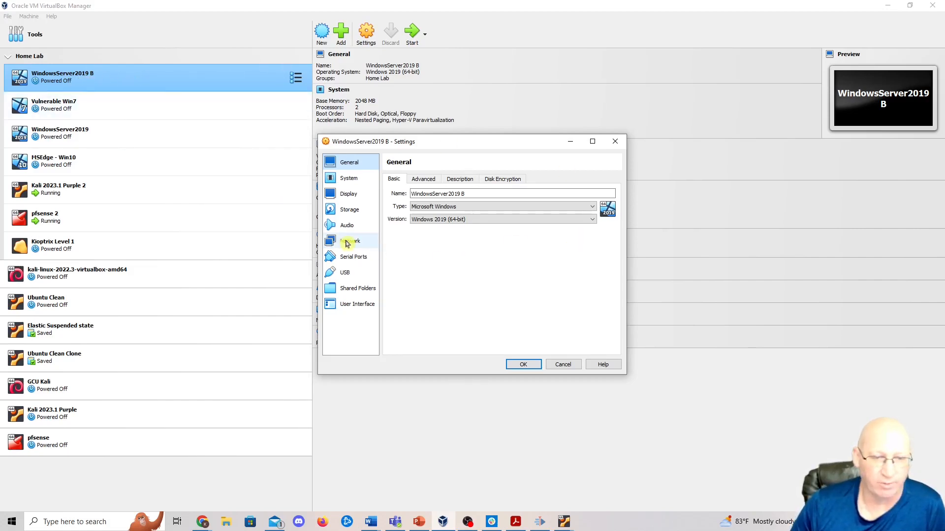
left_click(349, 241)
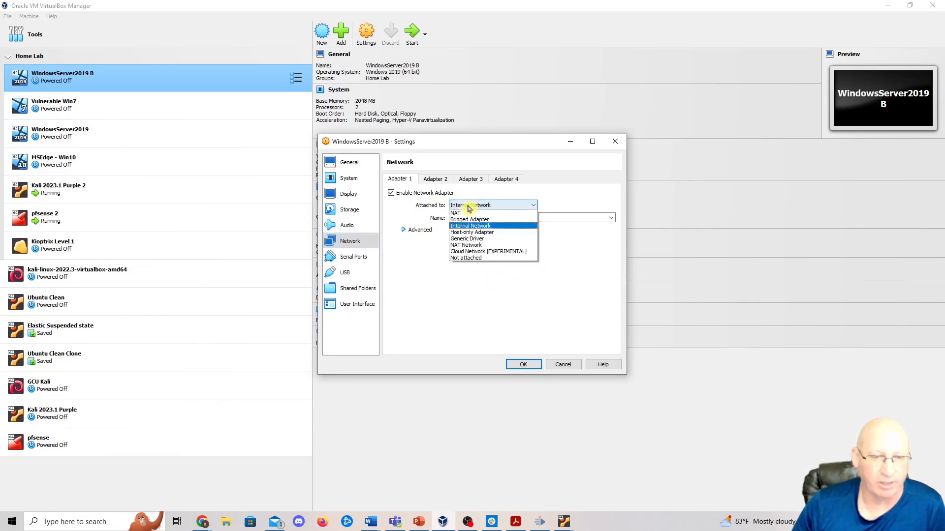
left_click(470, 225)
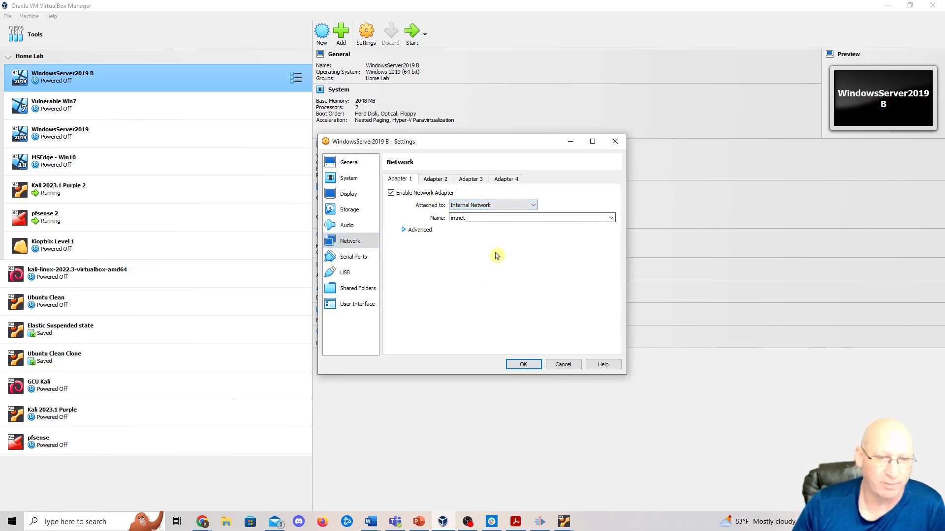
mouse_move(496, 273)
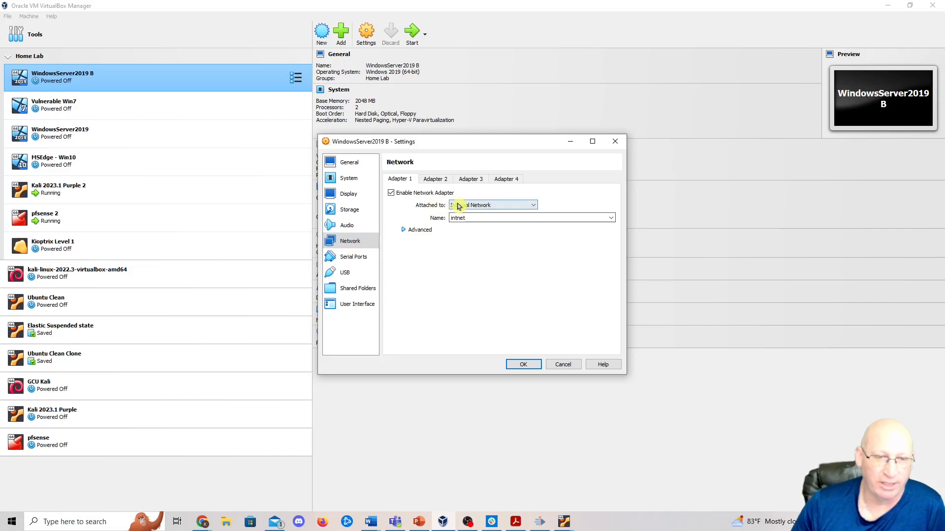
left_click(524, 365)
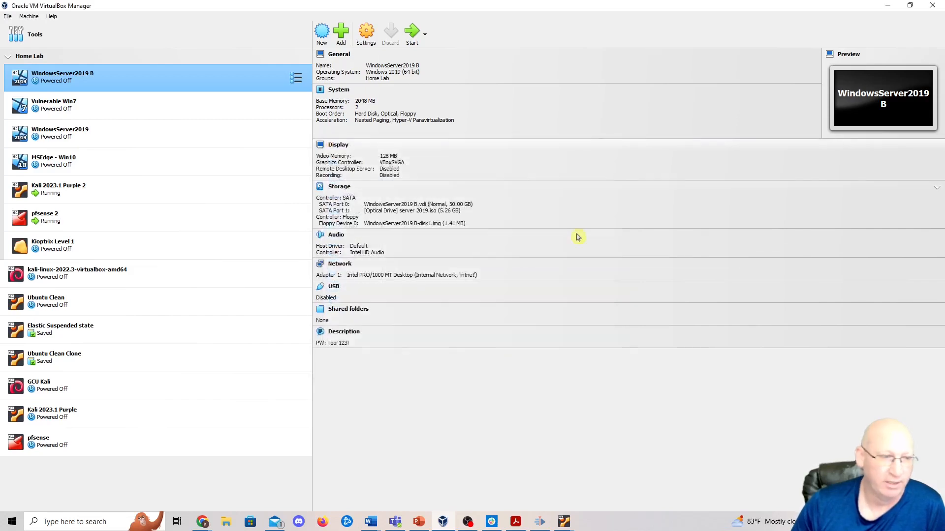
Step: Check the pfsense 2 machine's settings, then reselect WindowsServer2019 B
left_click(44, 217)
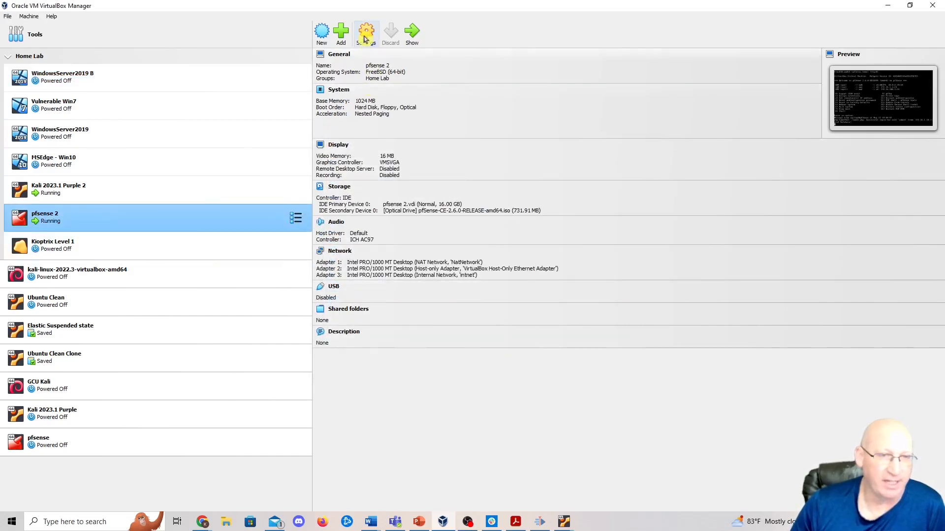
left_click(366, 30)
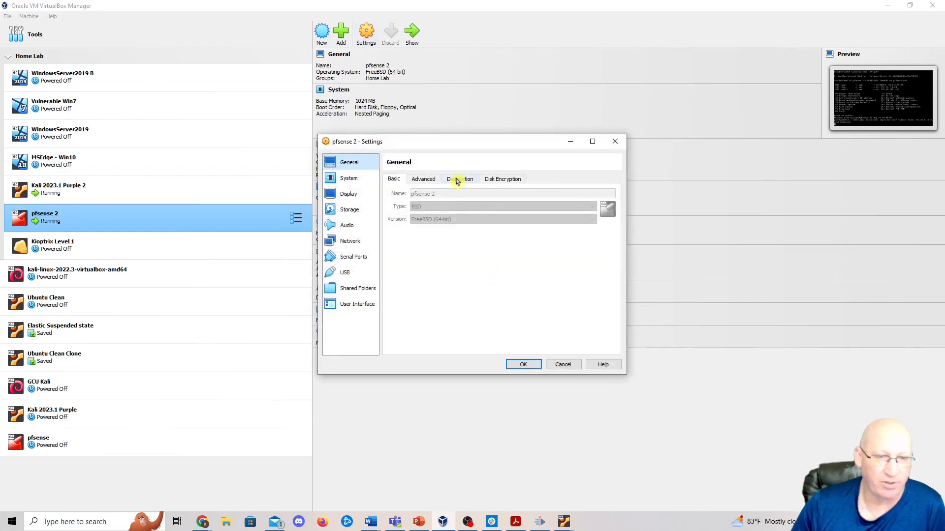
left_click(350, 242)
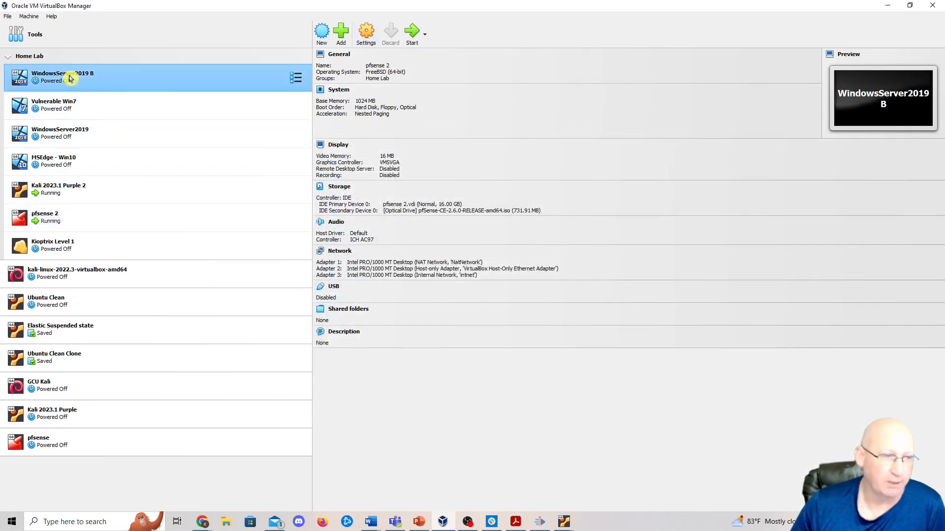
left_click(71, 78)
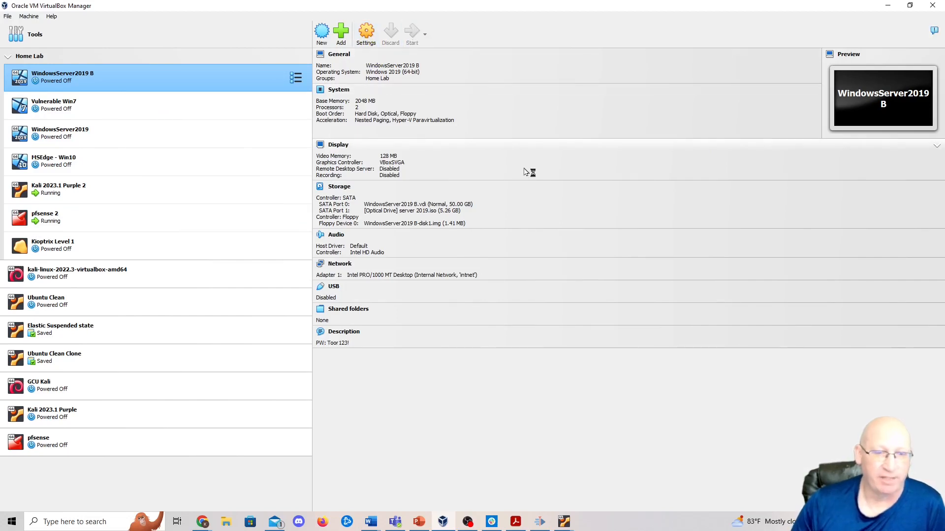
Step: Power on WindowsServer2019 B and let it boot in its own VM window
left_click(411, 32)
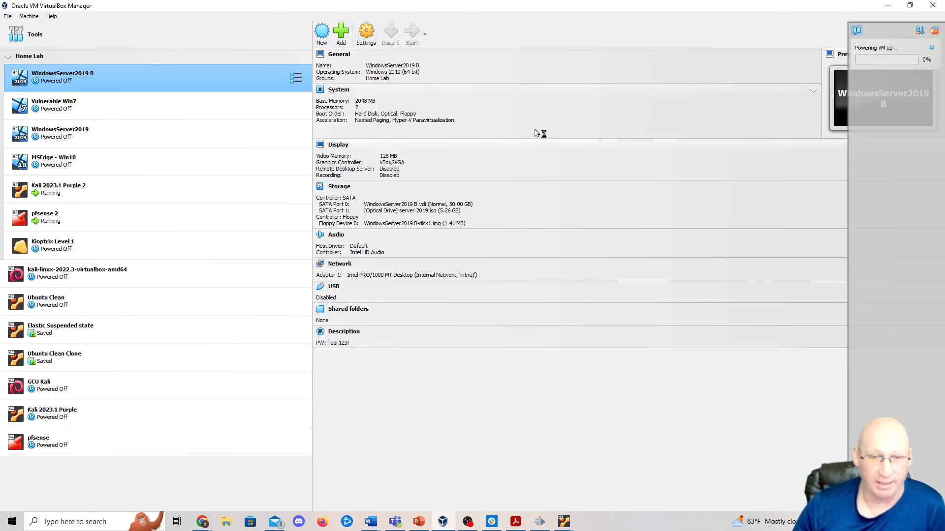
mouse_move(790, 119)
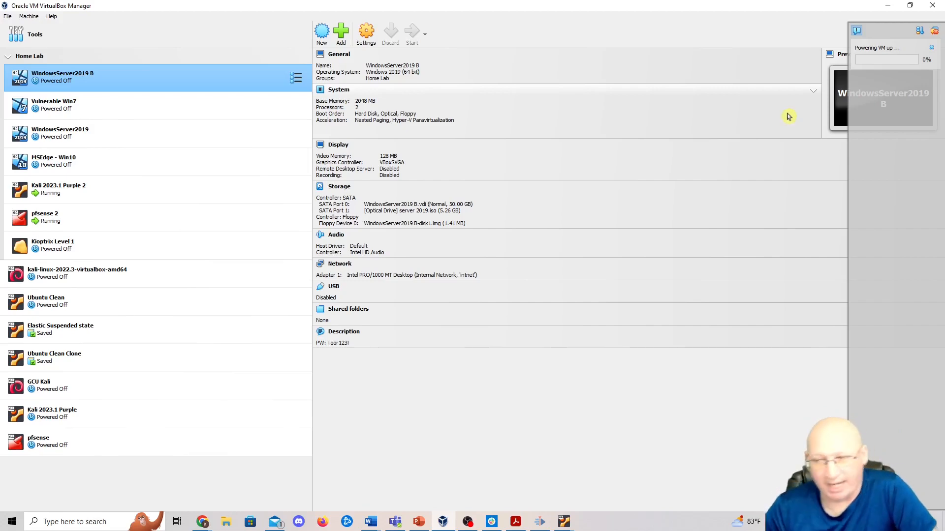
left_click(412, 30)
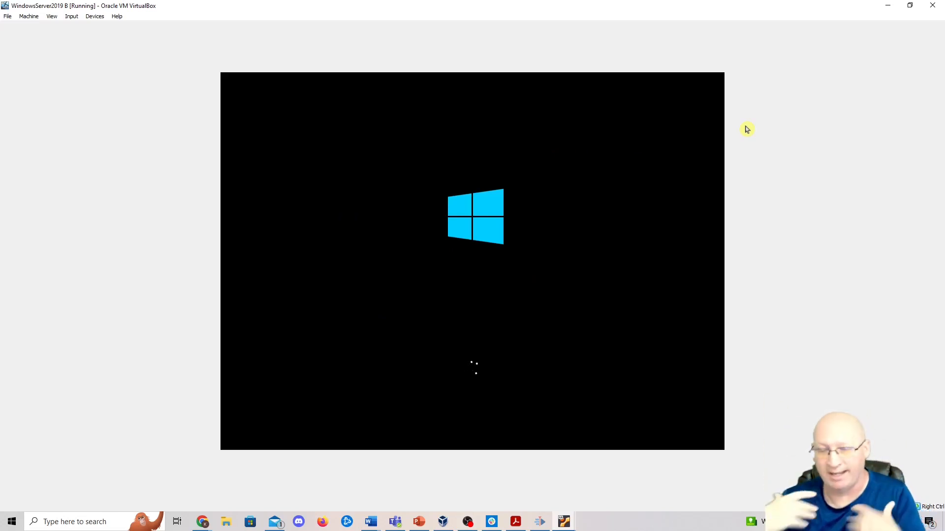
mouse_move(712, 120)
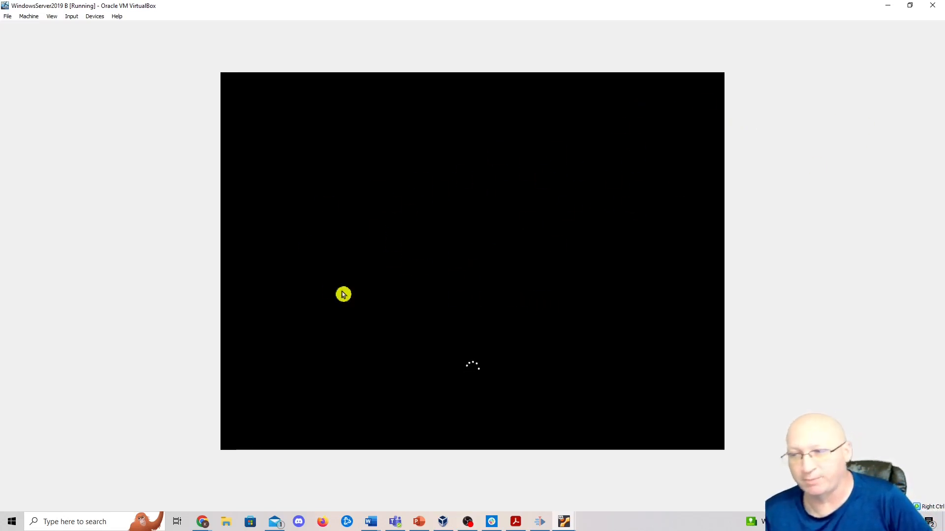
mouse_move(526, 315)
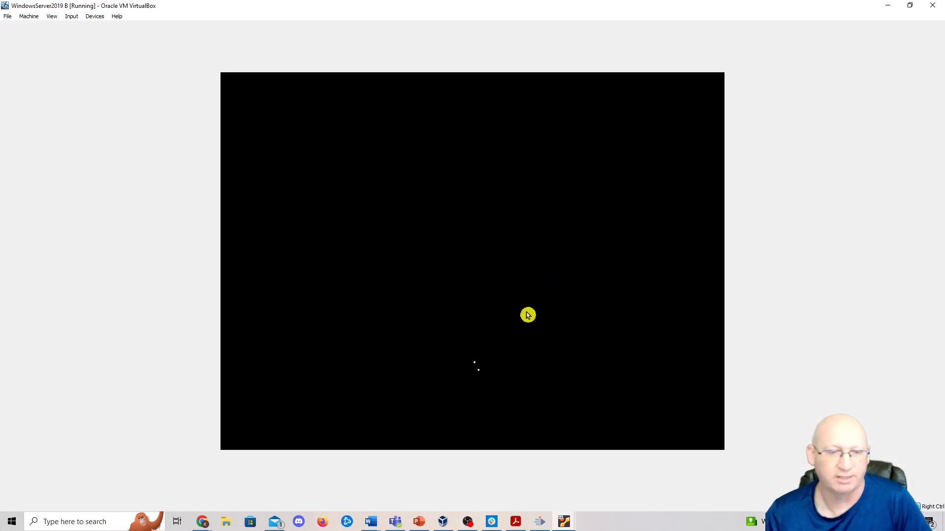
mouse_move(453, 242)
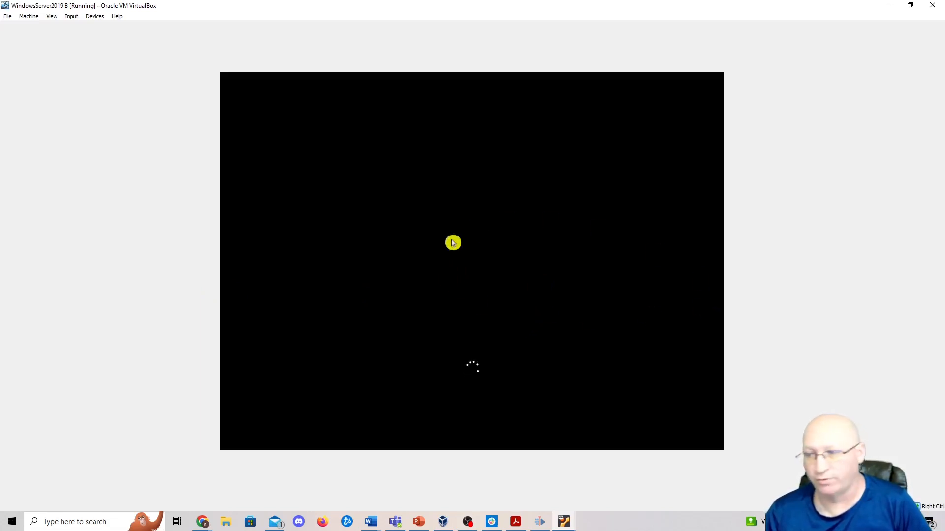
mouse_move(441, 266)
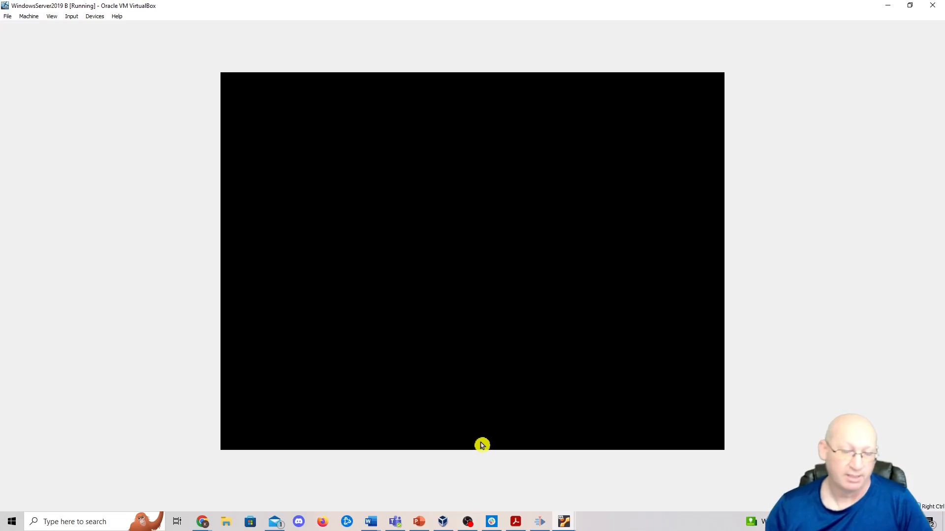
mouse_move(573, 453)
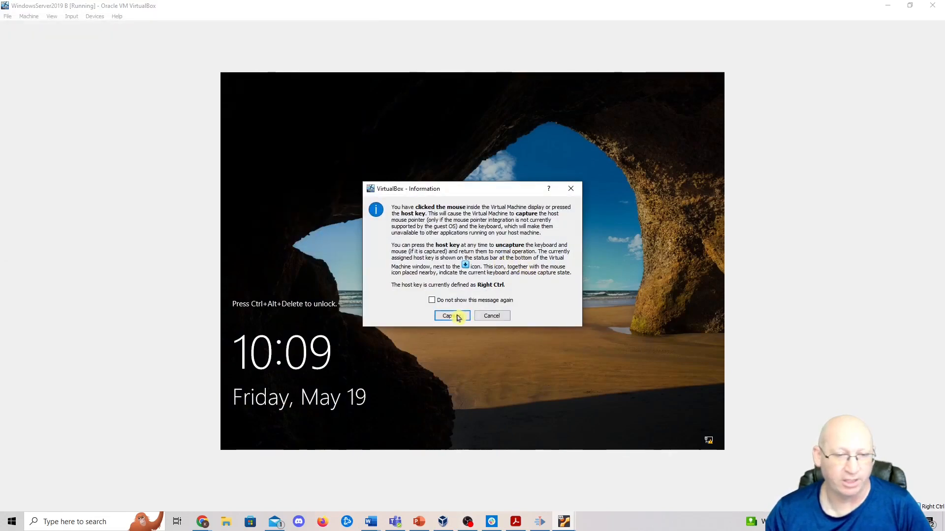
Step: Send Ctrl+Alt+Del in the VM and sign in with the Administrator password
left_click(448, 315)
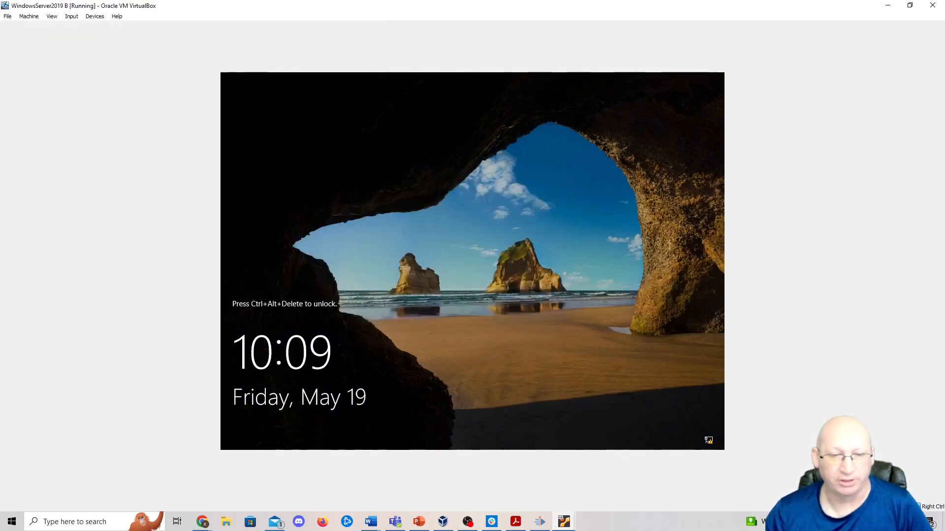
mouse_move(516, 232)
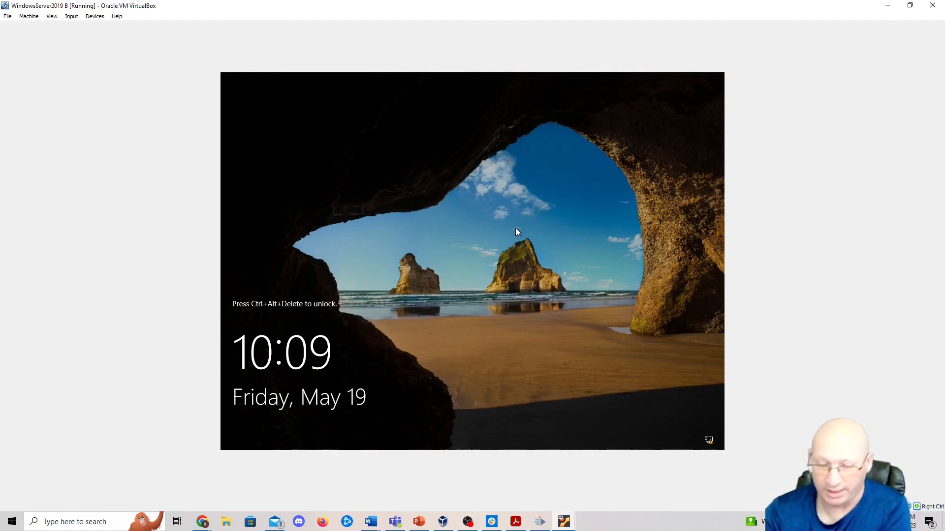
key("Ctrl+Alt+Delete")
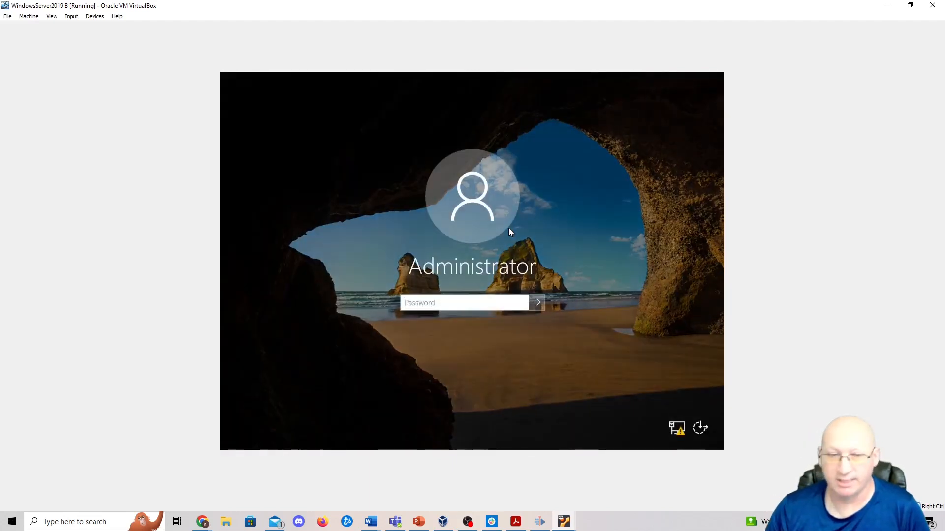
type("*")
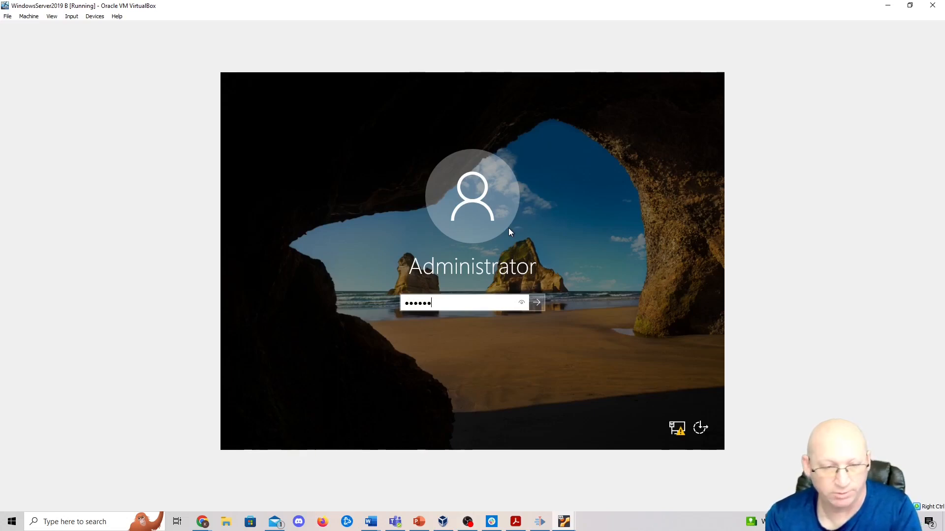
left_click(537, 302)
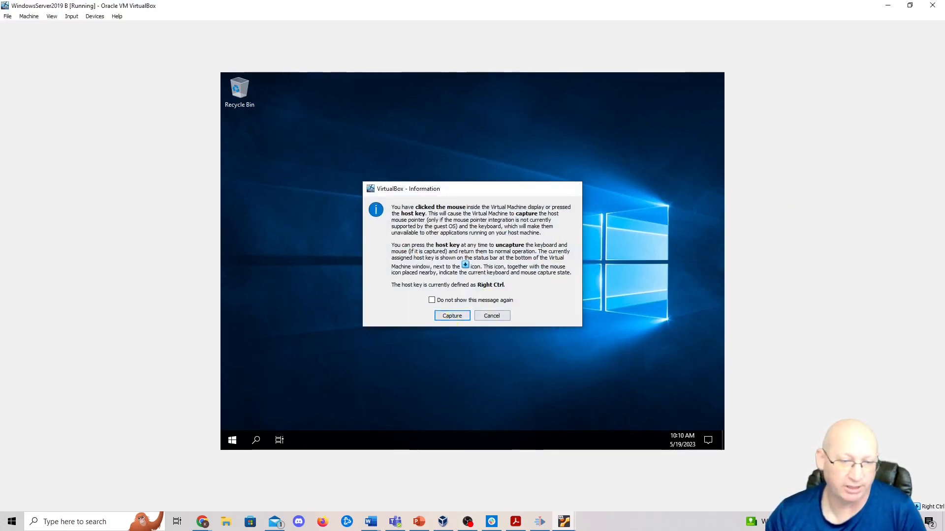
Step: Launch a command prompt in the Windows Server VM via search for cmd
left_click(452, 315)
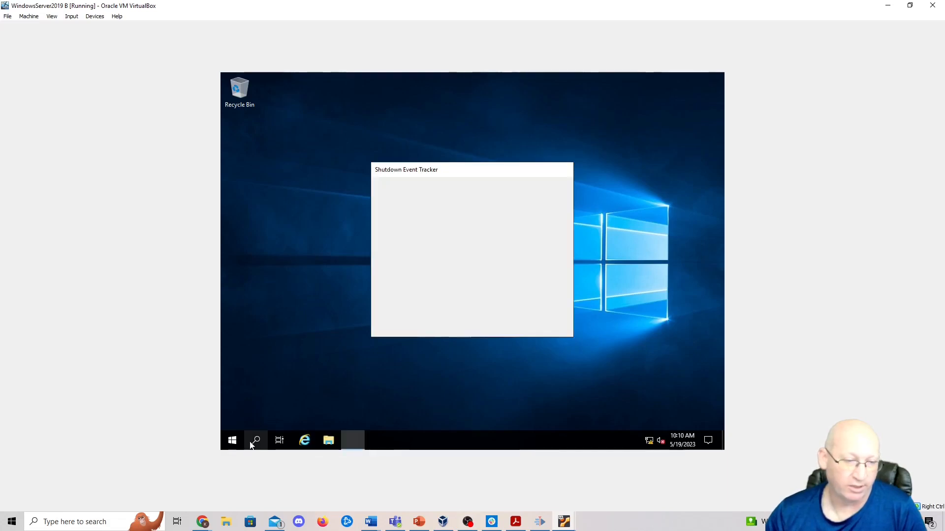
left_click(255, 439)
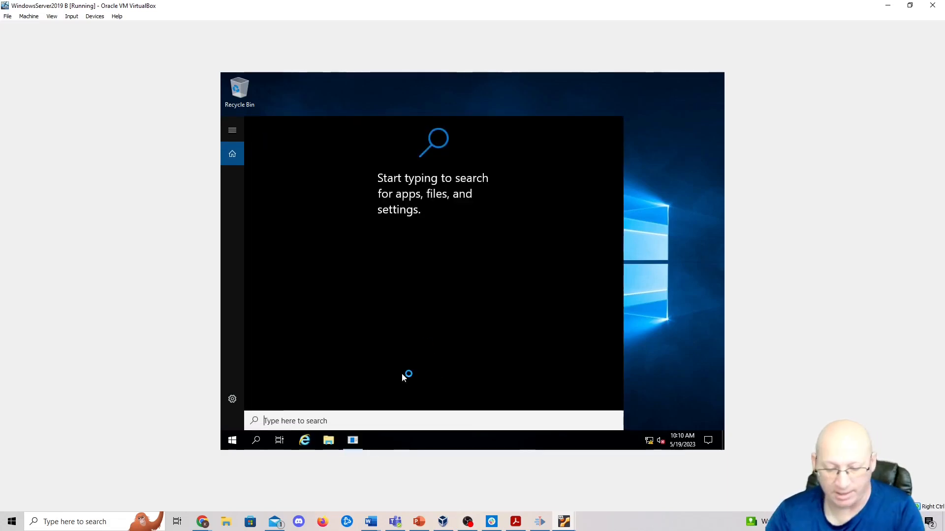
type("c")
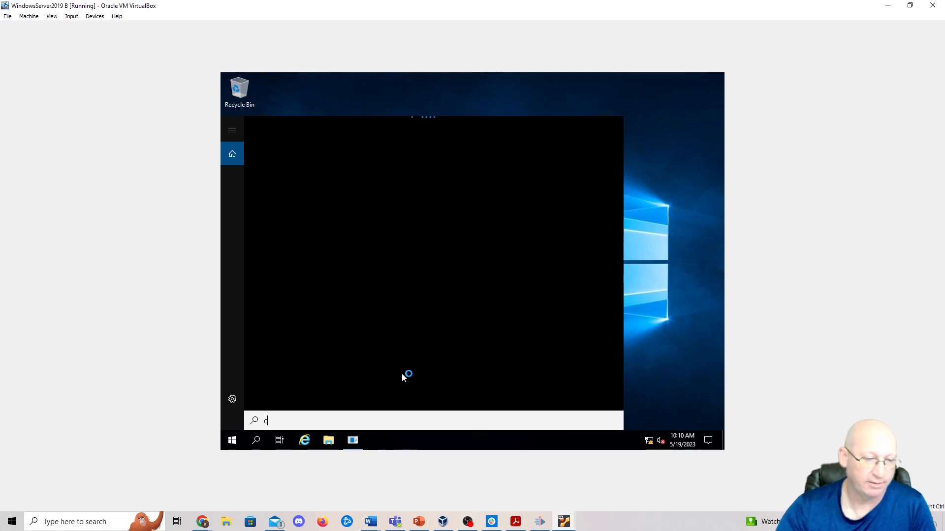
type("md")
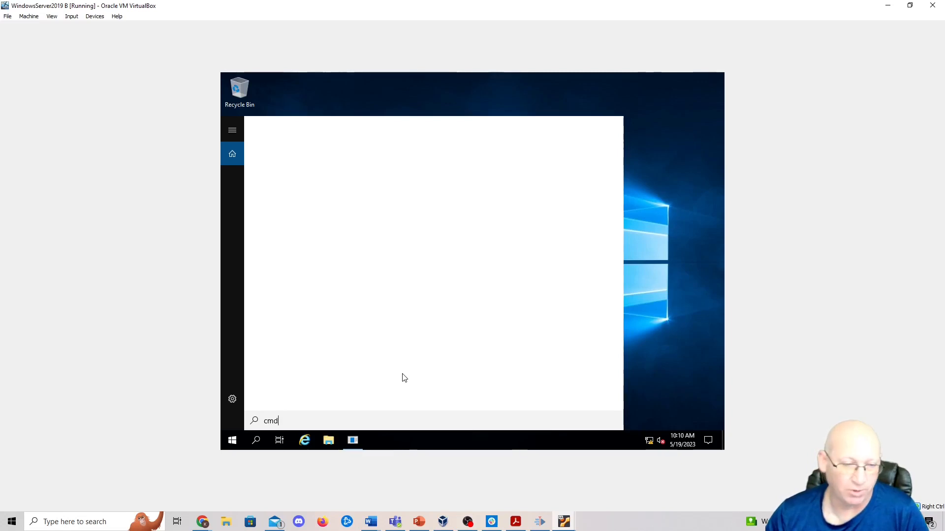
type("cmd")
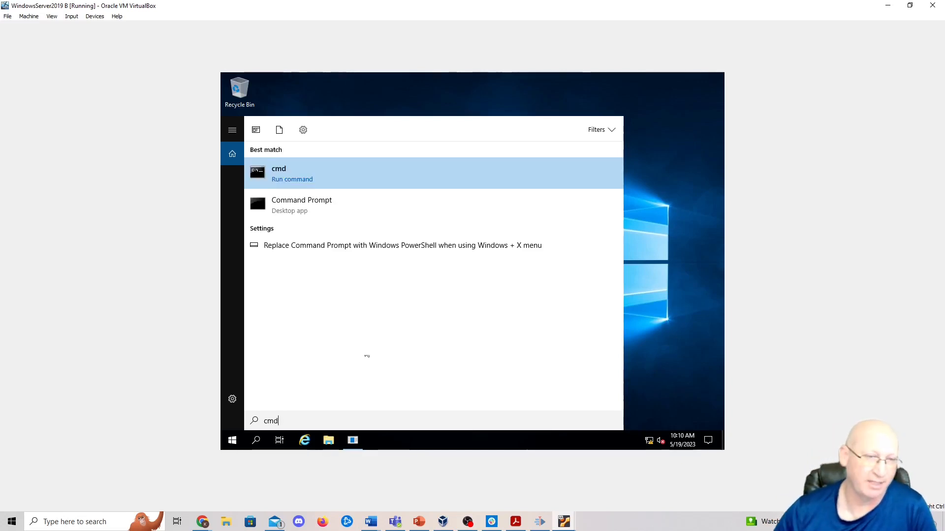
left_click(279, 173)
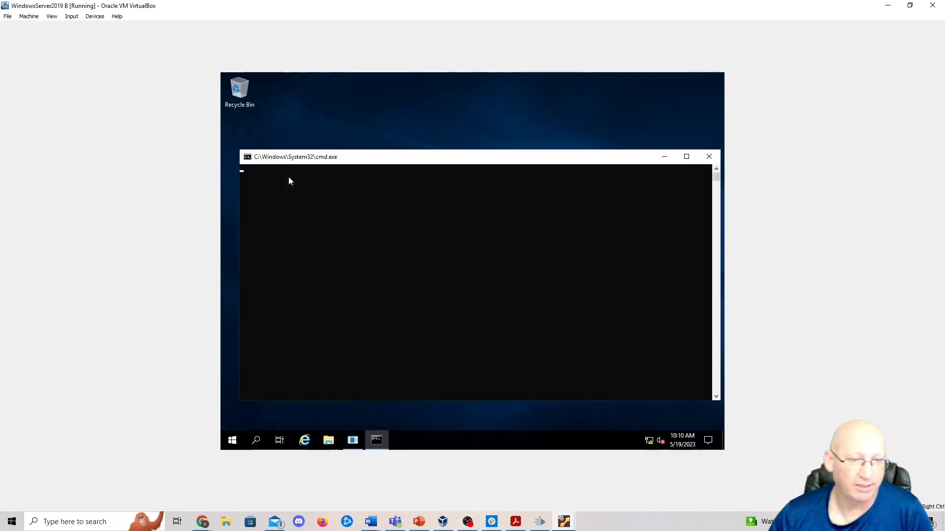
Step: Run ipconfig to show IPv4 172.16.100.10 with gateway 172.16.100.1
type("ipcofnig")
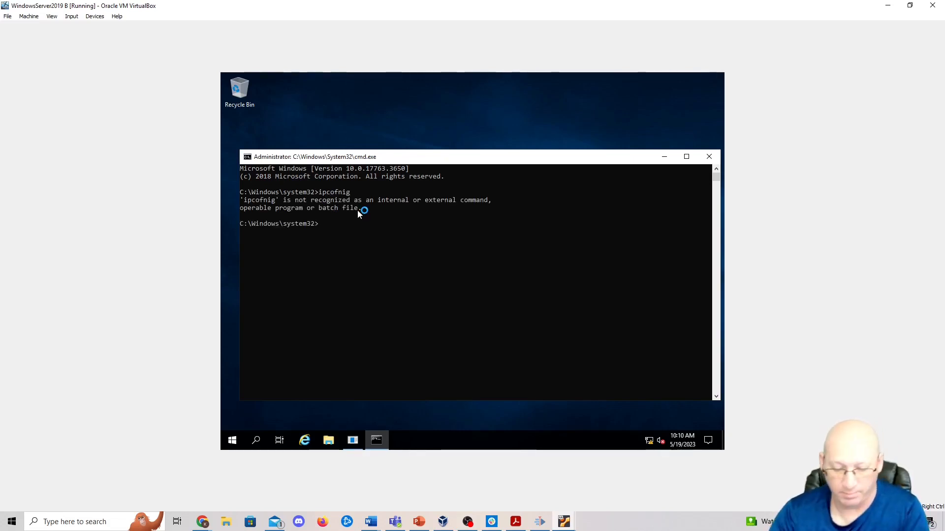
type("ipconfig")
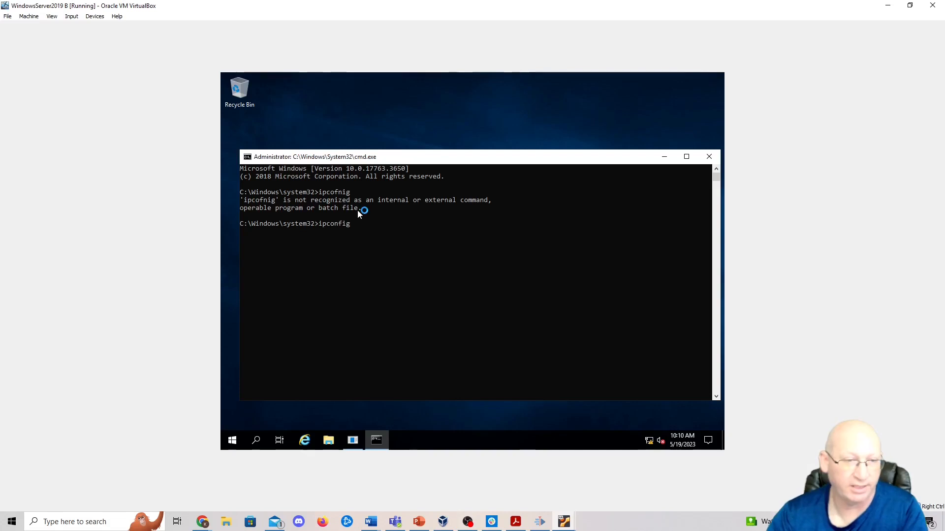
key("Enter")
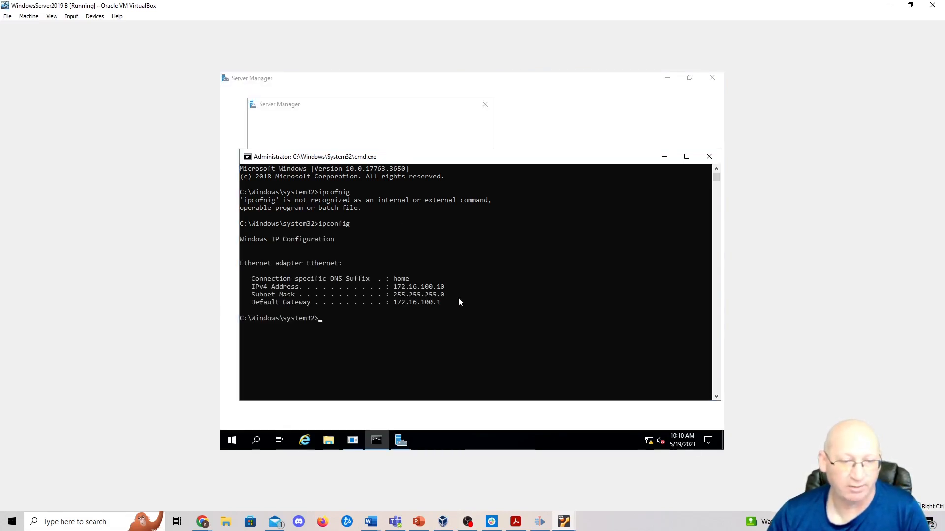
Step: Ping the gateway 172.16.100.1 and stop the unanswered ping with Ctrl+C
type("p")
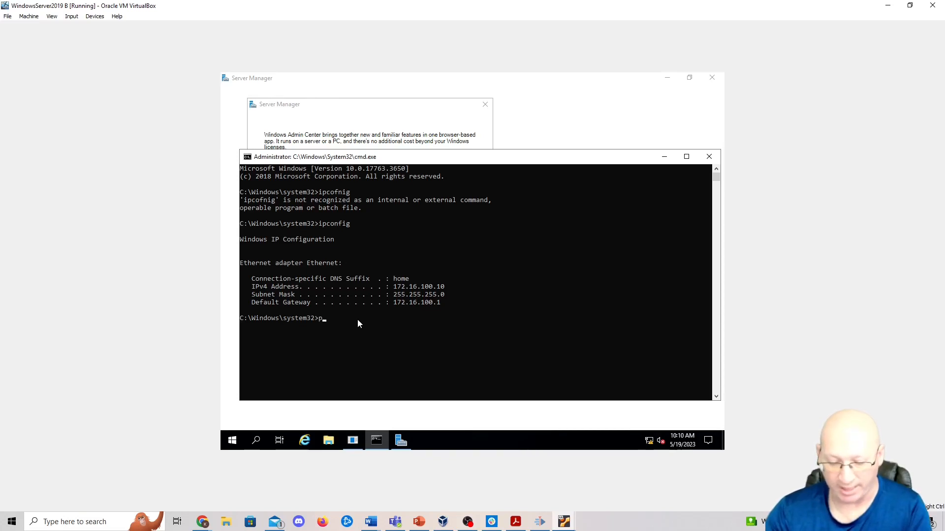
type("ing 172.")
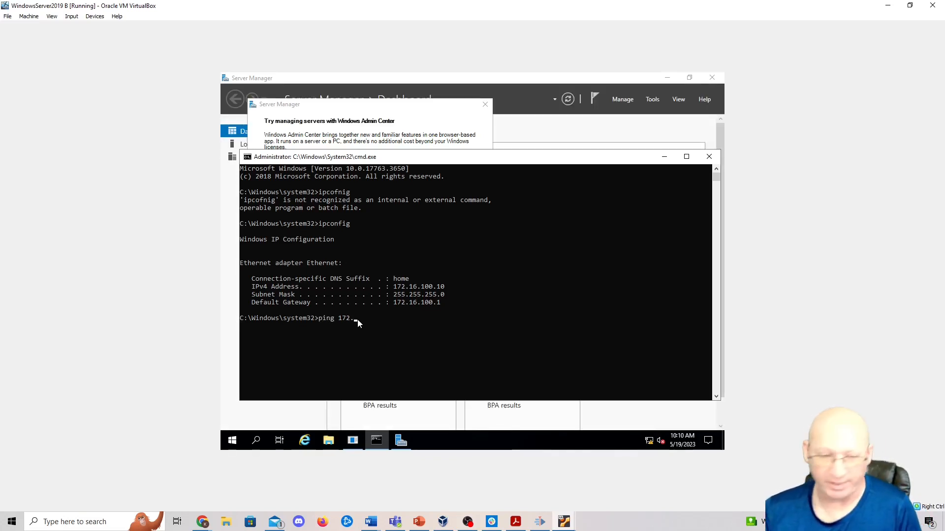
type("16")
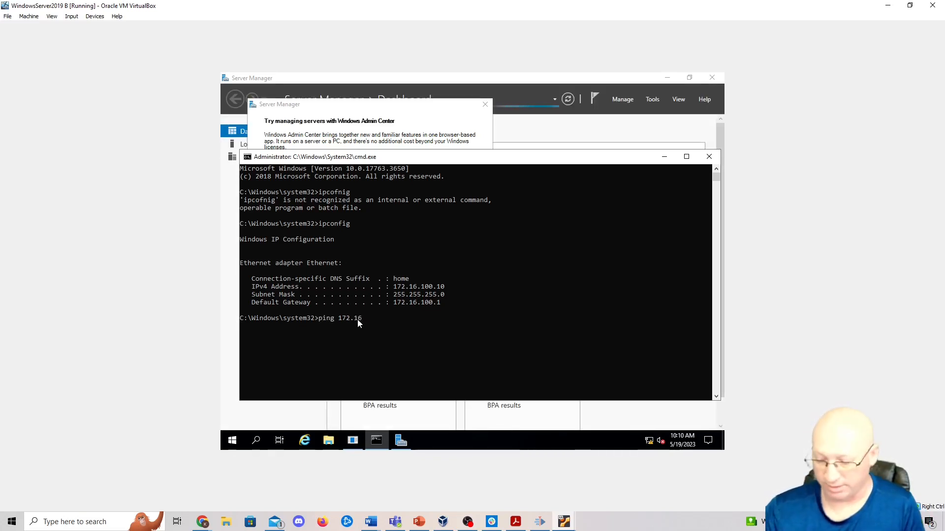
type(".100/")
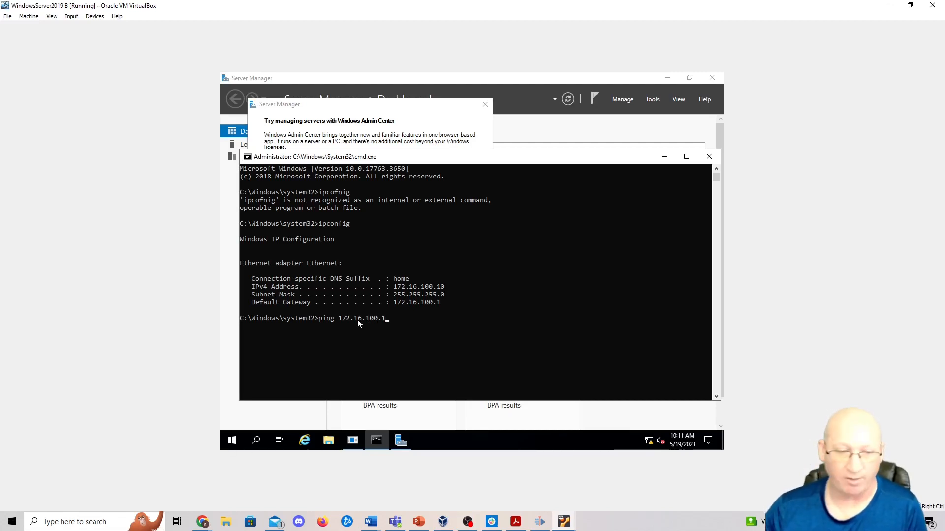
key("Enter")
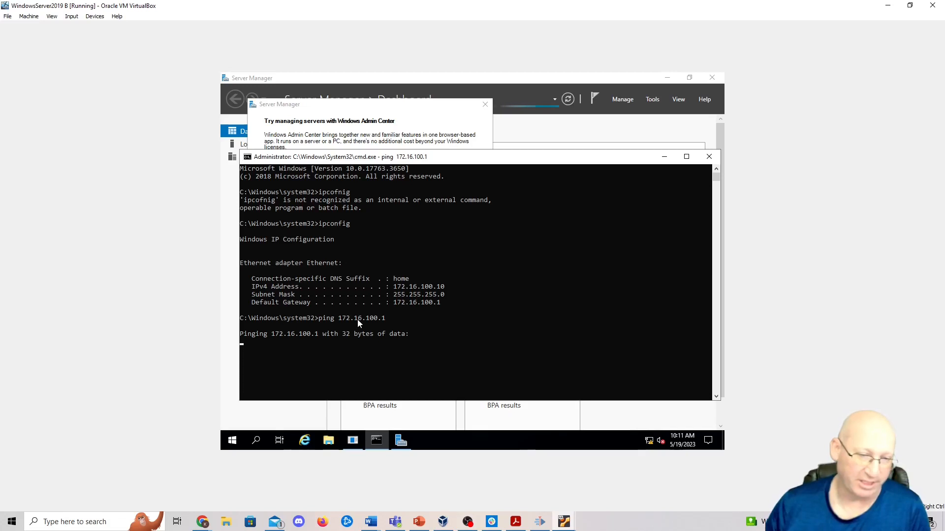
key("Ctrl+C")
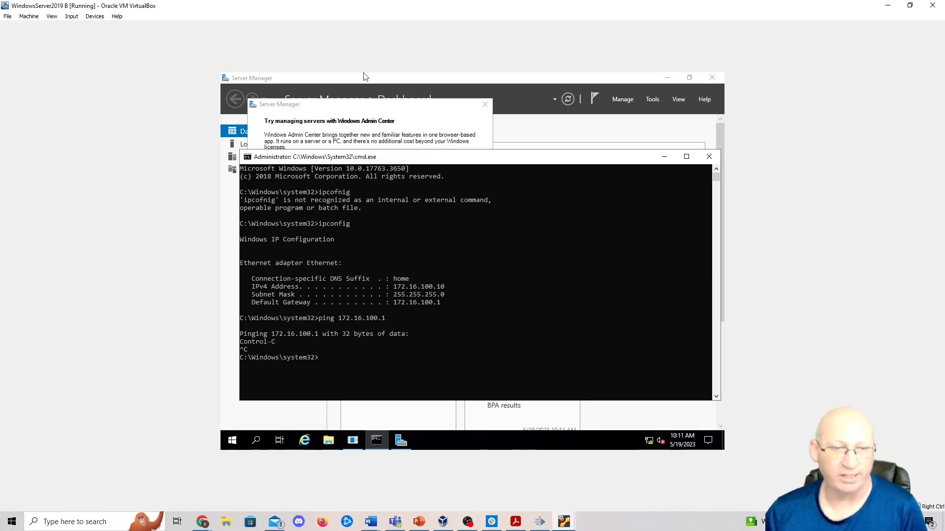
mouse_move(553, 446)
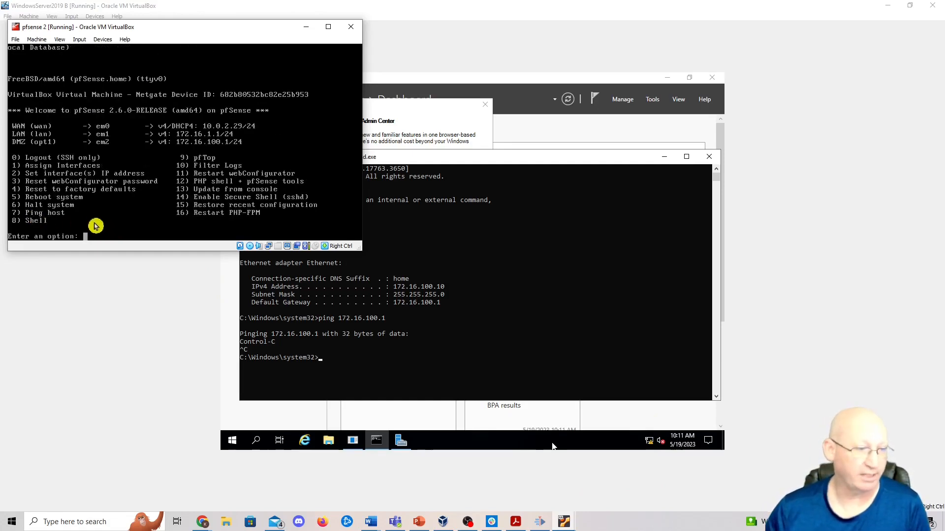
Step: Choose pfSense console option 7 (Ping host) and begin entering a 172.16 address
type("7")
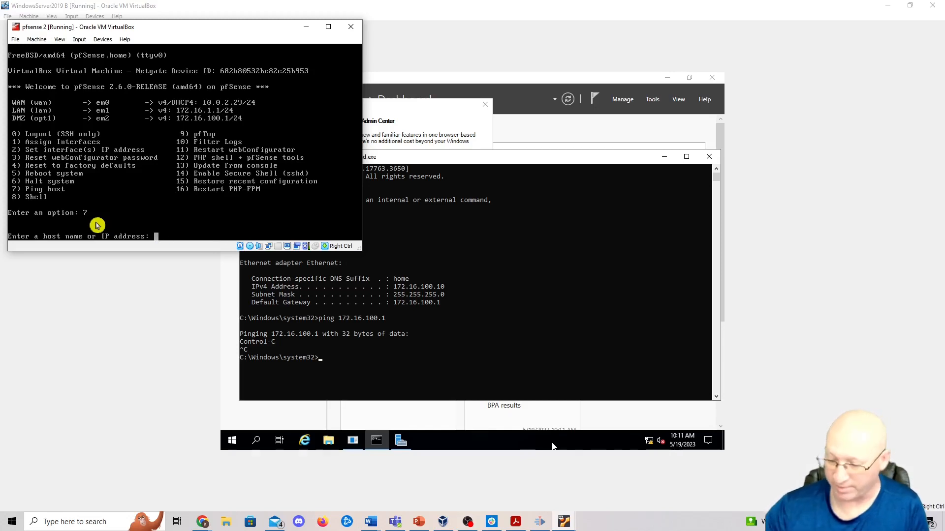
type("172.16.")
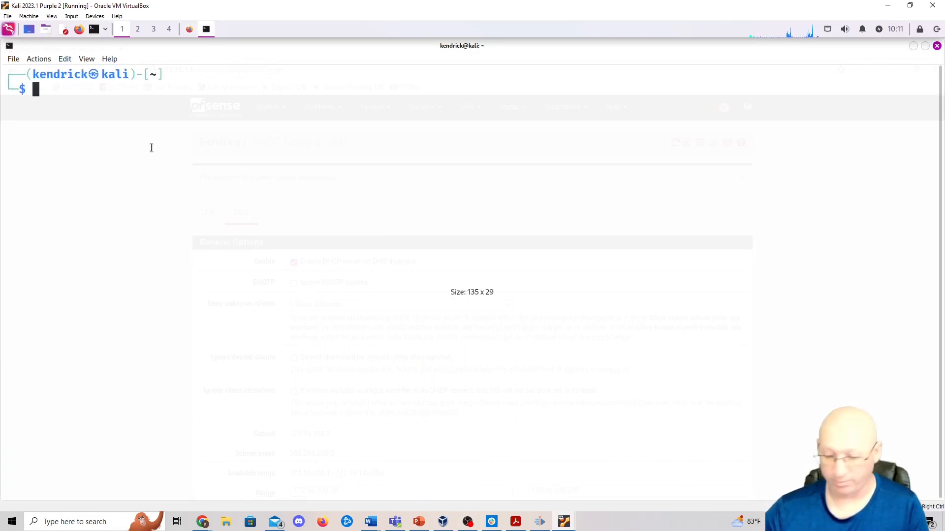
Step: Ping 172.16.100.10 from Kali, see replies, then stop the ping
type("ping 172.16.100.10")
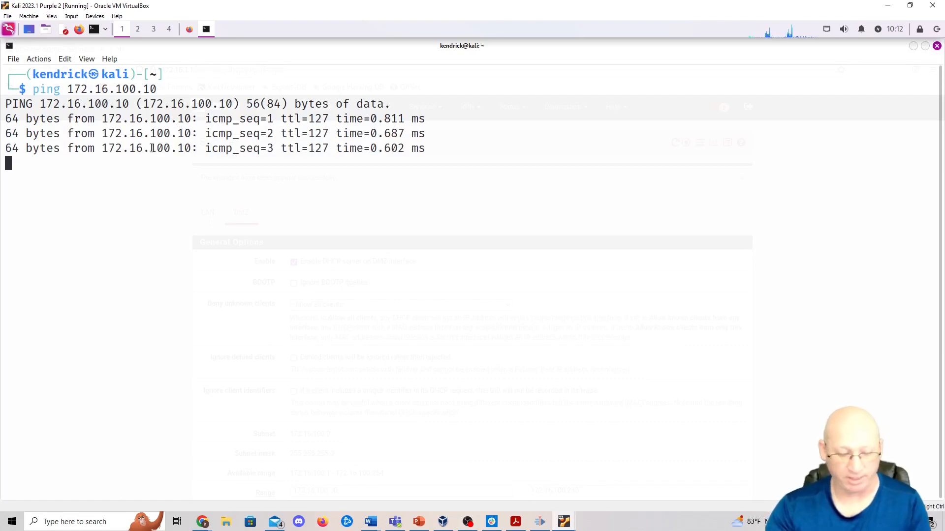
key("Ctrl+c")
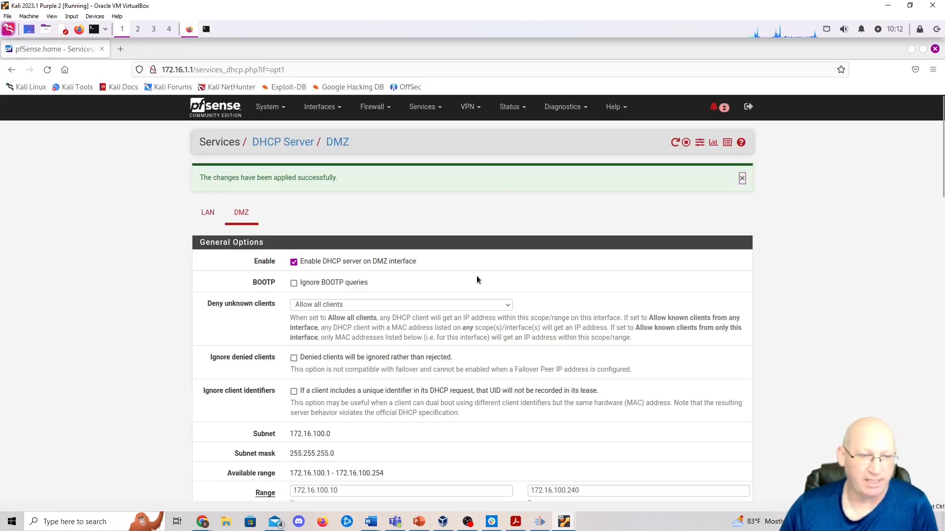
mouse_move(448, 213)
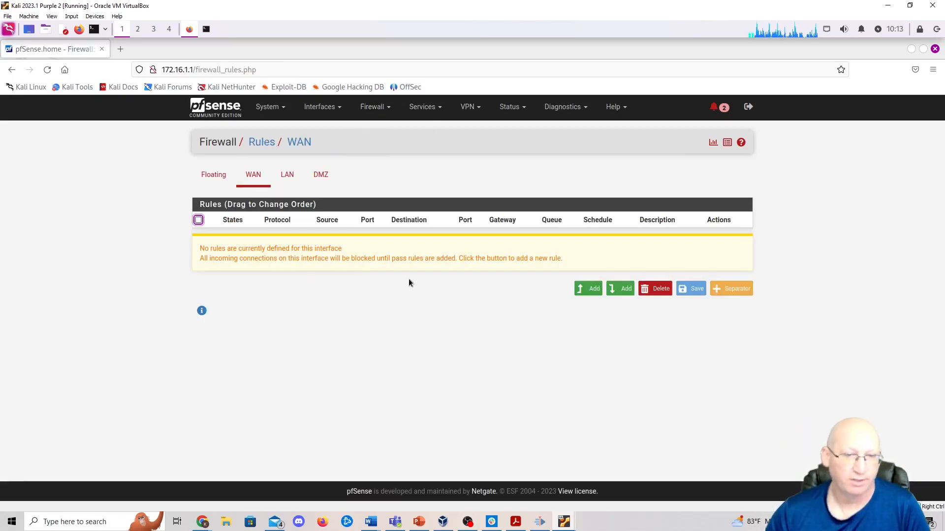
mouse_move(298, 180)
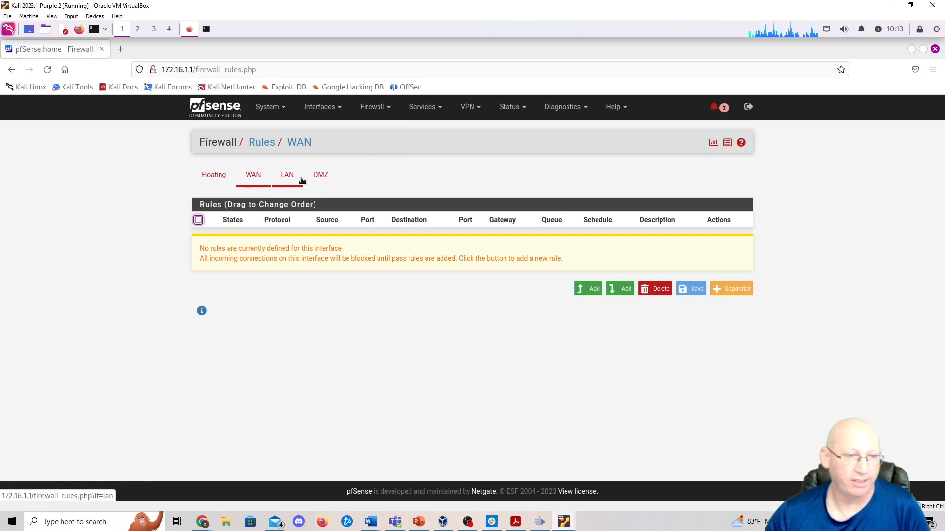
Step: Delete the default allow LAN IPv6 rule and apply the change, leaving only the IPv4 allow rule
left_click(287, 175)
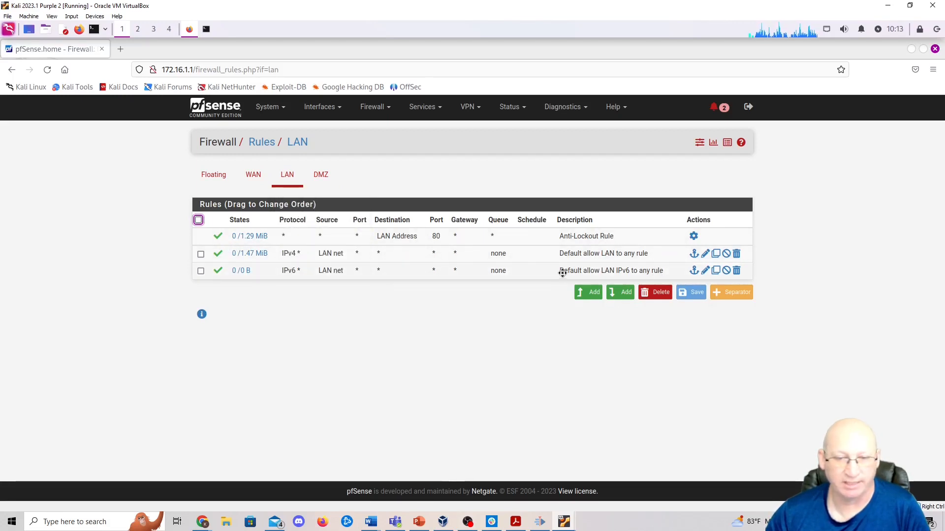
mouse_move(554, 276)
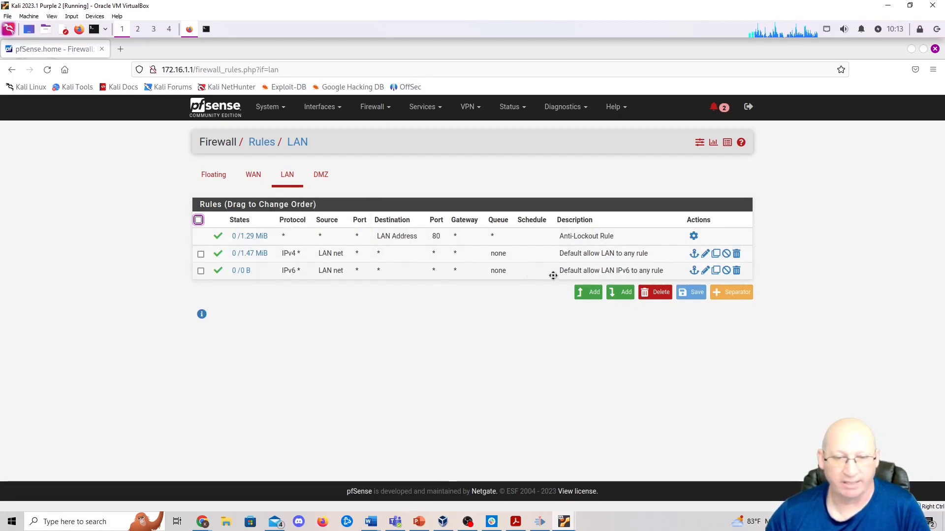
left_click(736, 270)
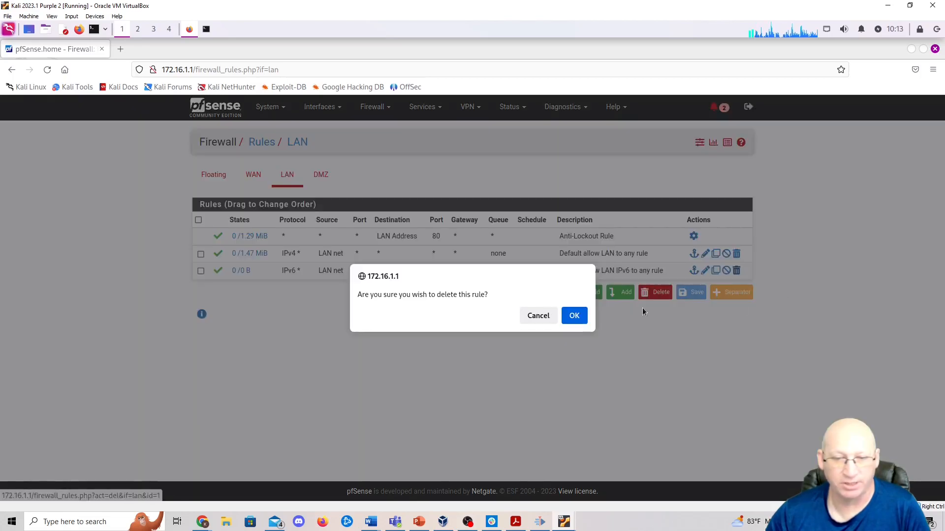
left_click(574, 315)
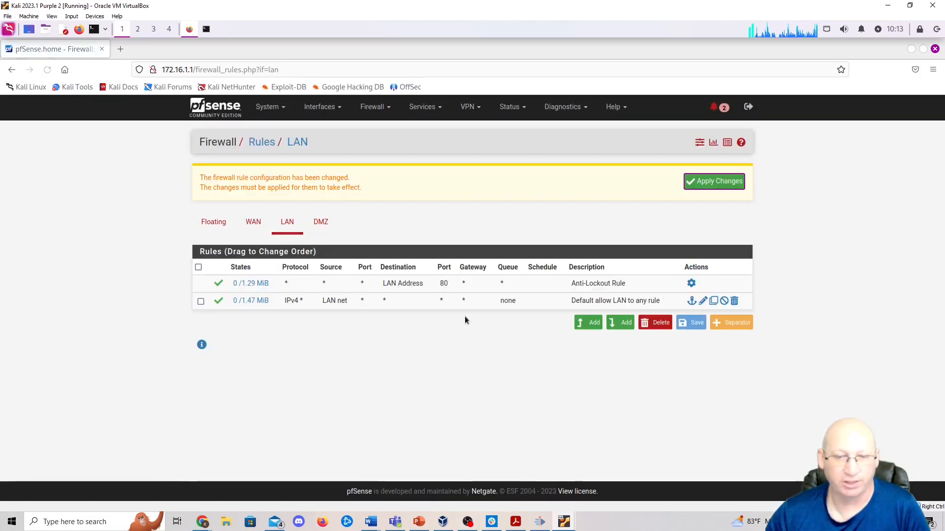
mouse_move(551, 323)
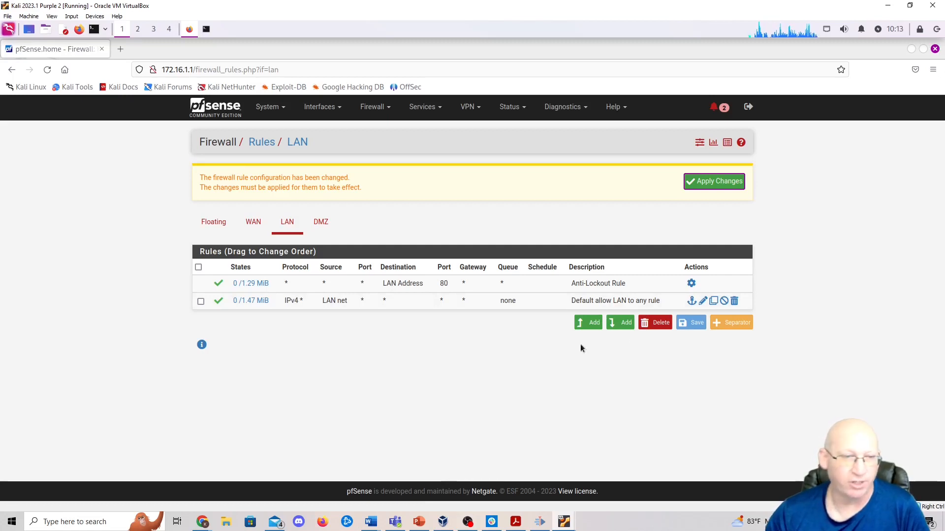
mouse_move(506, 193)
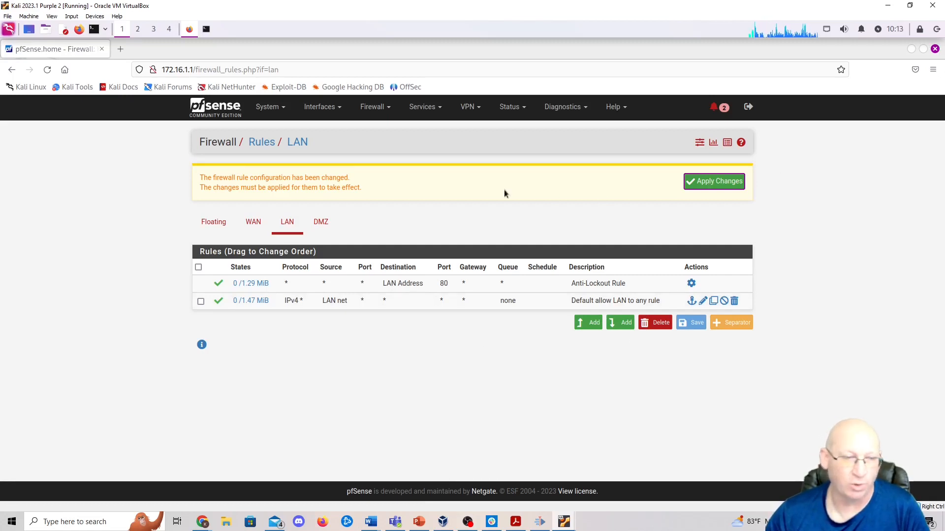
left_click(713, 181)
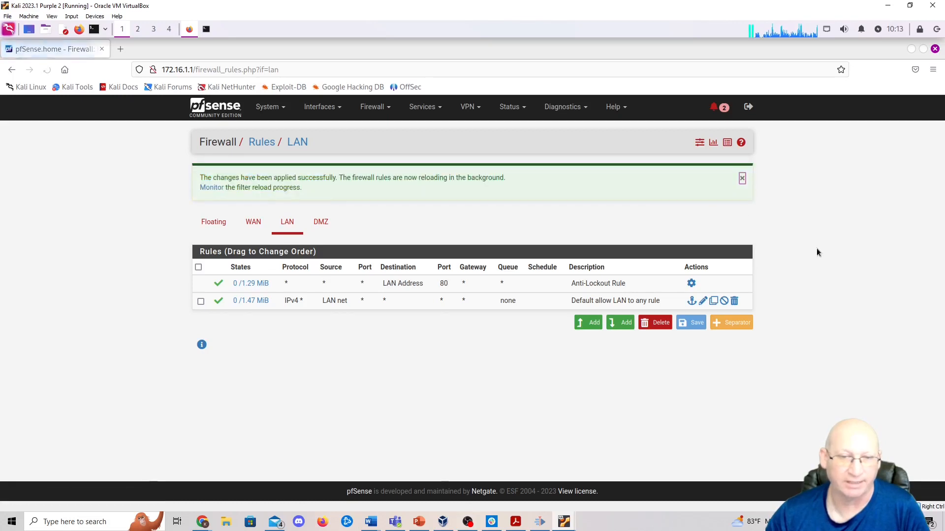
mouse_move(392, 260)
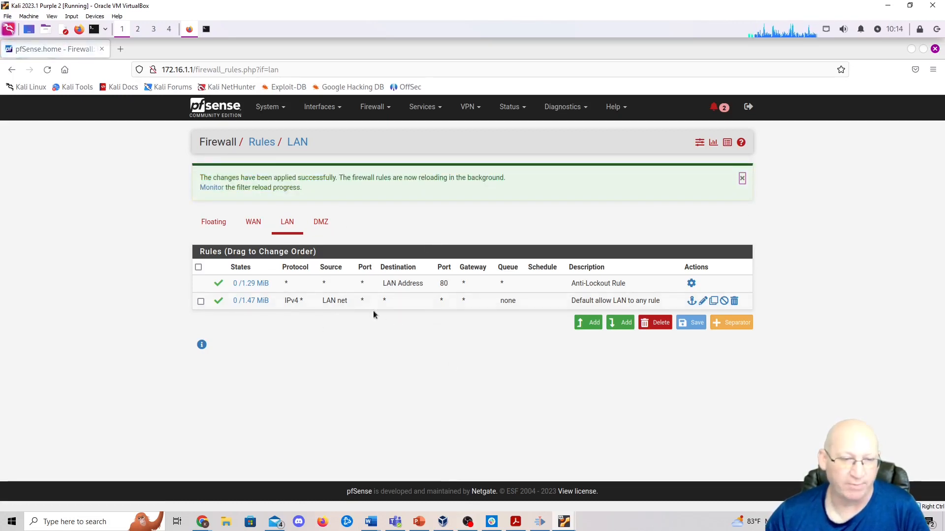
mouse_move(427, 322)
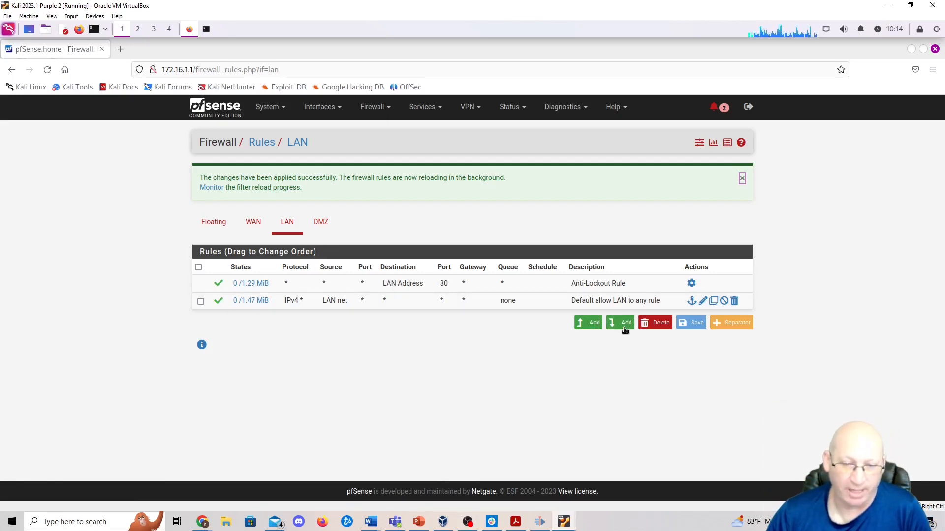
Step: Save a new LAN rule: Block, IPv4+IPv6, any protocol, LAN net to DMZ net
left_click(621, 322)
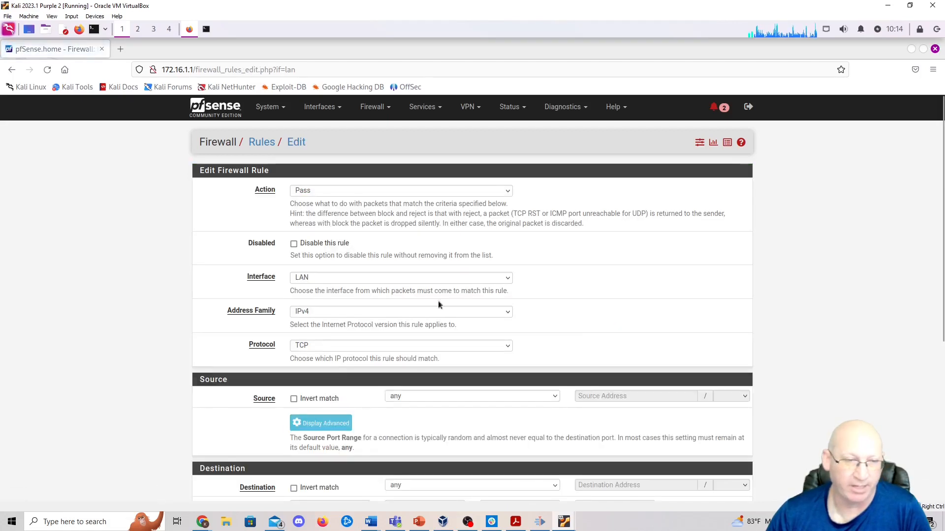
mouse_move(288, 220)
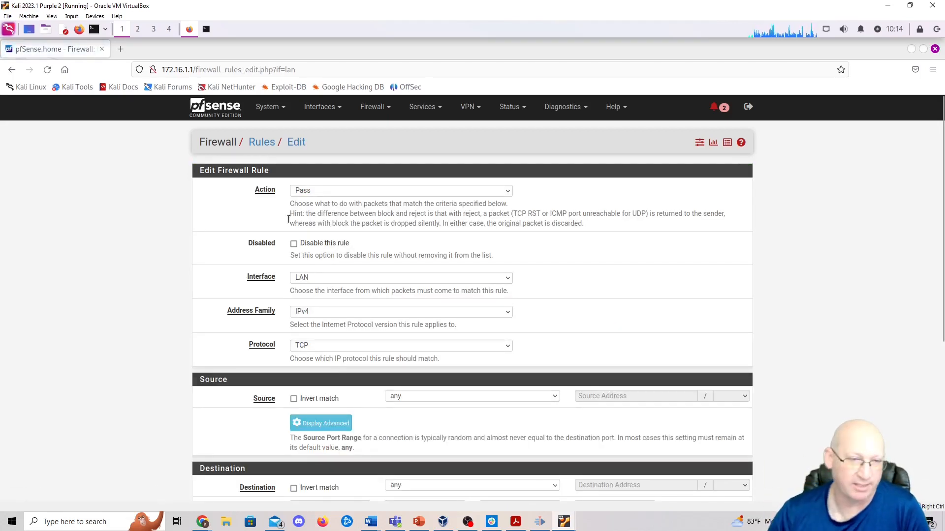
left_click(401, 191)
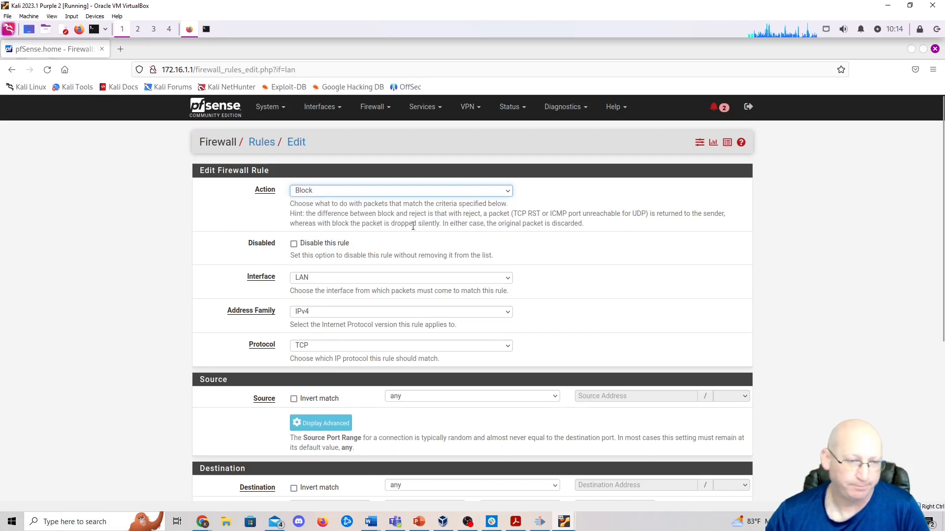
left_click(399, 311)
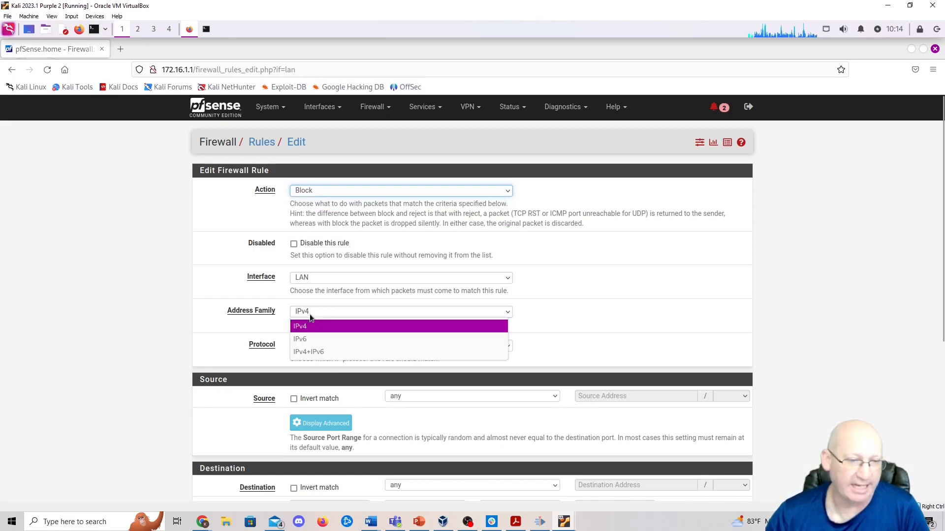
left_click(309, 352)
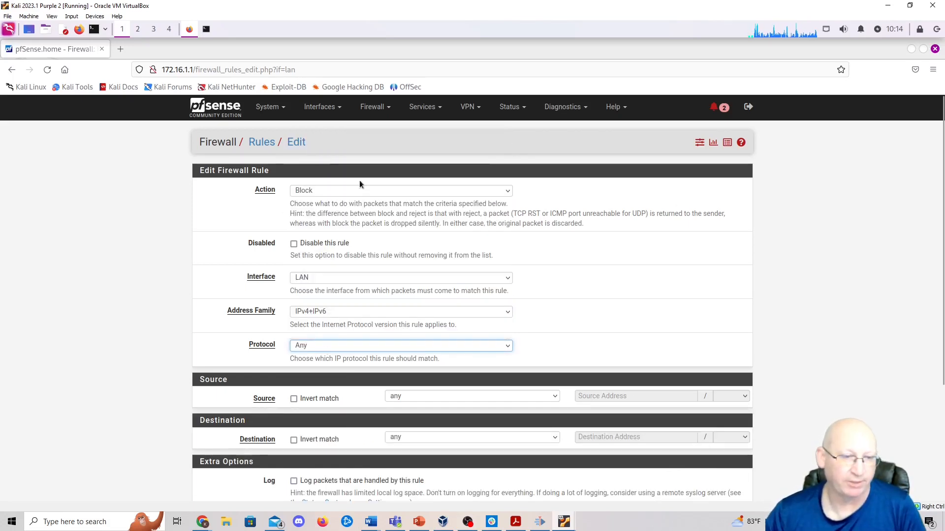
mouse_move(425, 216)
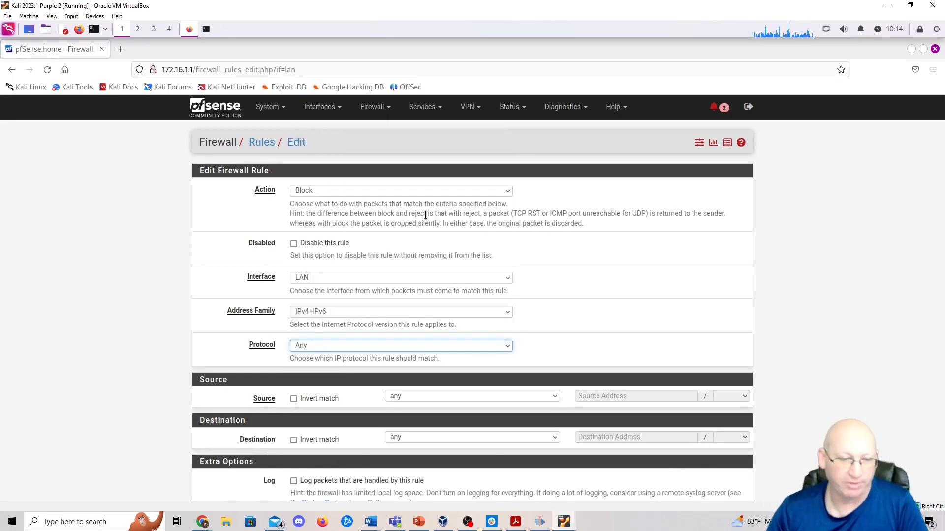
scroll("down", 3)
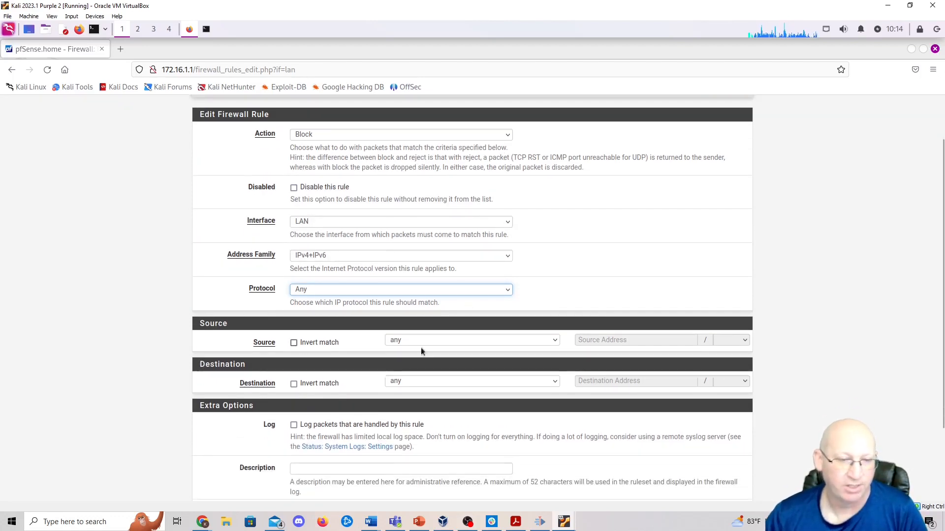
left_click(473, 339)
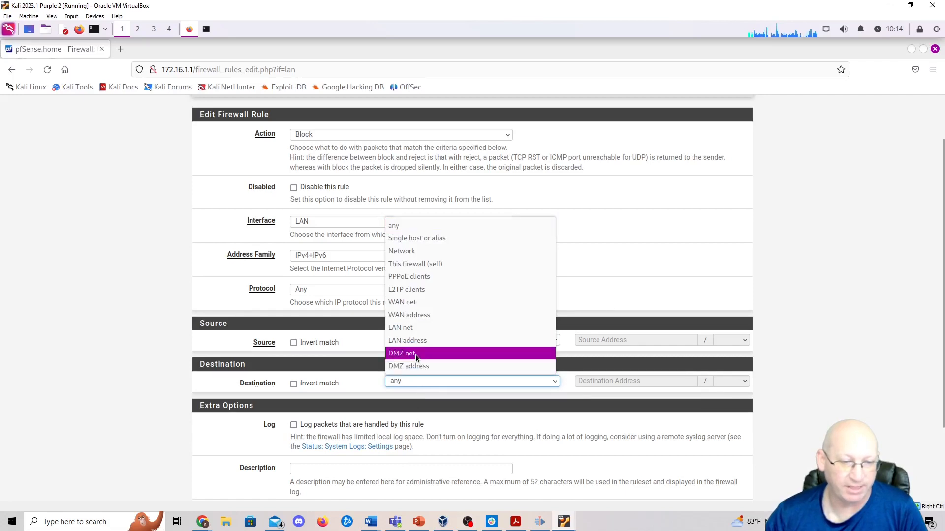
left_click(401, 353)
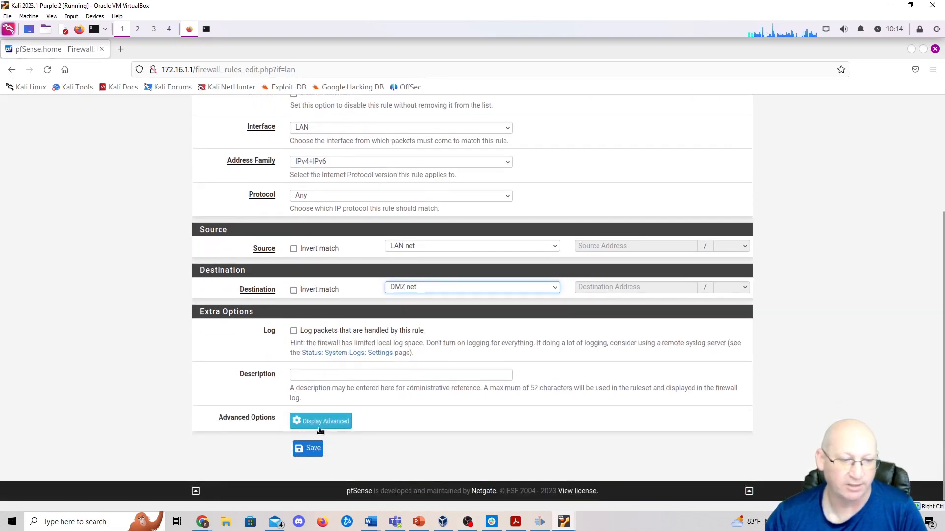
left_click(308, 449)
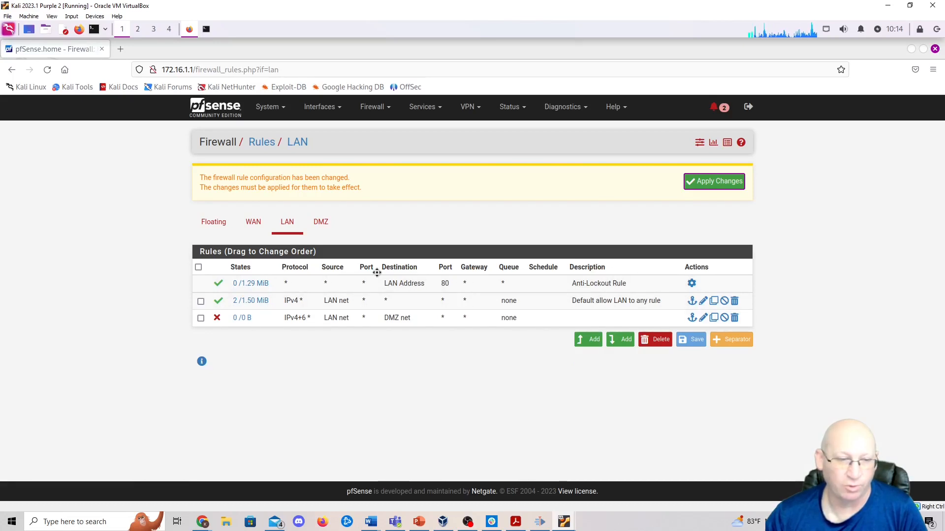
left_click(715, 181)
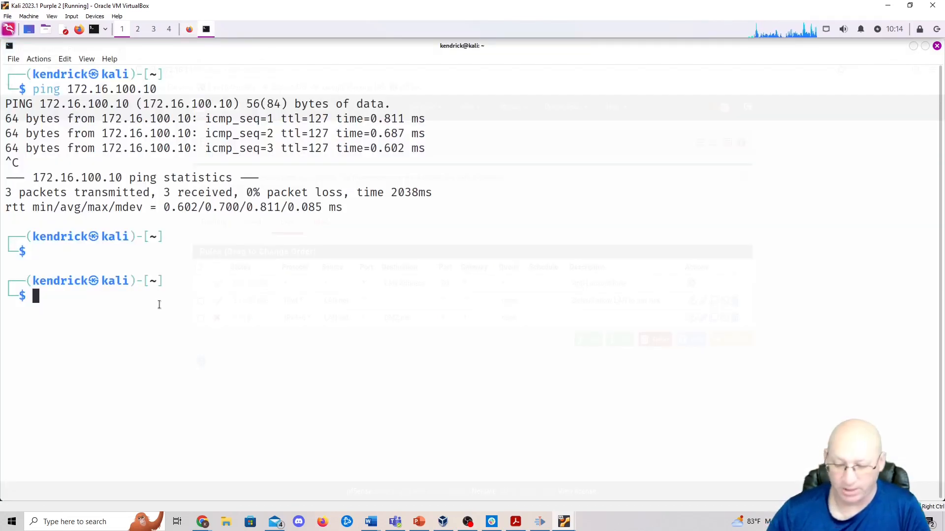
Step: Ping 172.16.100.10 again from Kali and stop it after replies still arrive
type("ping 172.16.100.10")
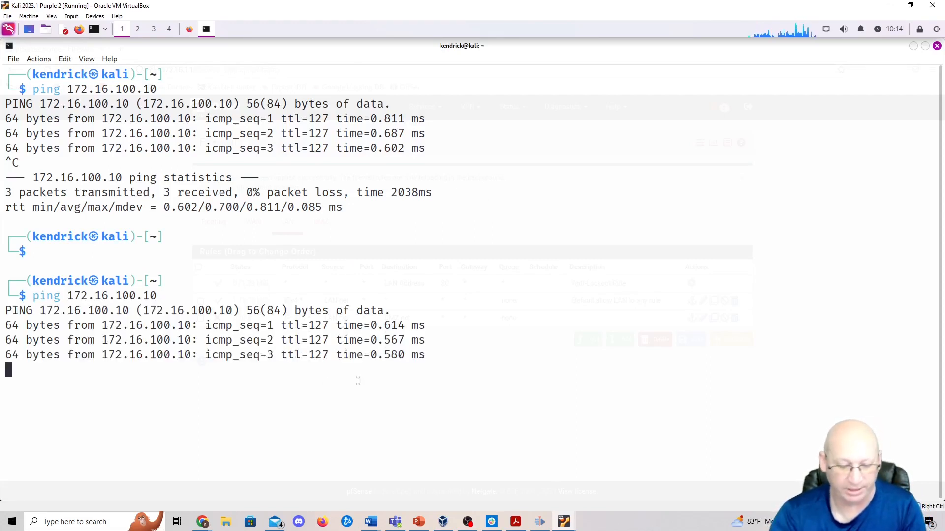
key("ctrl+c")
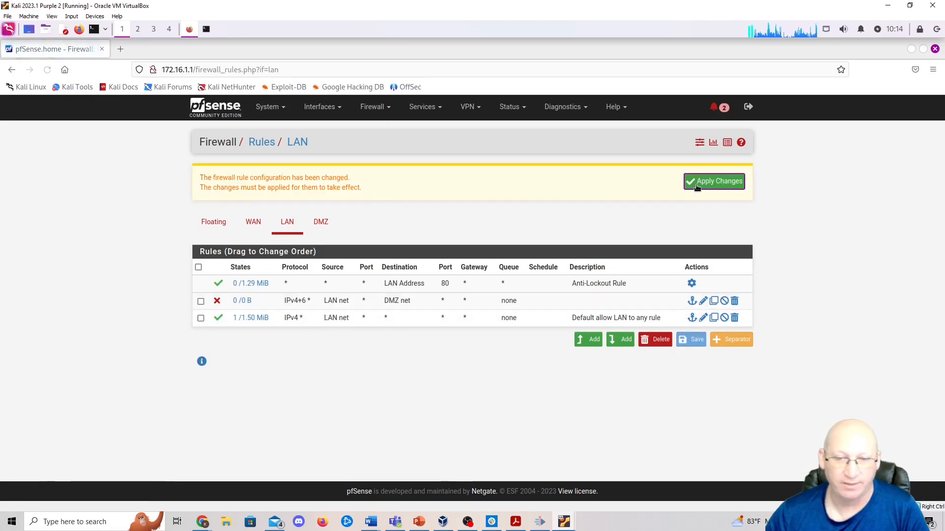
Step: Apply the reordered LAN rules and restart the ping to 172.16.100.10 in the terminal
left_click(715, 181)
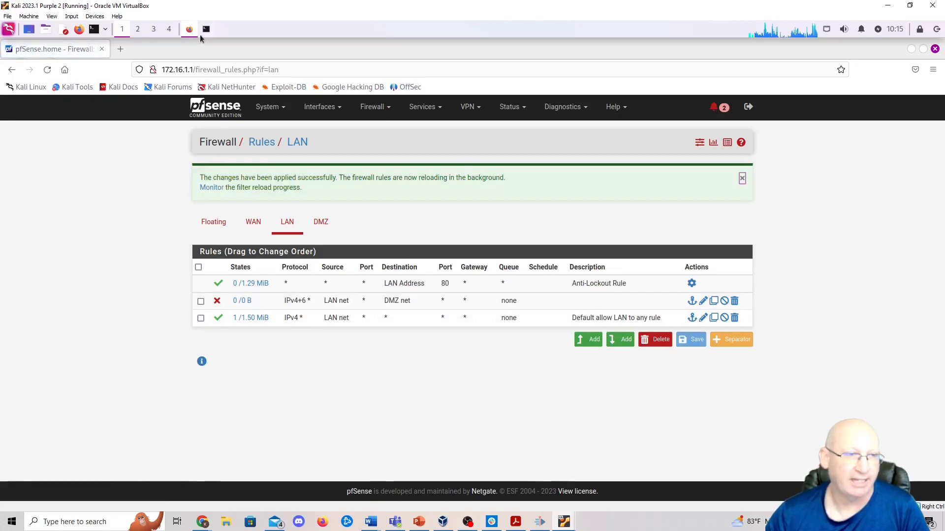
left_click(205, 29)
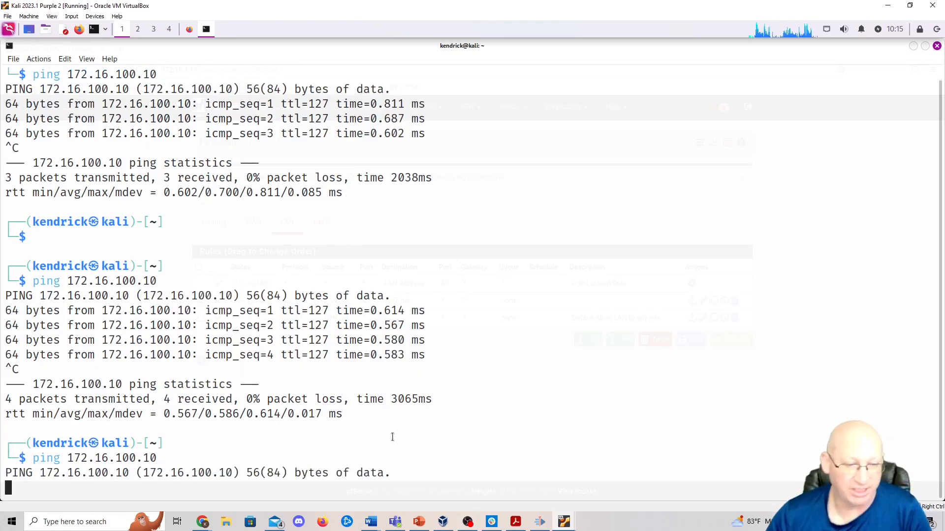
mouse_move(441, 419)
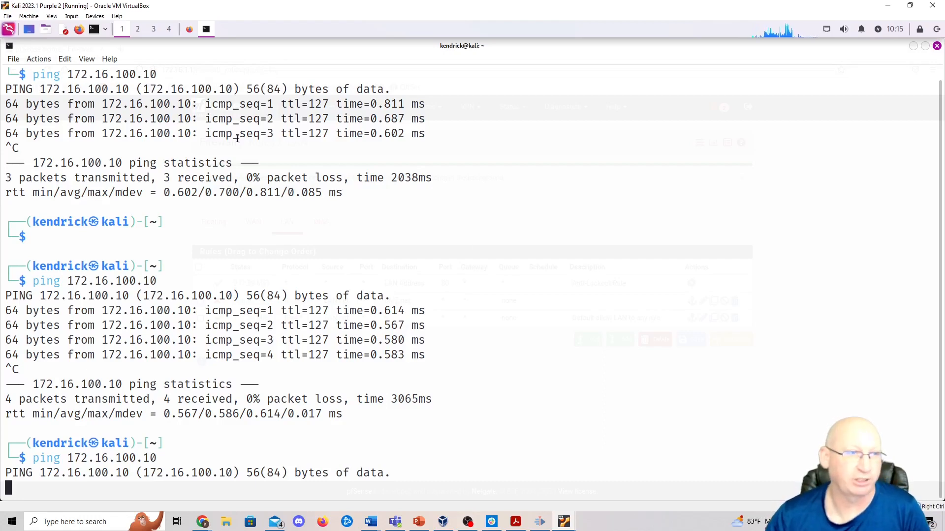
mouse_move(362, 154)
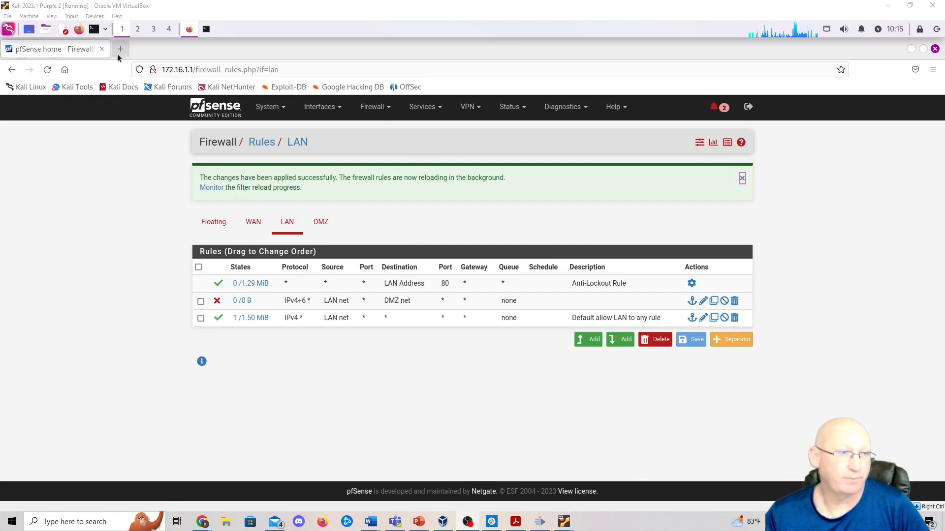
Step: Load amazon.com in a new Firefox tab, then return to the pfSense tab
left_click(120, 49)
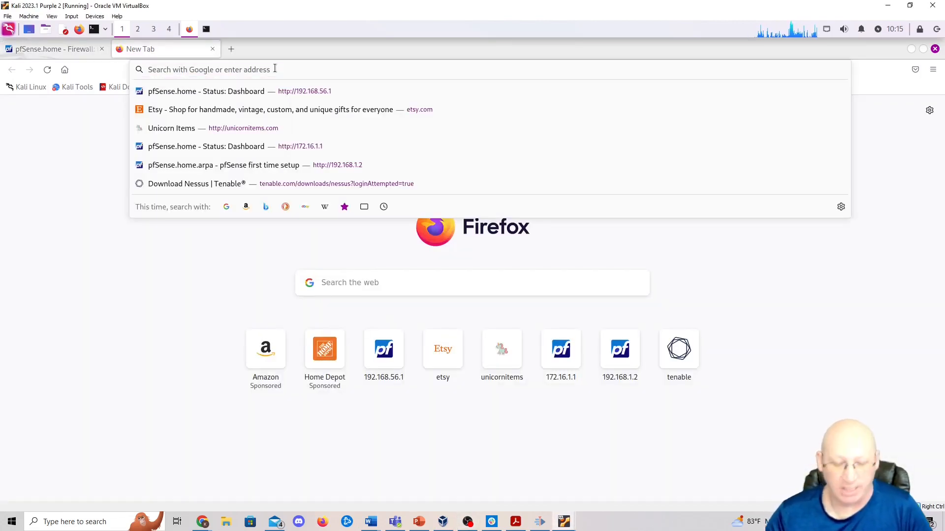
type("amazi")
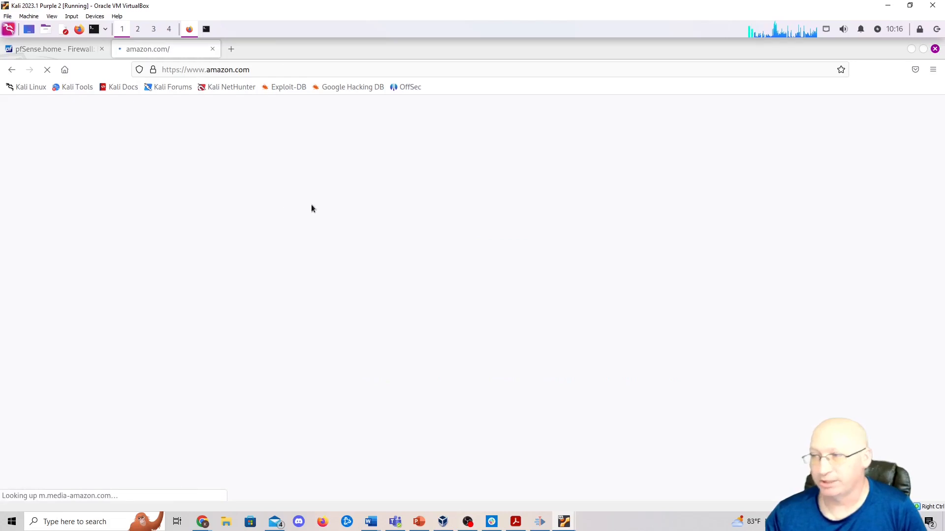
mouse_move(429, 200)
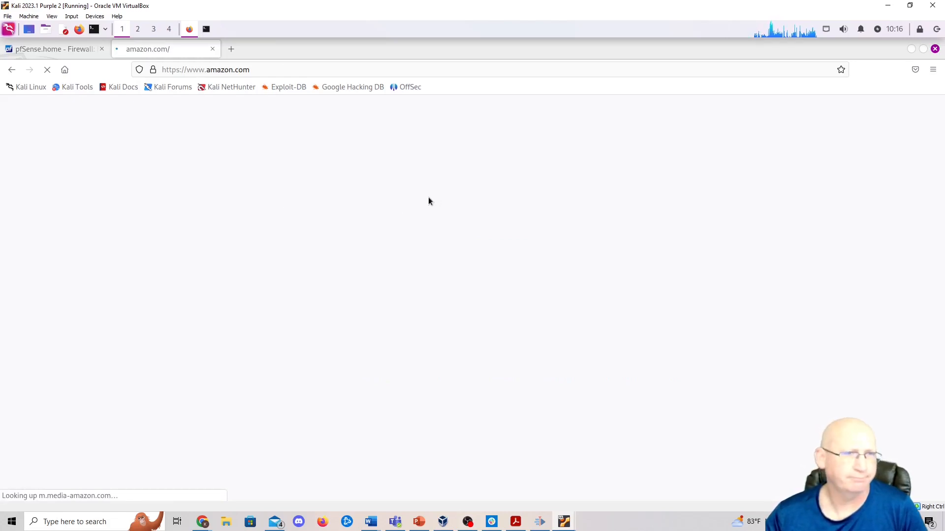
mouse_move(465, 182)
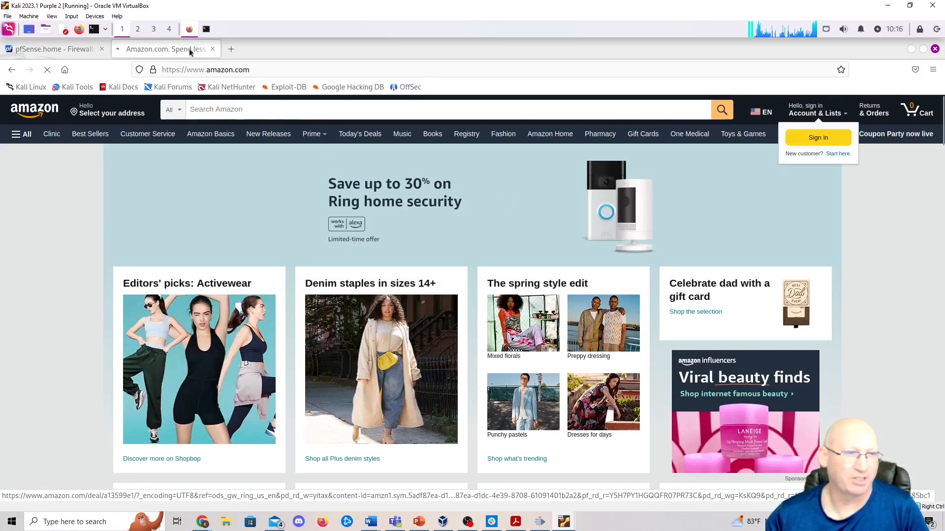
left_click(49, 50)
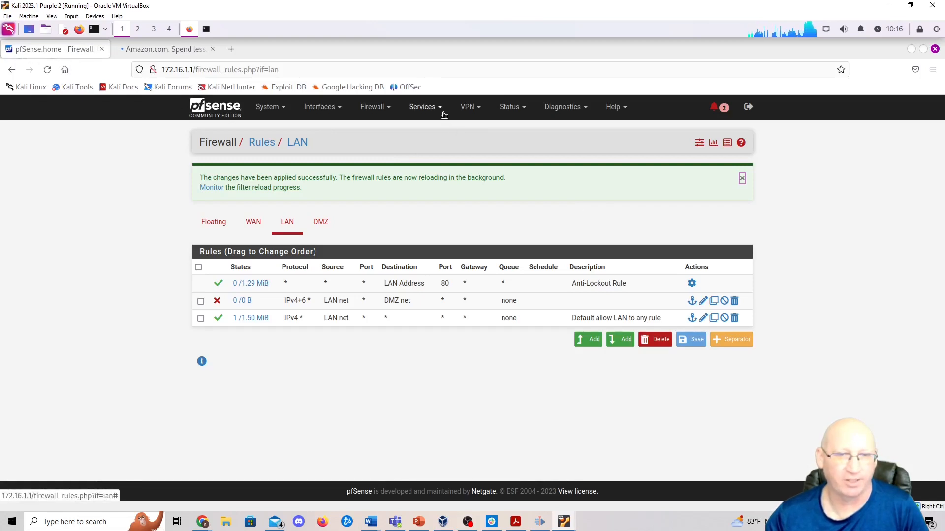
Step: Go to Services > DNS Resolver and scroll to the host and domain override sections
left_click(421, 106)
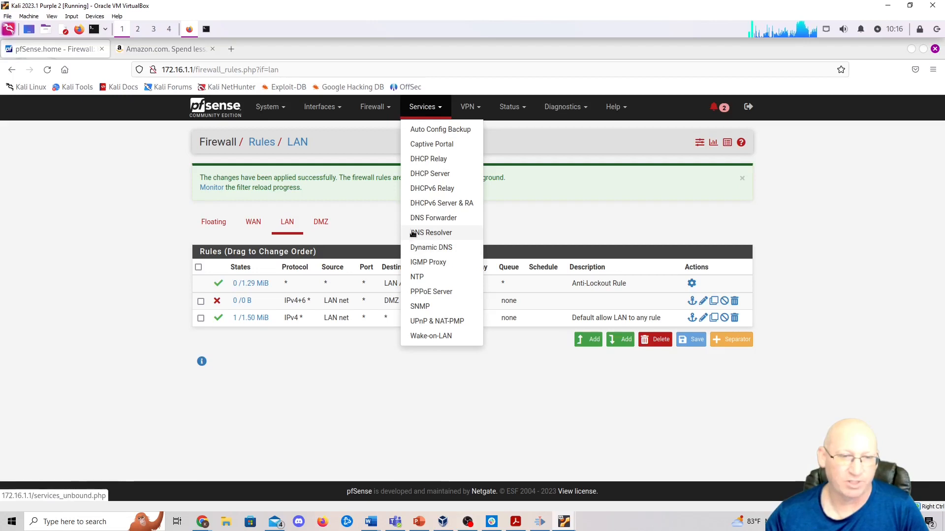
left_click(431, 232)
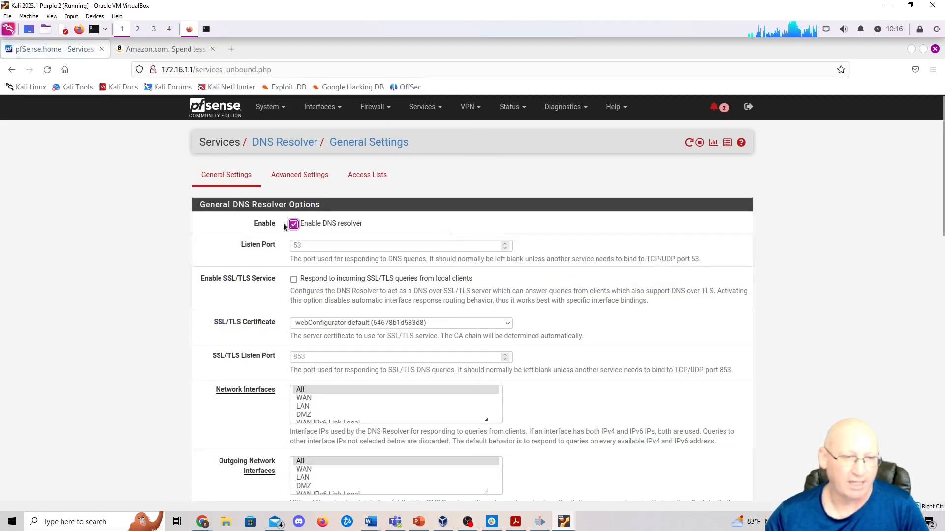
scroll("down", 3)
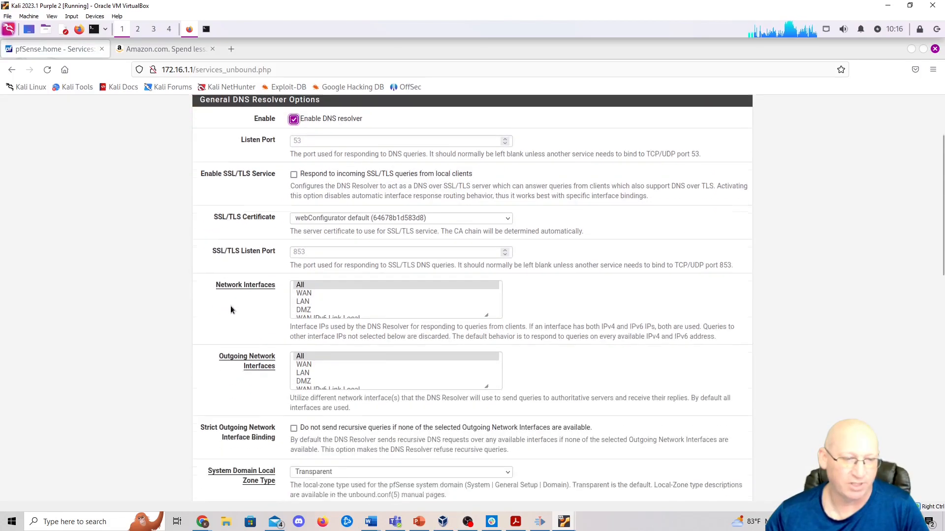
scroll("down", 3)
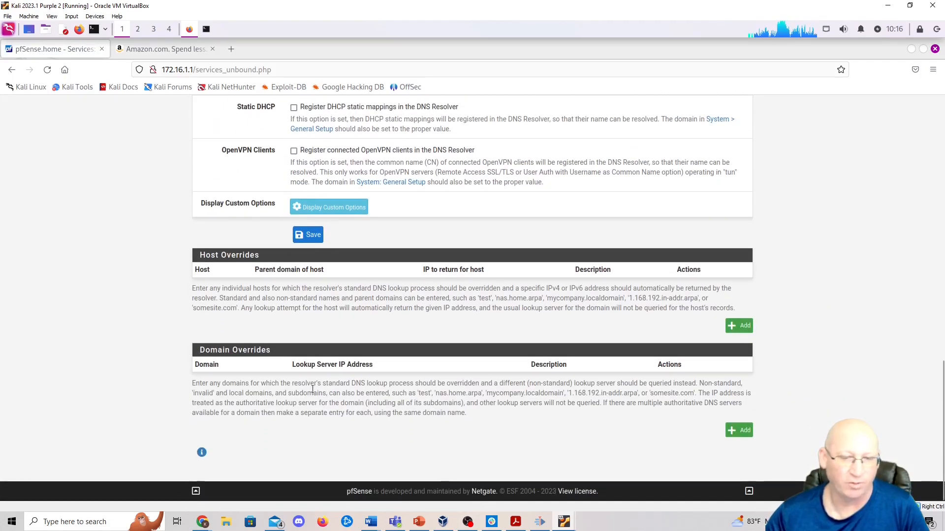
Step: Save a domain override sending amazon.com to 127.0.0.1 with description 'Block Amazon'
left_click(738, 430)
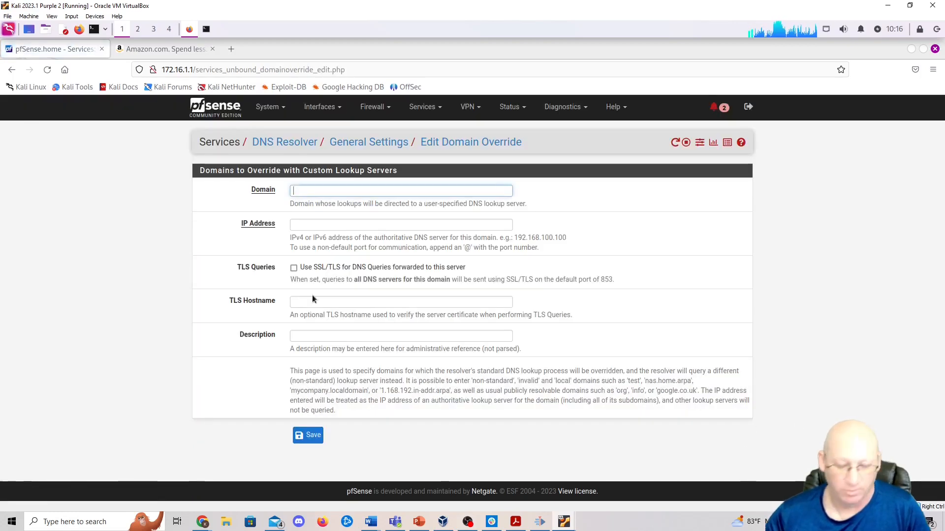
type("amazon.com")
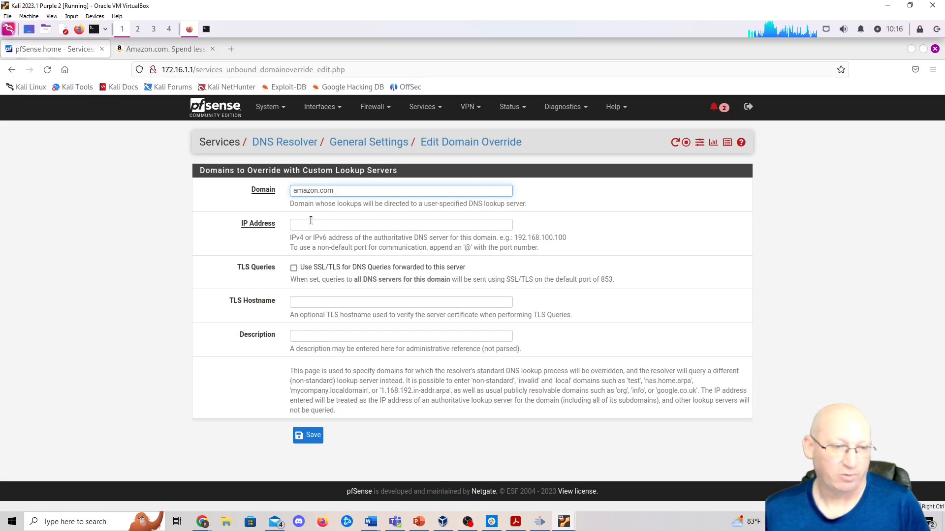
type("127.0")
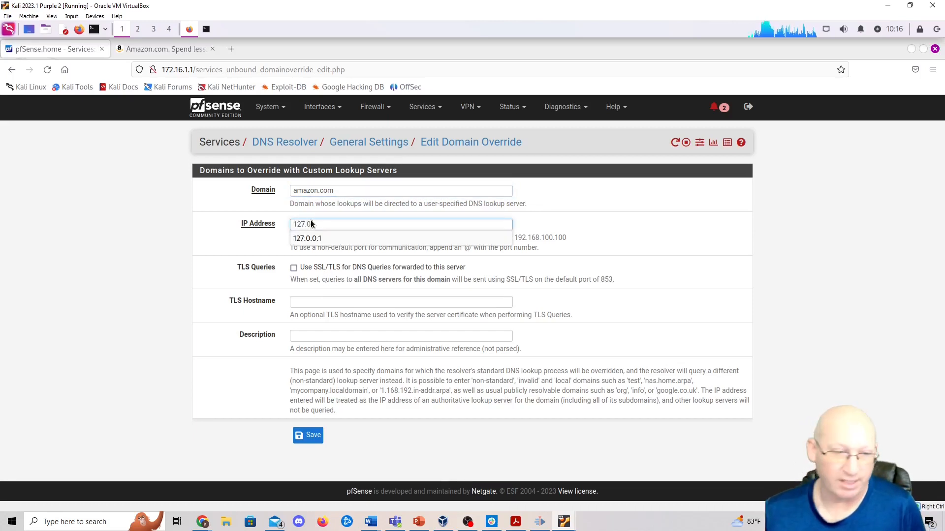
left_click(308, 238)
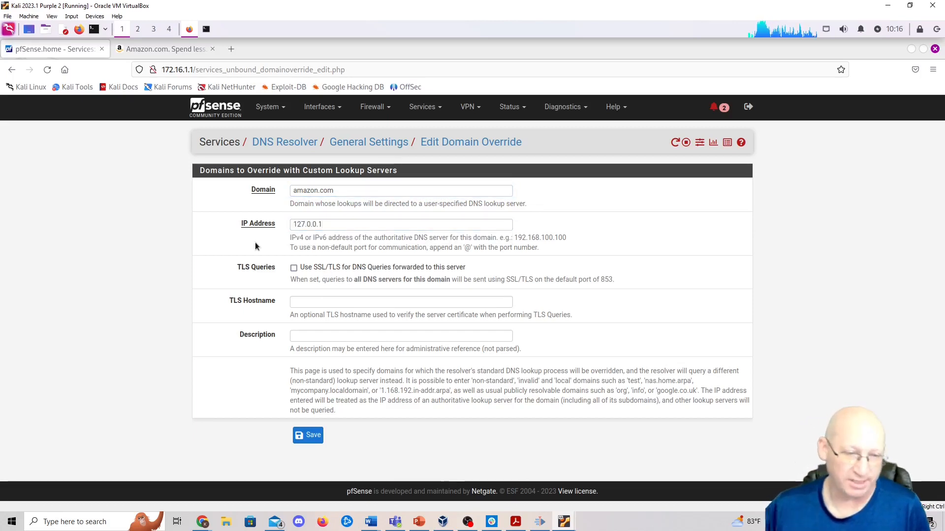
left_click(401, 336)
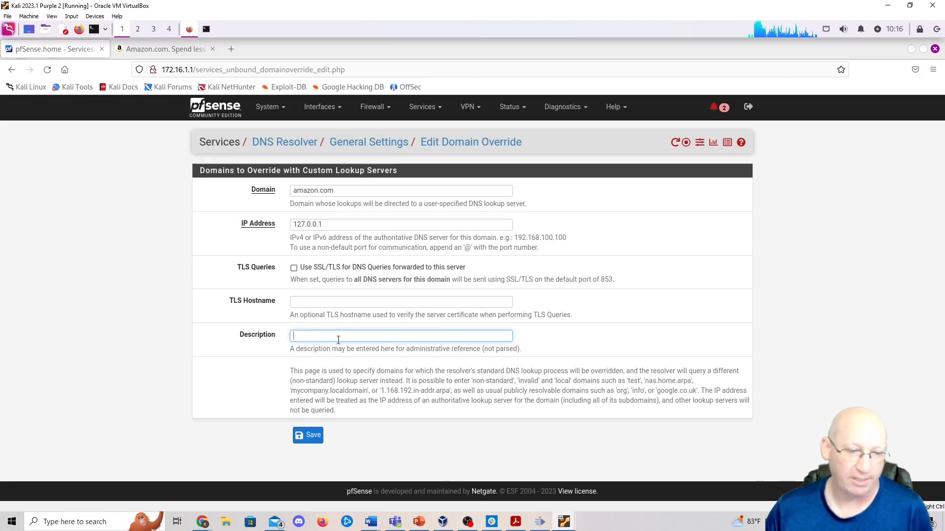
type("Block Amazon")
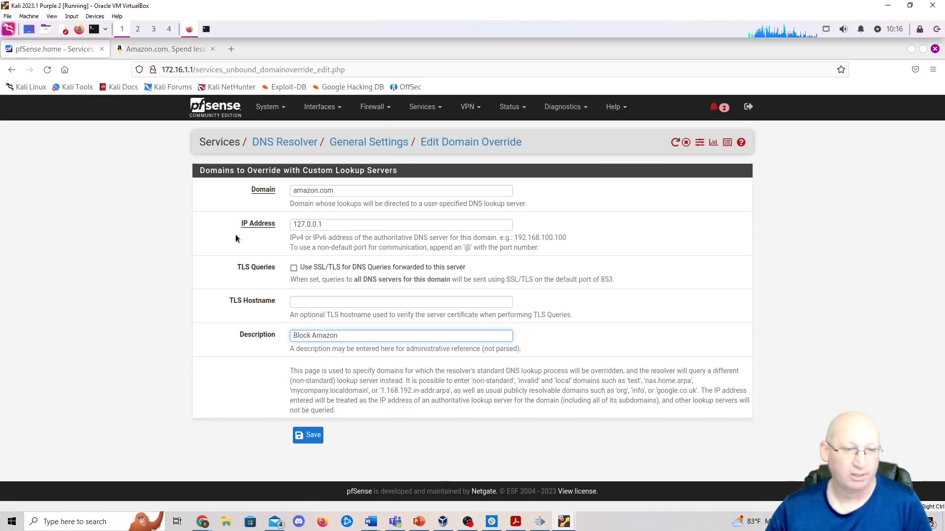
left_click(307, 435)
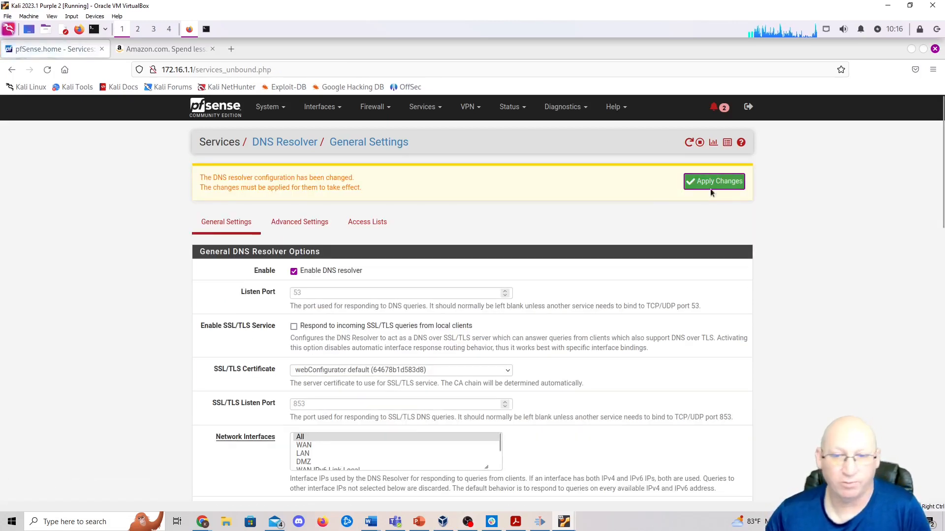
Step: Apply the DNS Resolver changes, then head to Firefox's settings
left_click(714, 181)
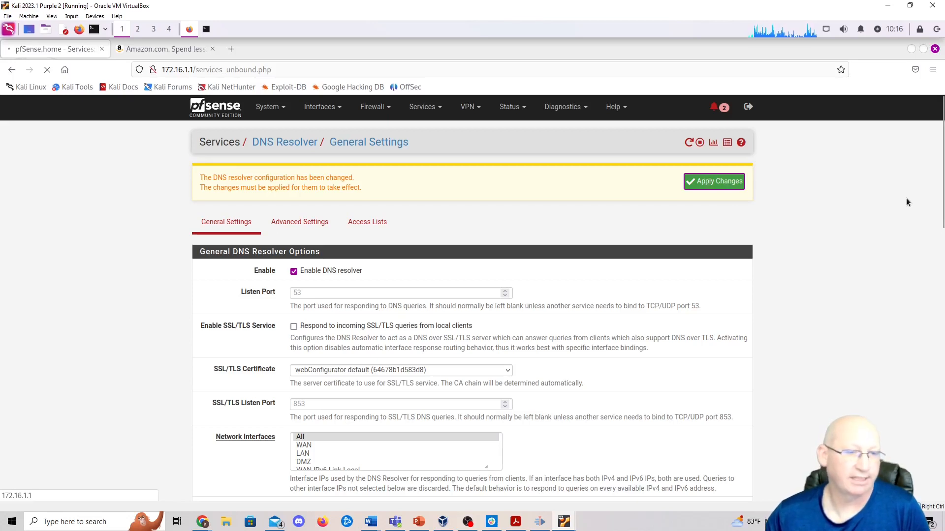
mouse_move(901, 203)
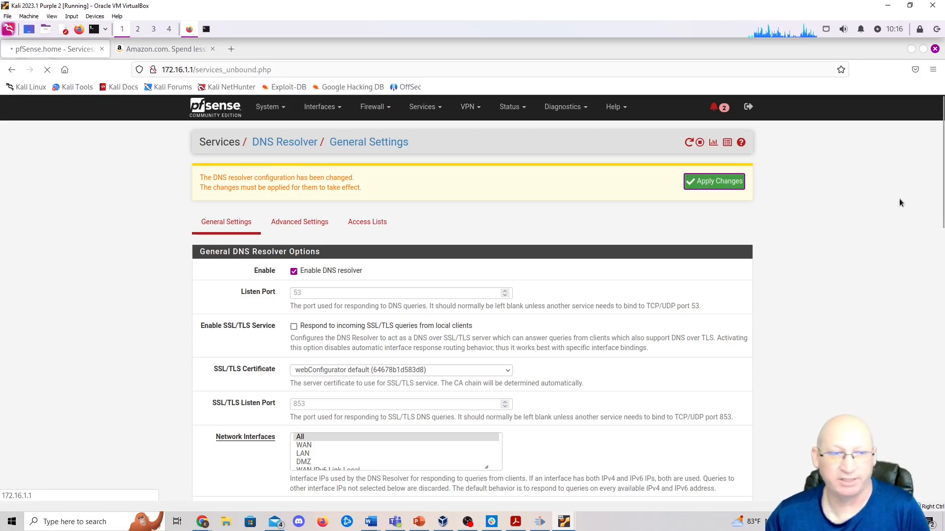
left_click(162, 49)
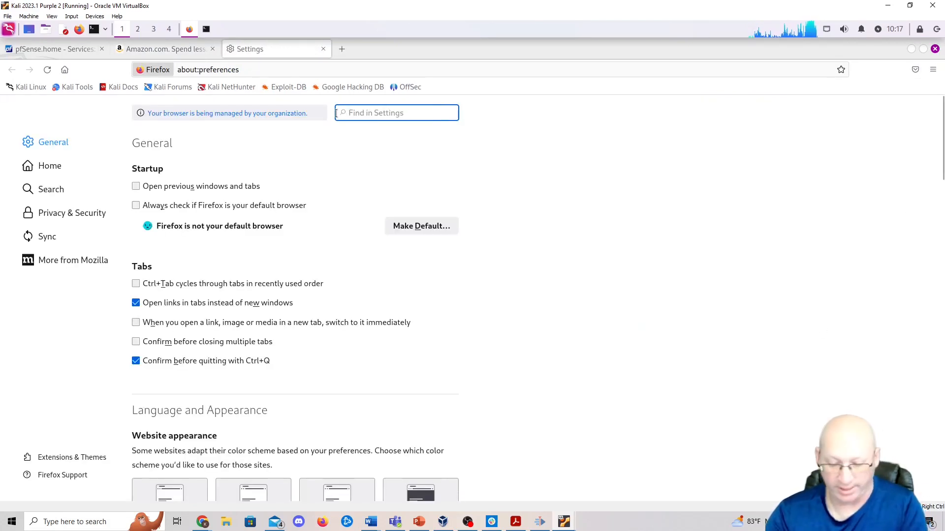
Step: Search settings for 'history' and clear the last hour of history, cookies, cache and site data
type("histo")
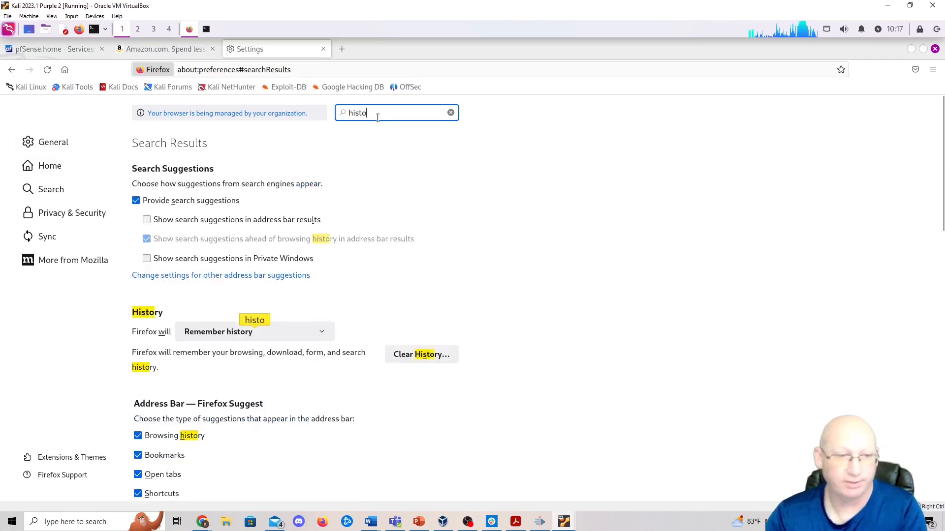
type("r")
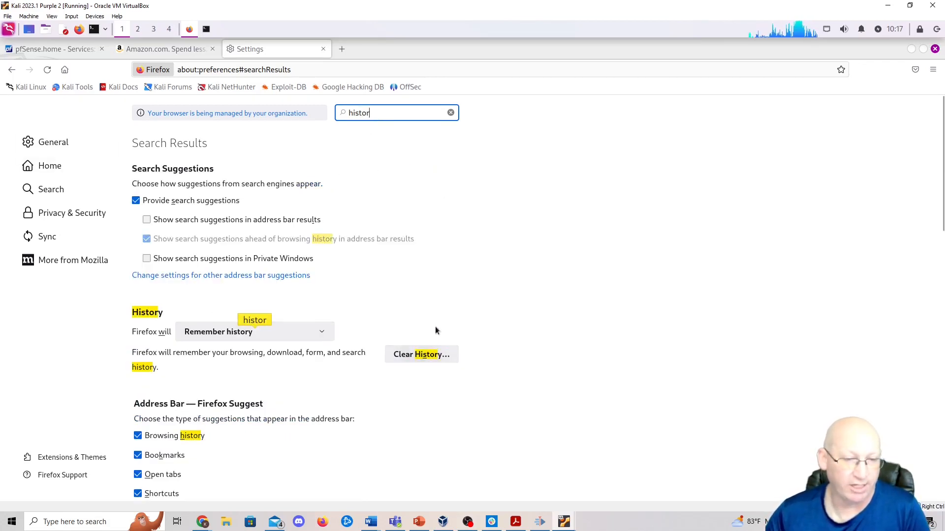
left_click(421, 354)
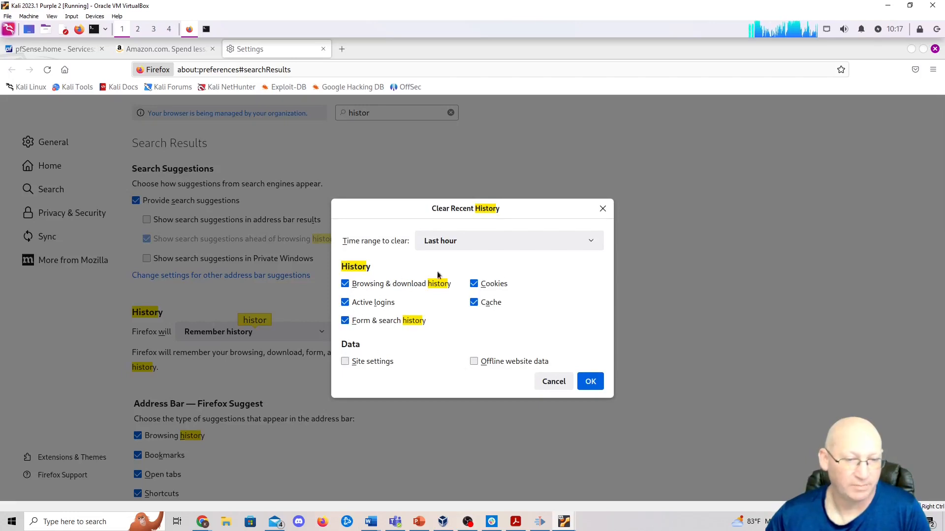
mouse_move(477, 256)
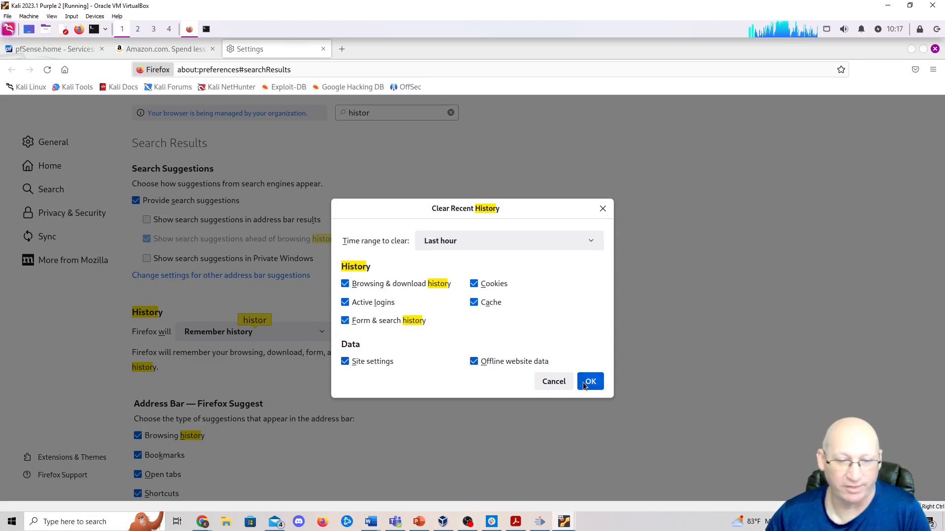
left_click(589, 382)
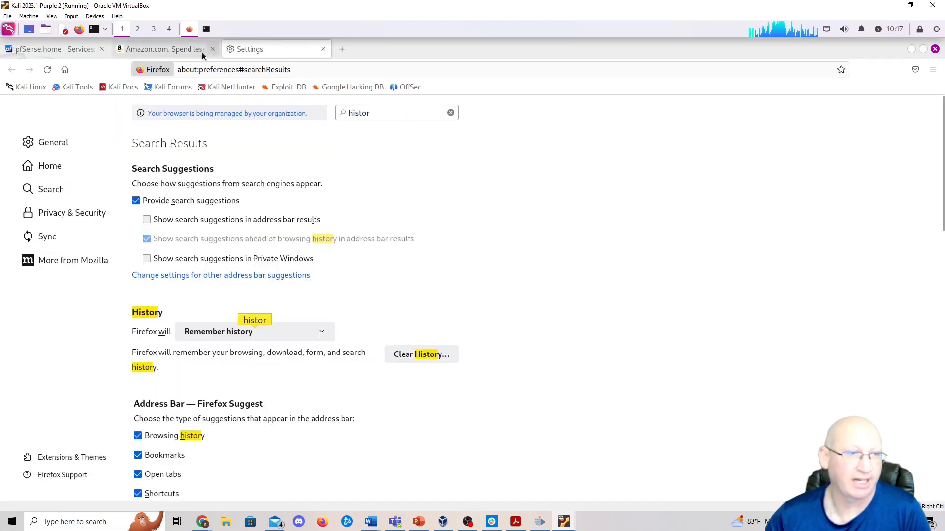
Step: Load amazon.com in Firefox to confirm Server Not Found, then return to the pfSense DNS Resolver
left_click(165, 49)
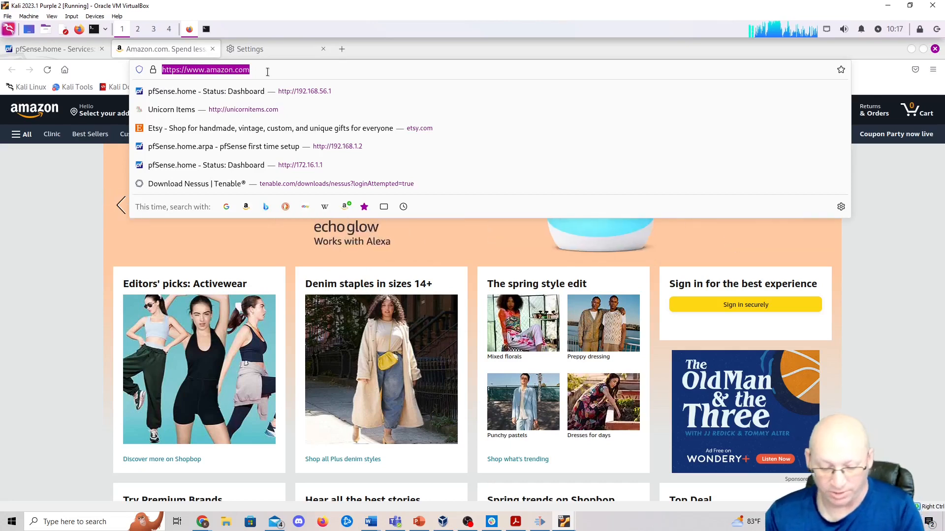
type("https://www.google.com")
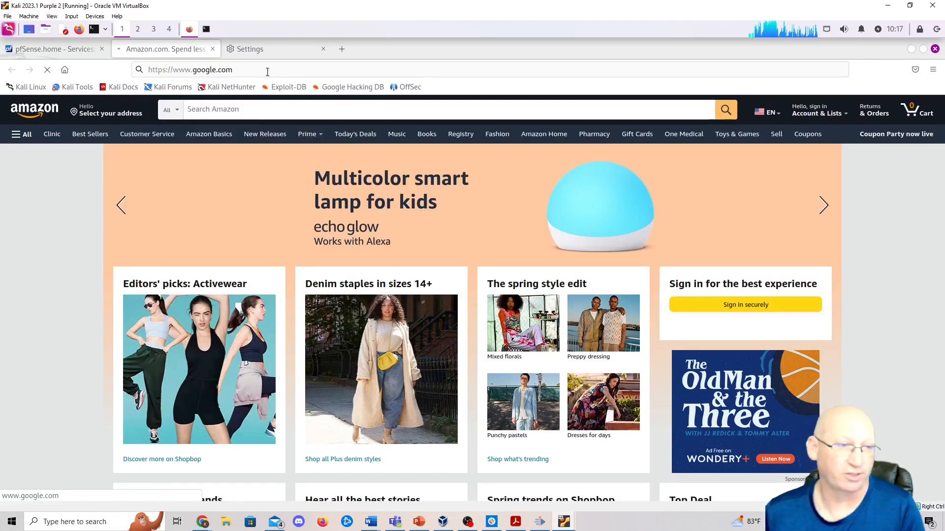
type("amazon")
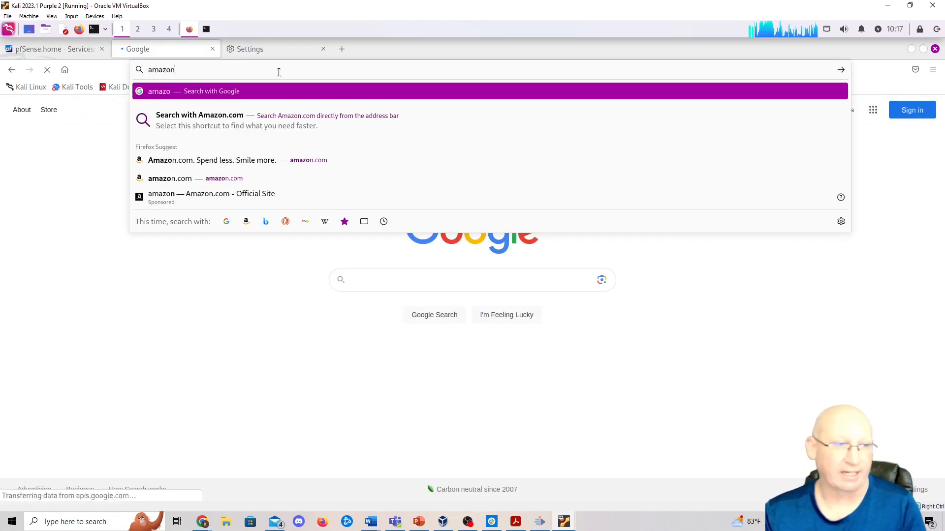
left_click(169, 178)
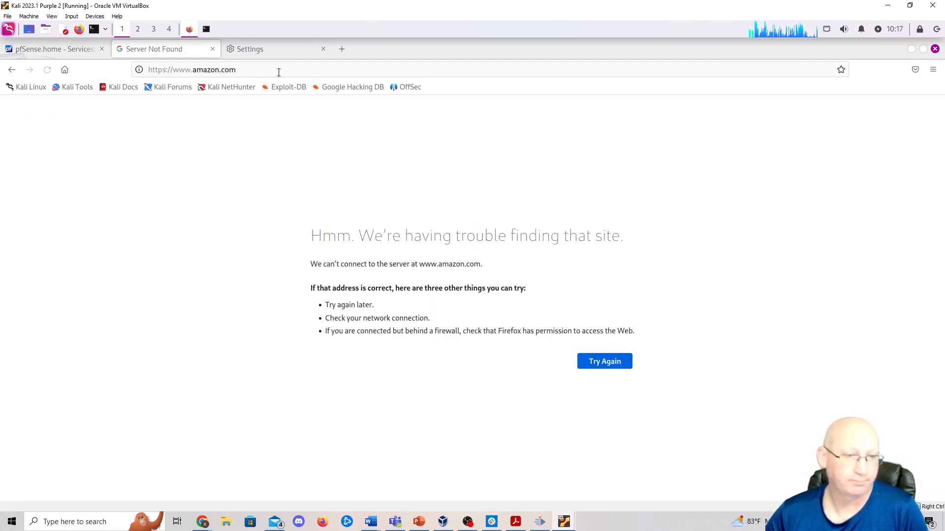
mouse_move(283, 79)
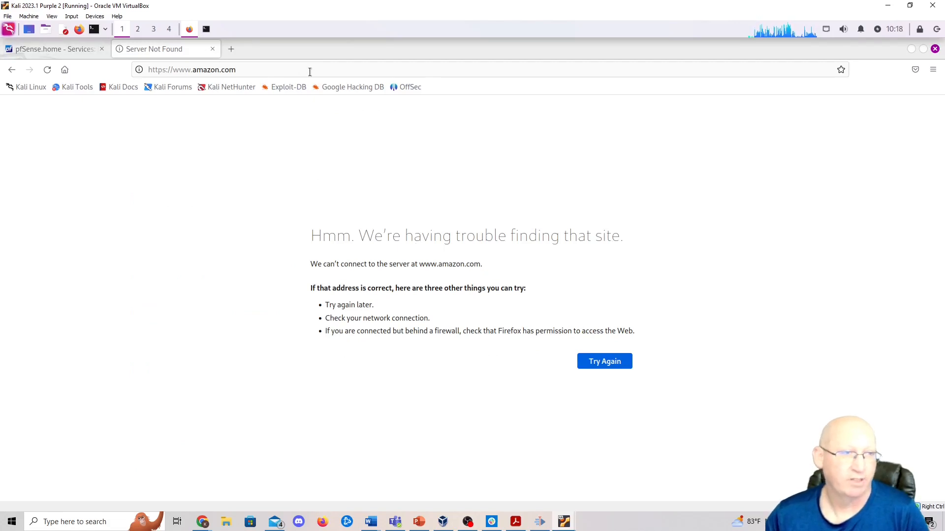
left_click(50, 49)
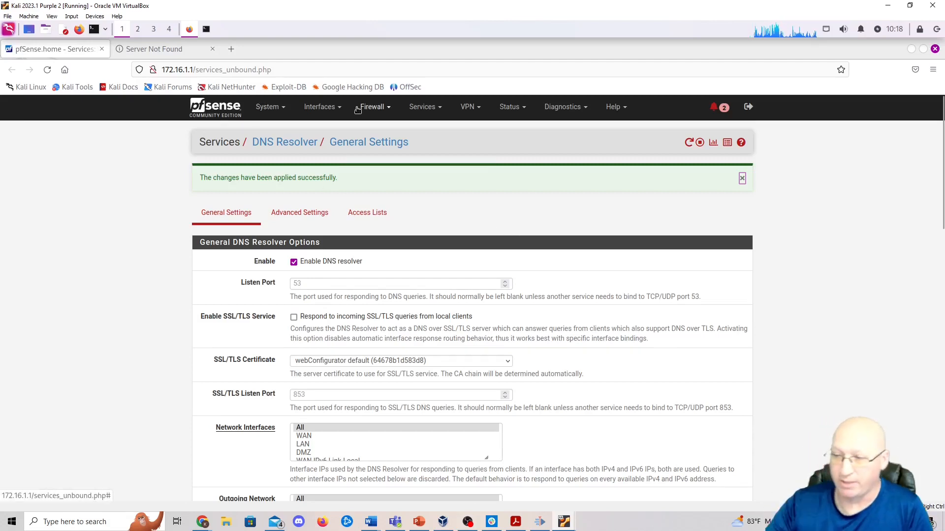
mouse_move(400, 140)
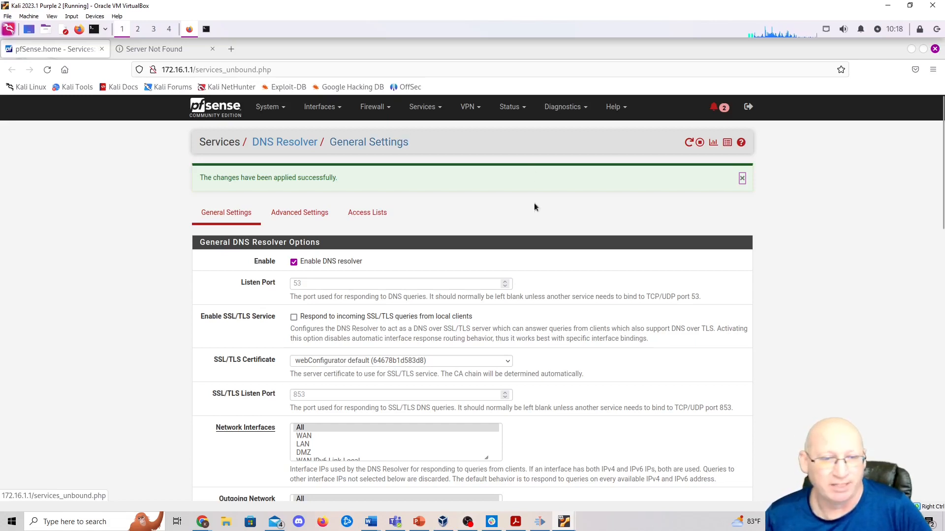
mouse_move(771, 293)
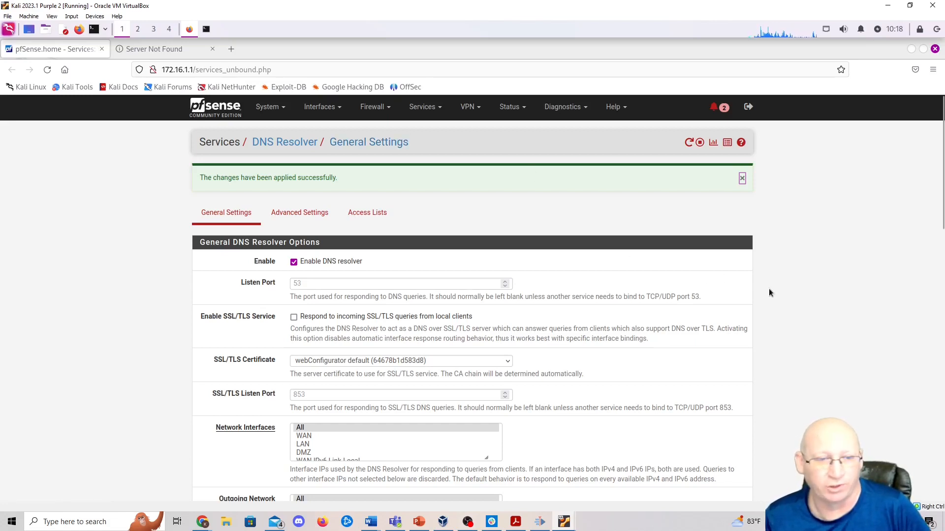
mouse_move(793, 303)
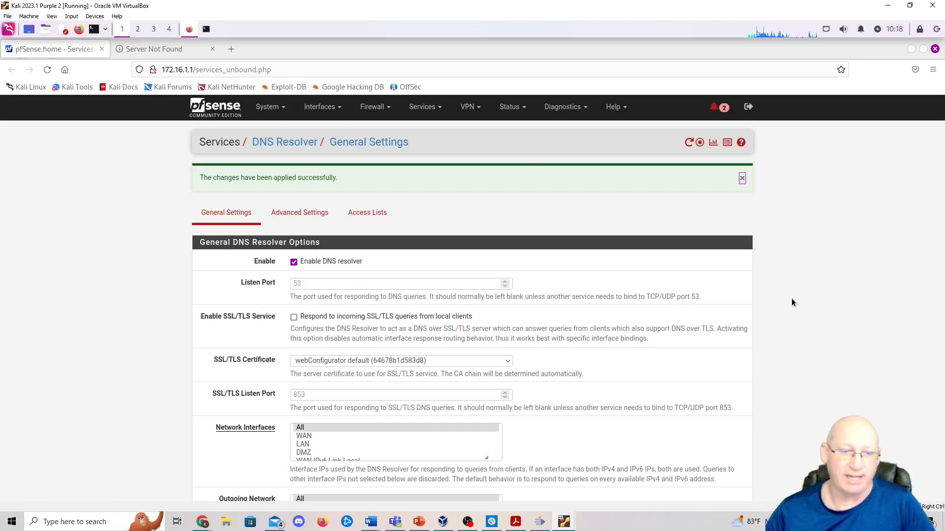
mouse_move(730, 316)
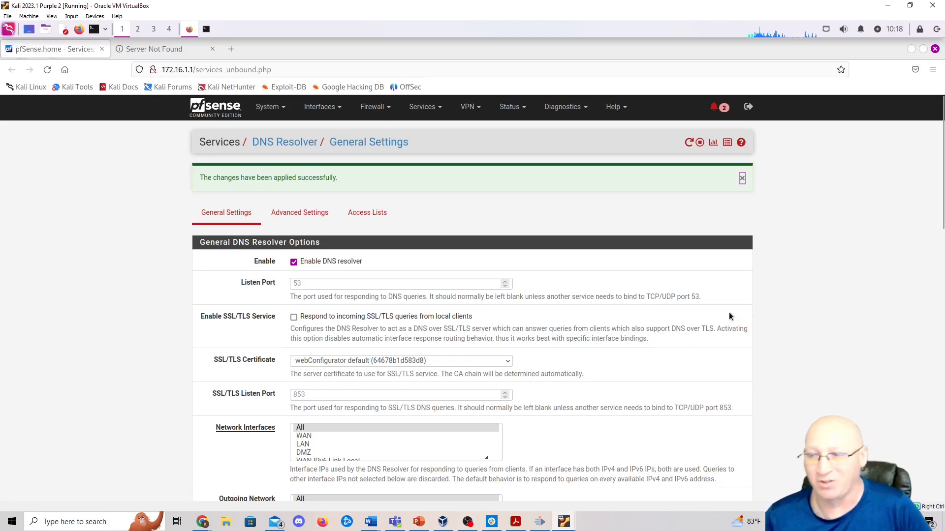